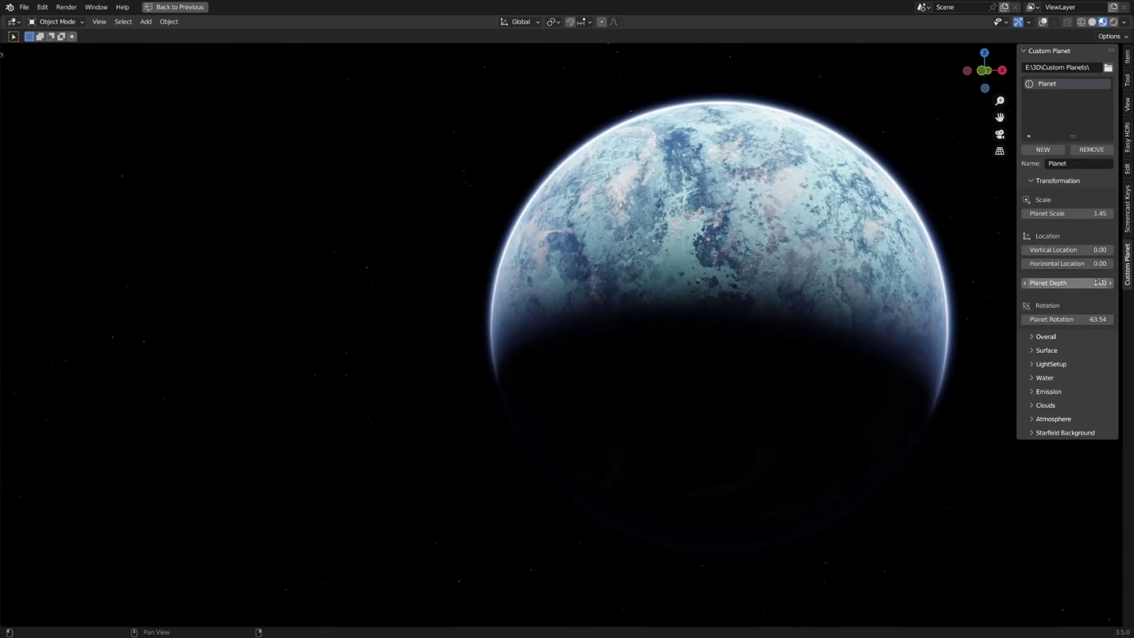
Step: Browse the example planet's surface and emission settings before clearing to an empty scene
click(1047, 350)
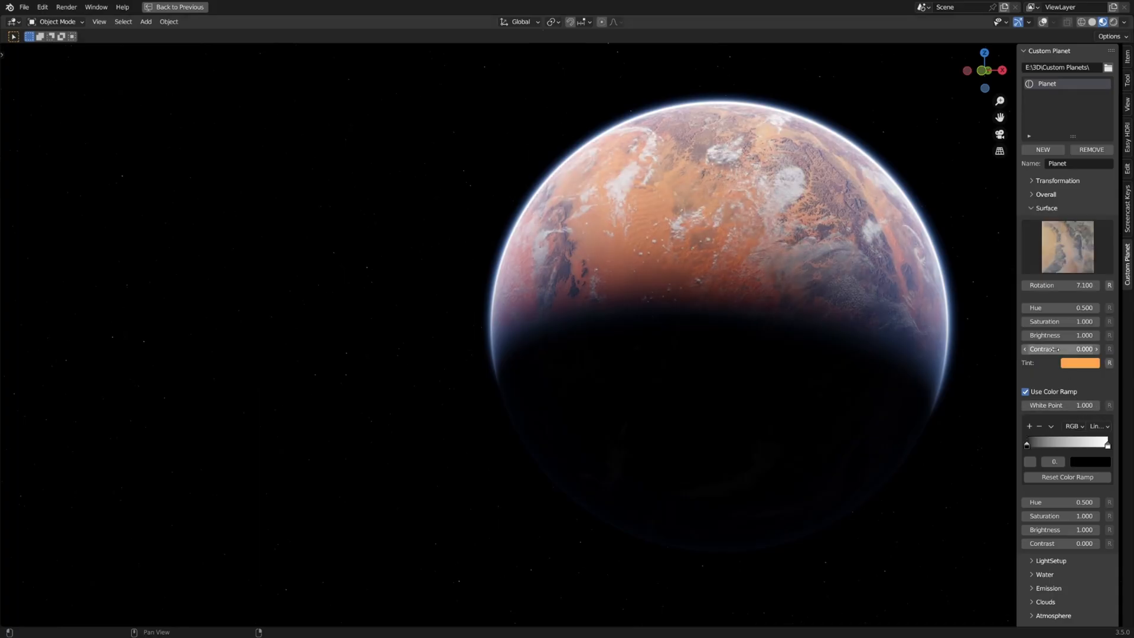
click(1080, 363)
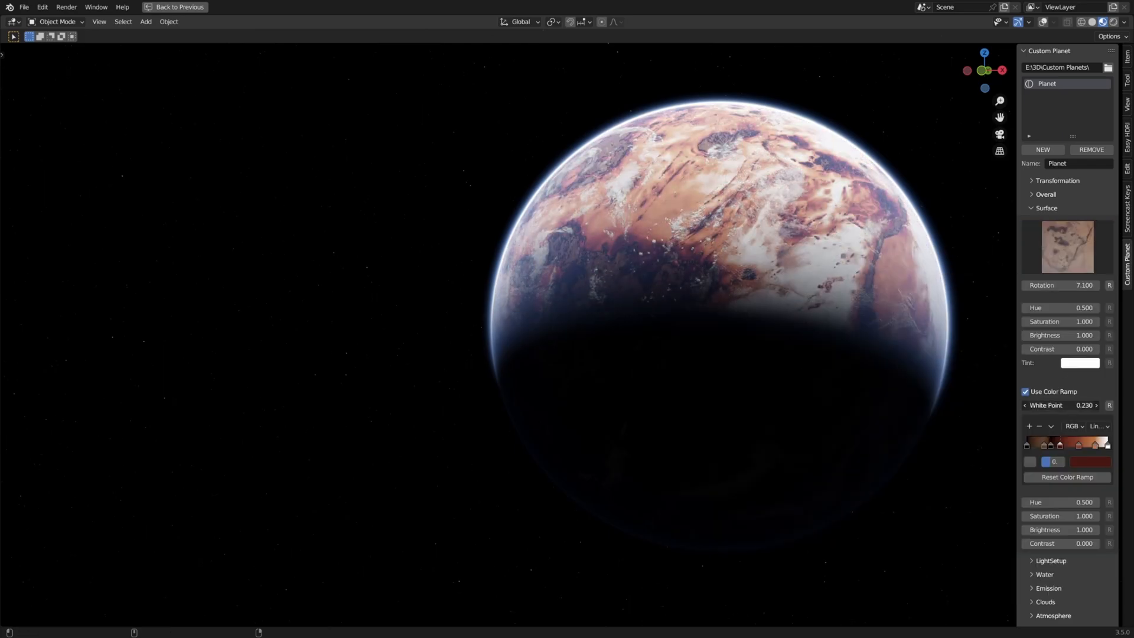
click(1065, 245)
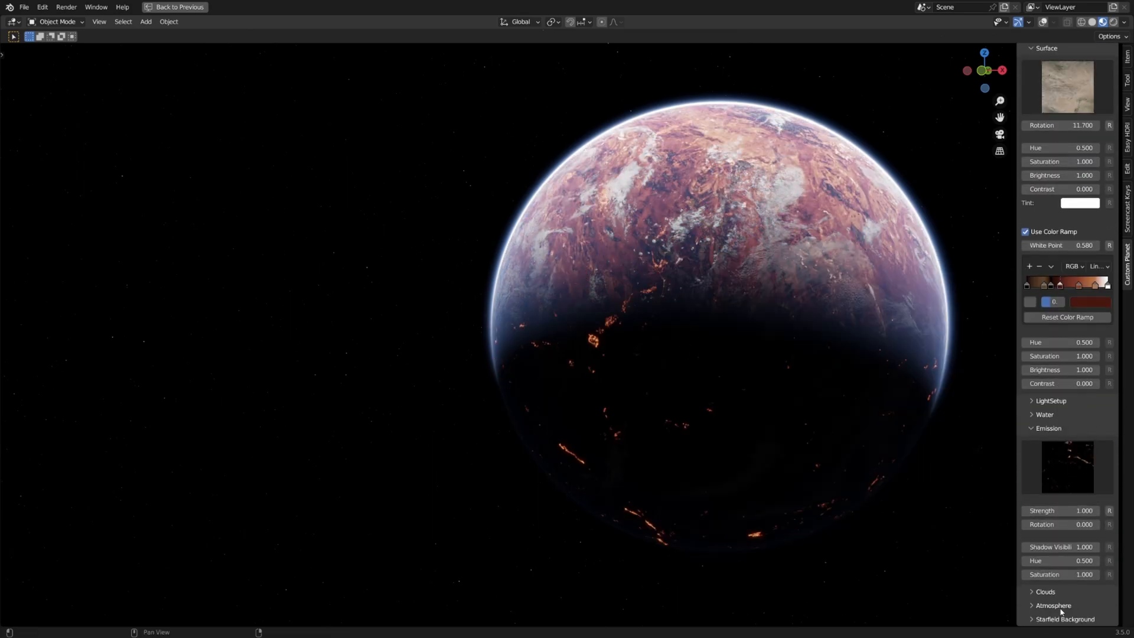
scroll(up, 3)
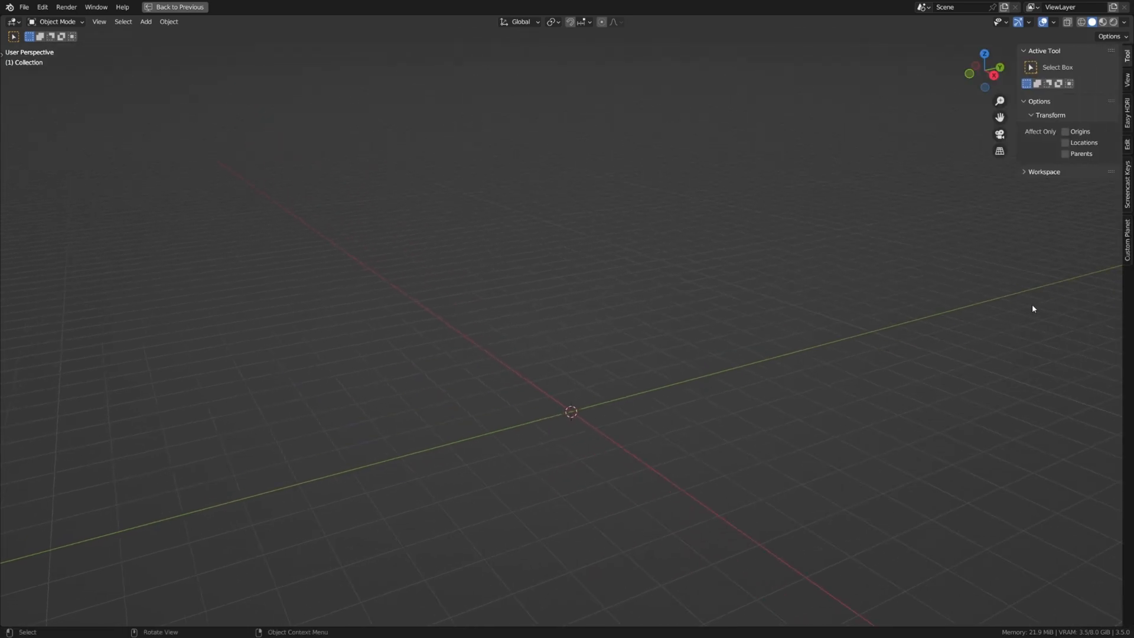
Step: Link the Custom Planet add-on to the Custom Planets folder and expand Starfield Background
click(1127, 239)
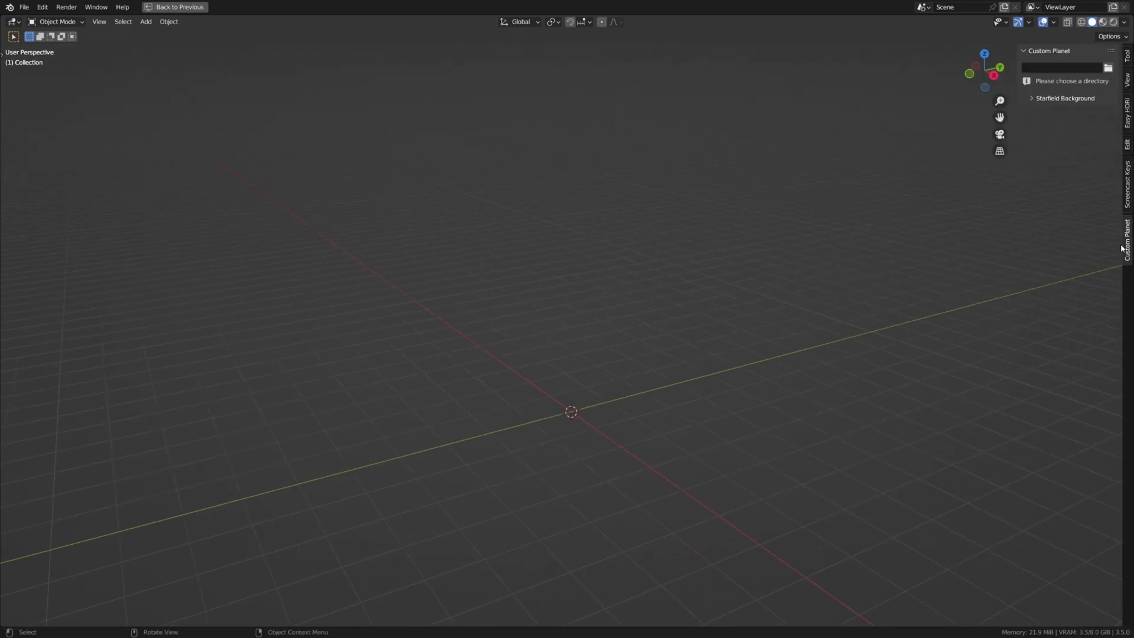
click(1106, 68)
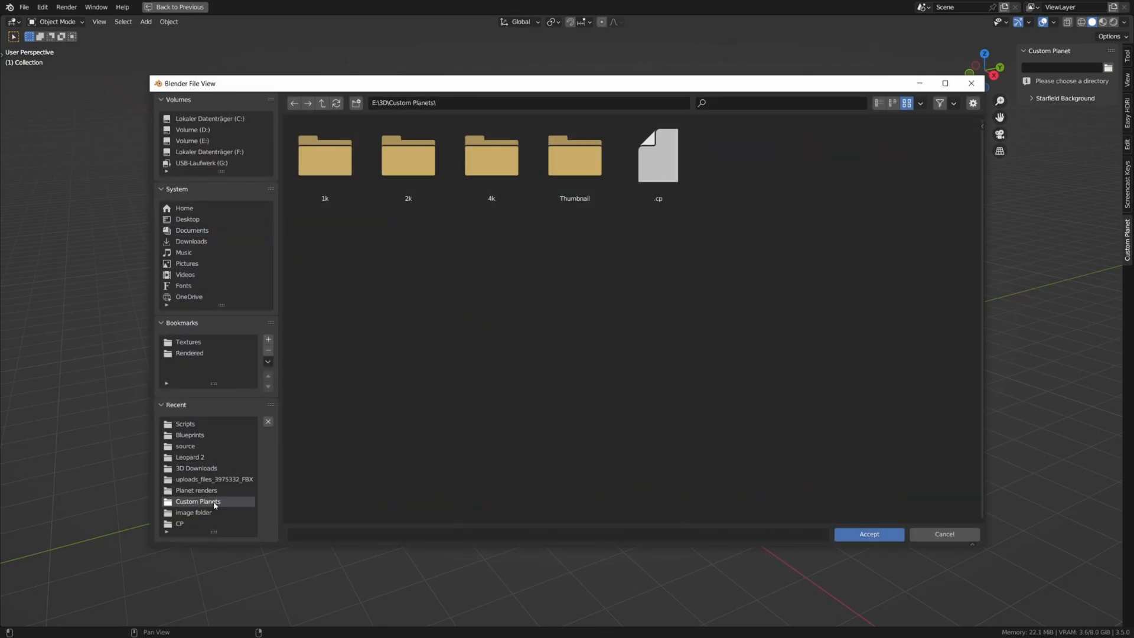
mouse_move(779, 544)
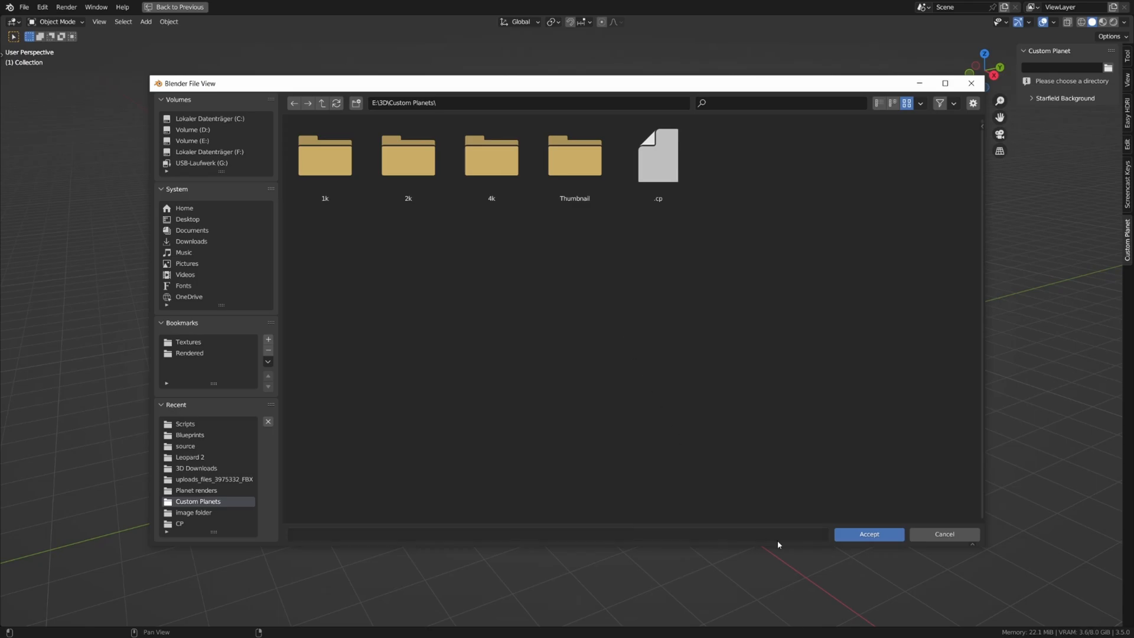
click(868, 534)
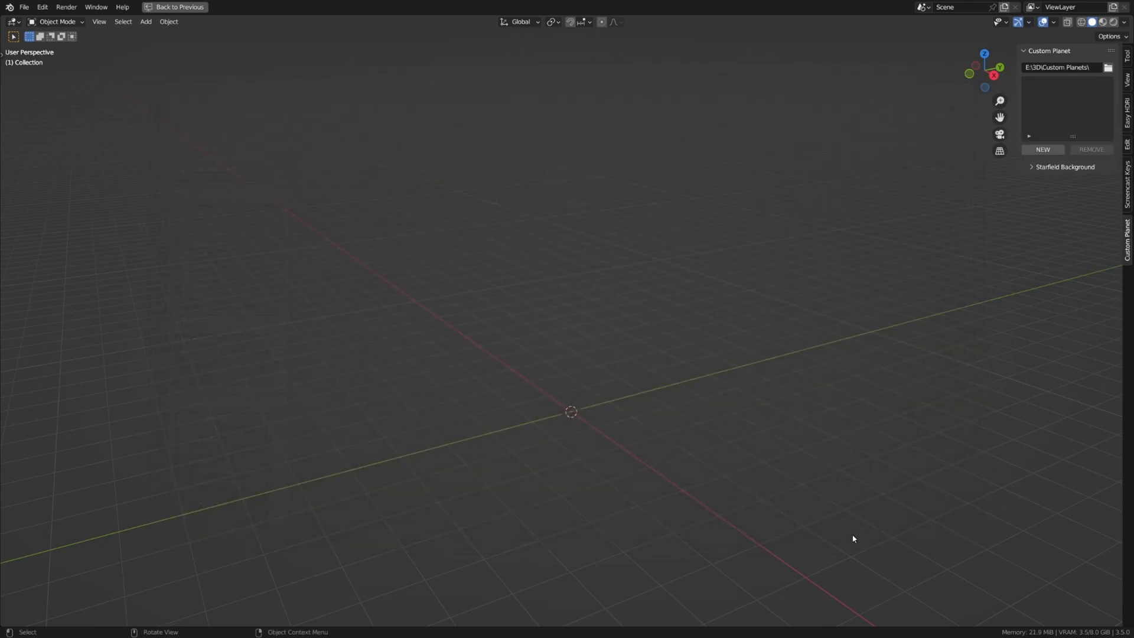
click(1064, 166)
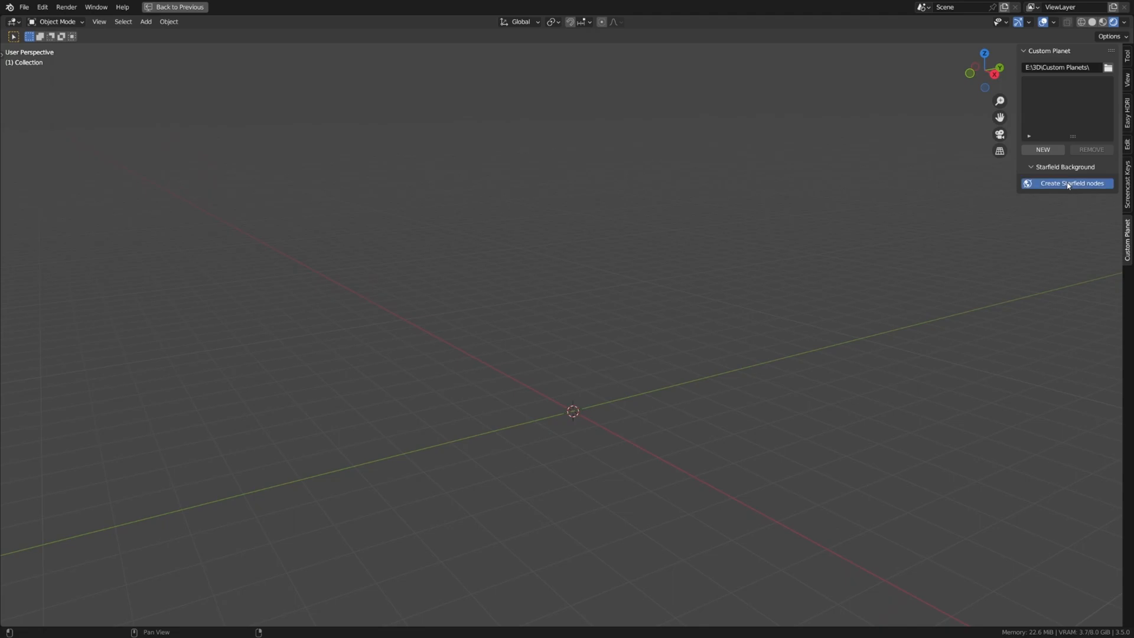
Step: Create the starfield nodes, add a new planet and set its Planet Scale to 1.52
click(1072, 183)
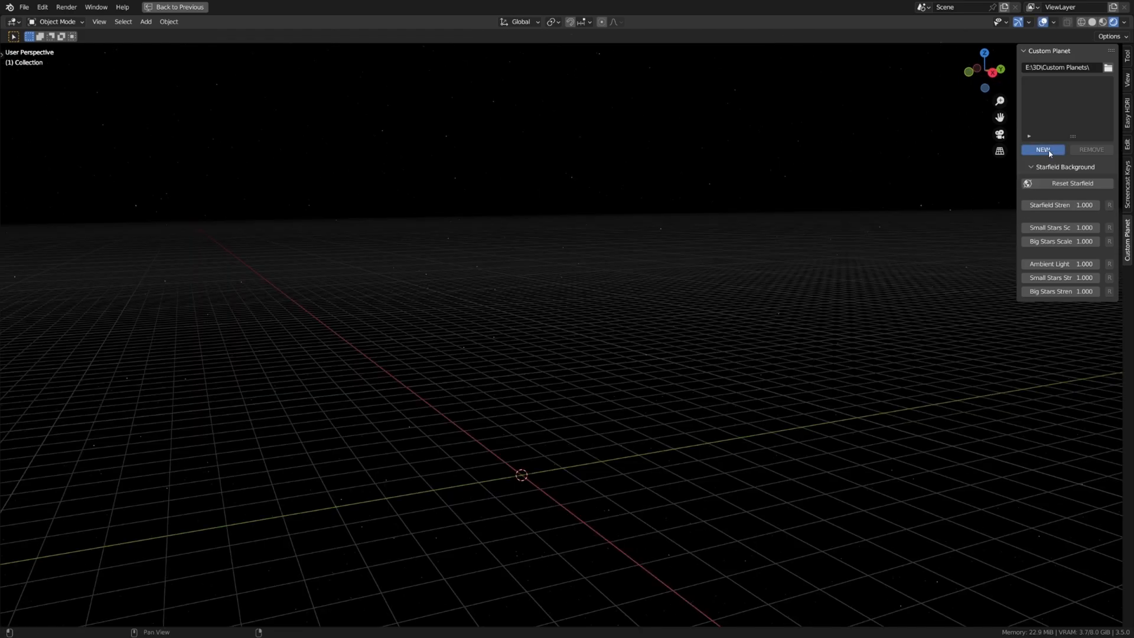
click(1041, 150)
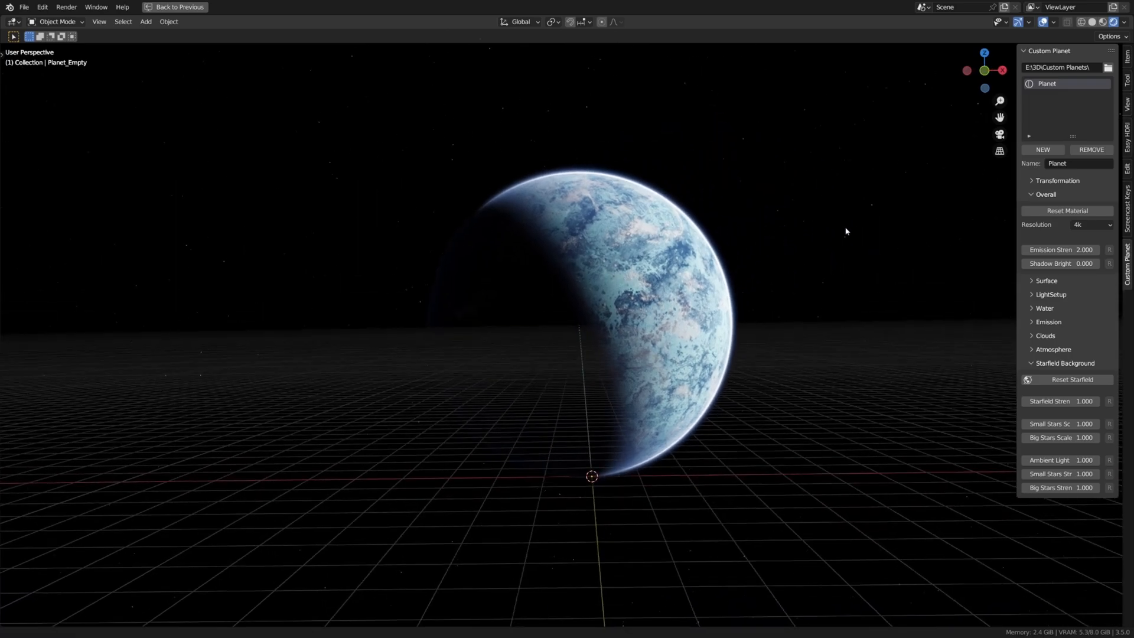
click(1056, 179)
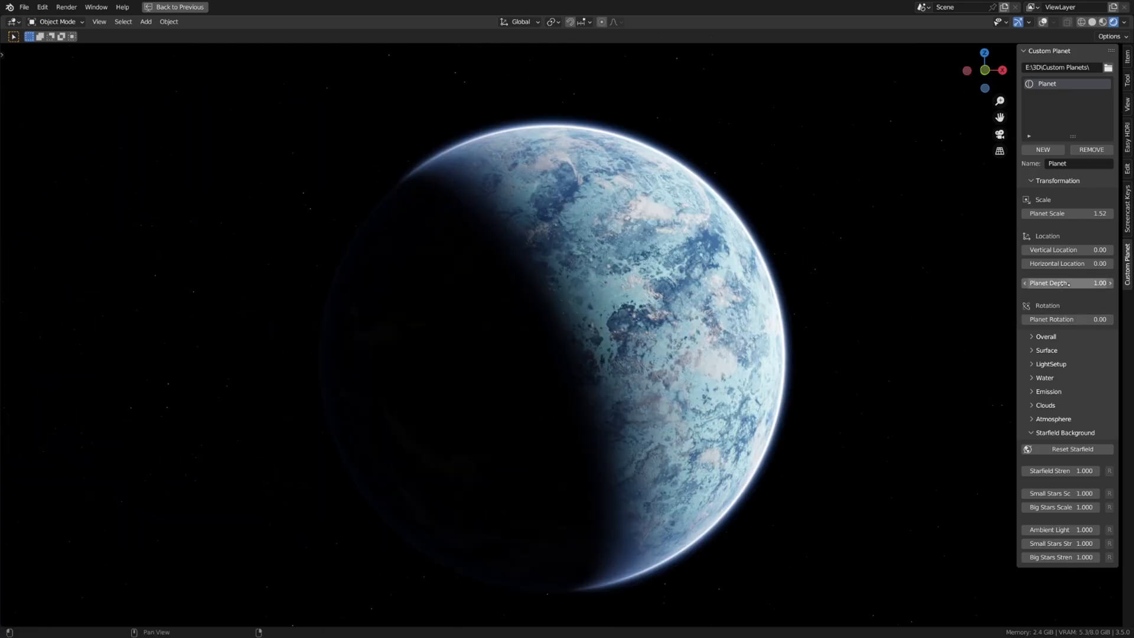
mouse_move(949, 293)
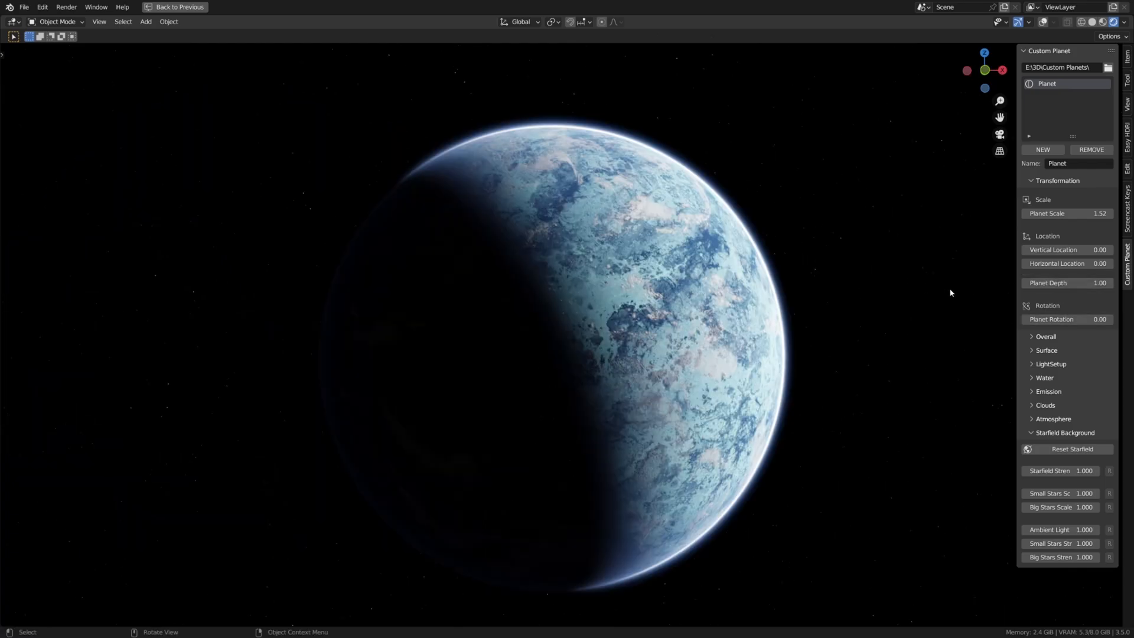
mouse_move(1061, 314)
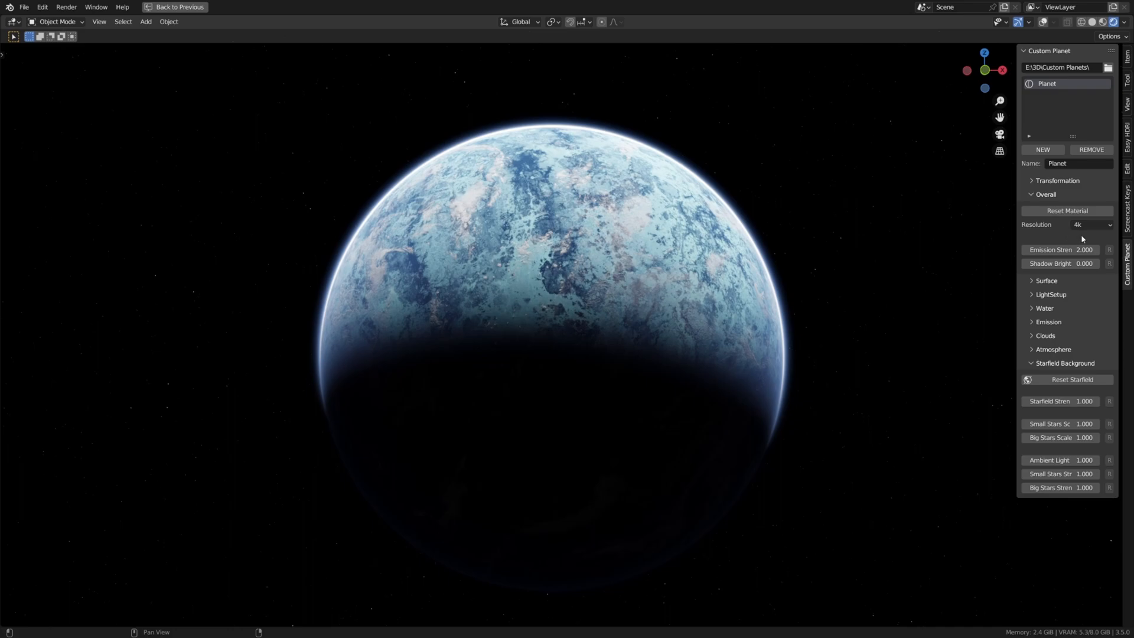
mouse_move(1099, 230)
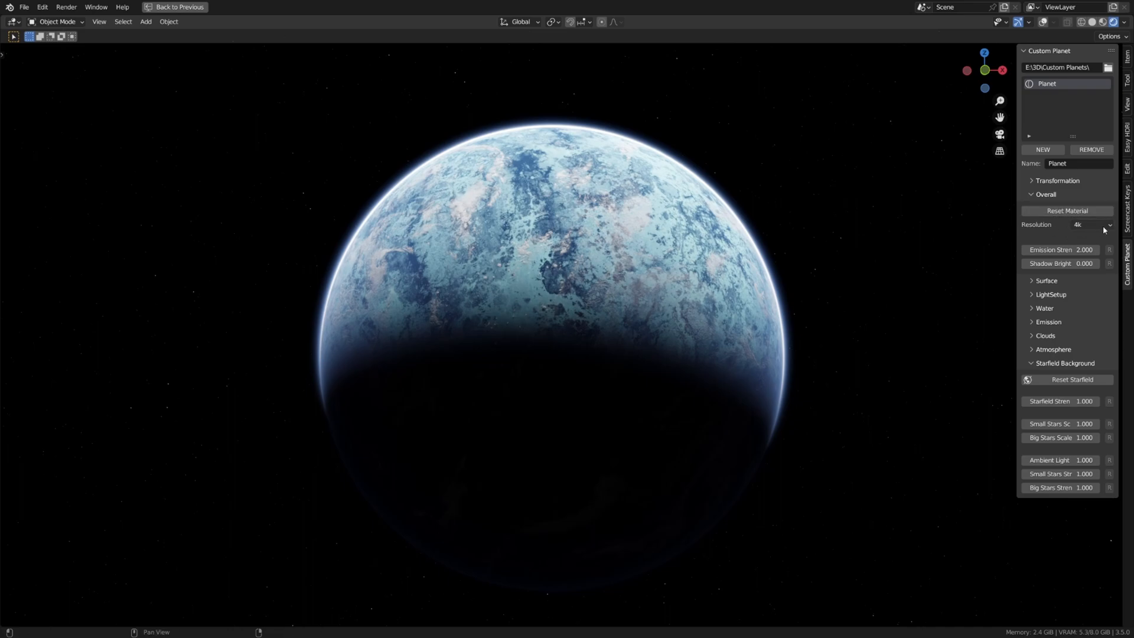
mouse_move(1055, 273)
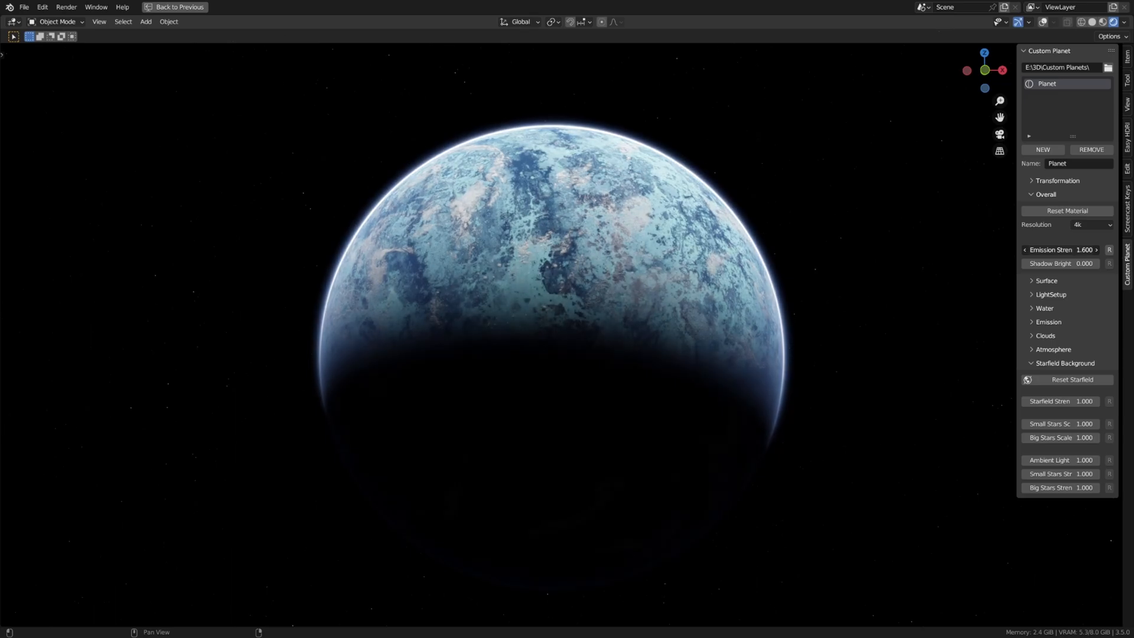
Step: Lower Emission Strength to 1.6 and expand the Surface section
click(1076, 249)
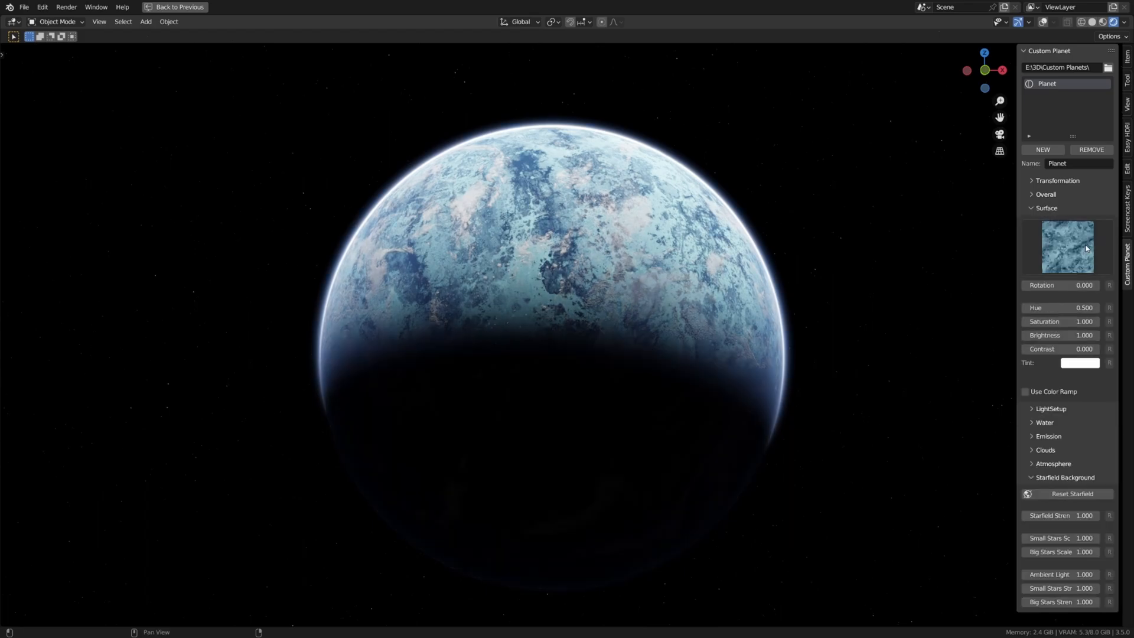
click(1046, 208)
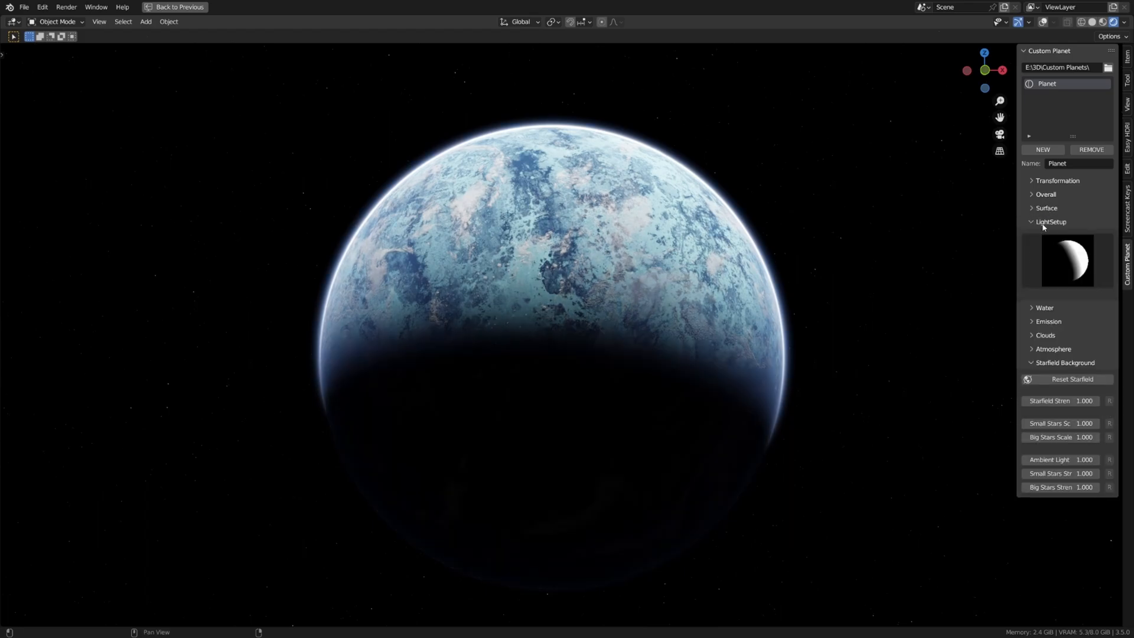
click(1066, 260)
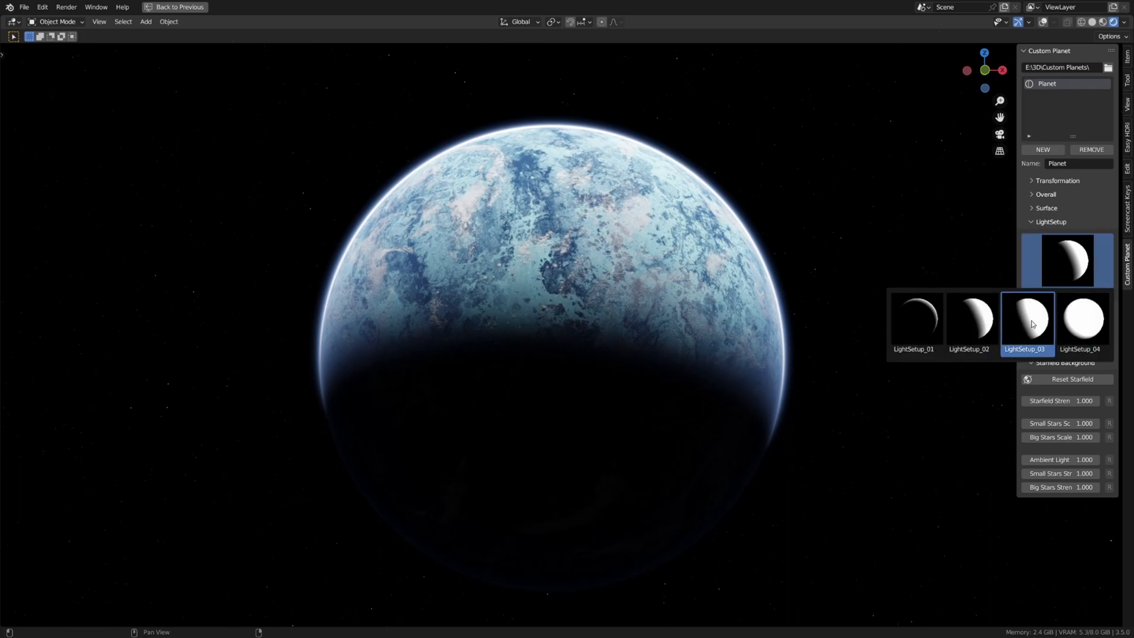
click(1082, 320)
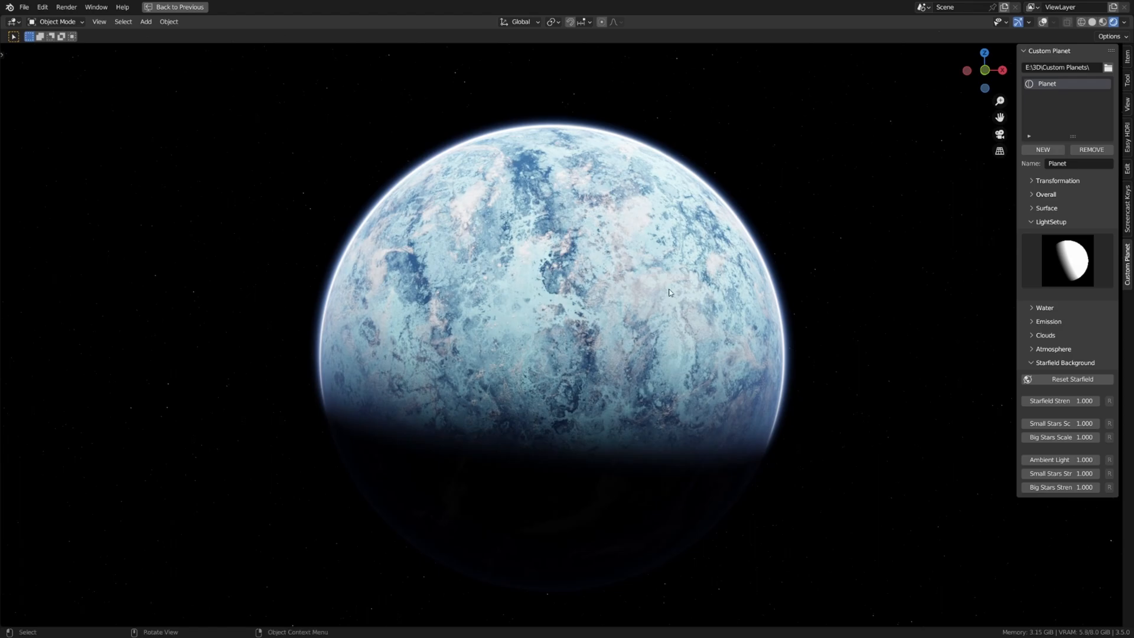
click(1065, 260)
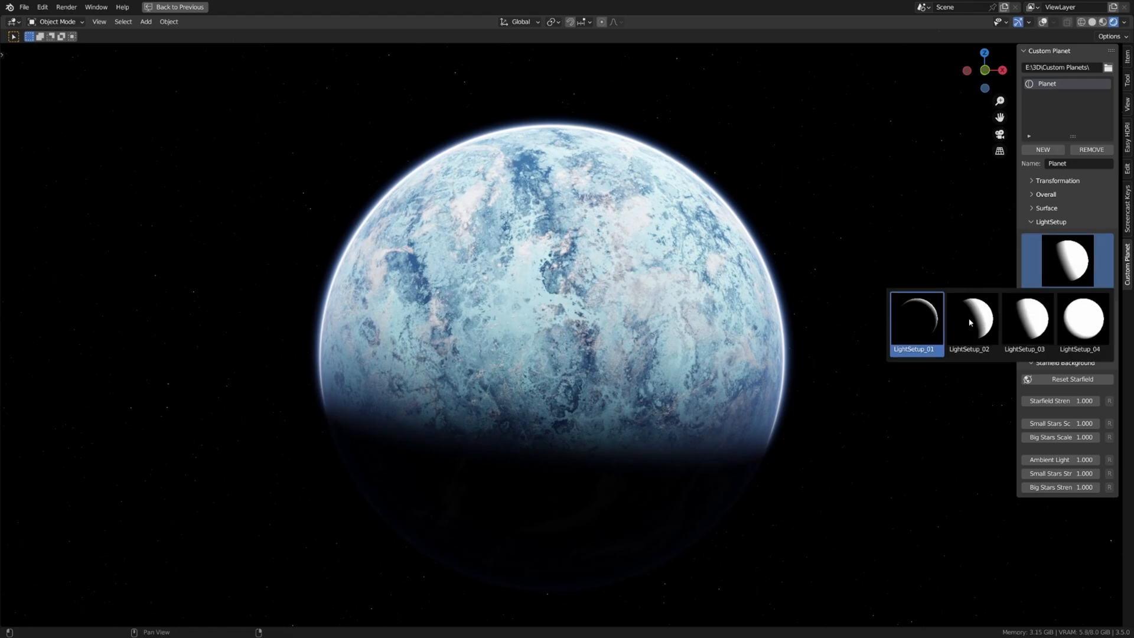
click(1047, 208)
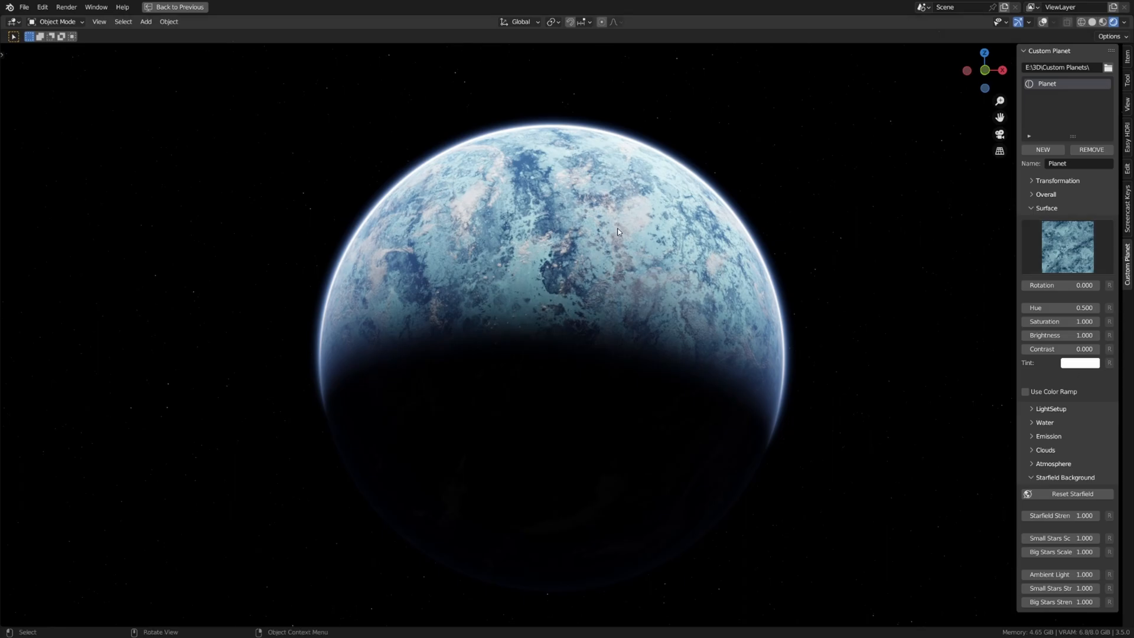
Step: Apply a different surface texture from the gallery and adjust the surface contrast
click(1065, 245)
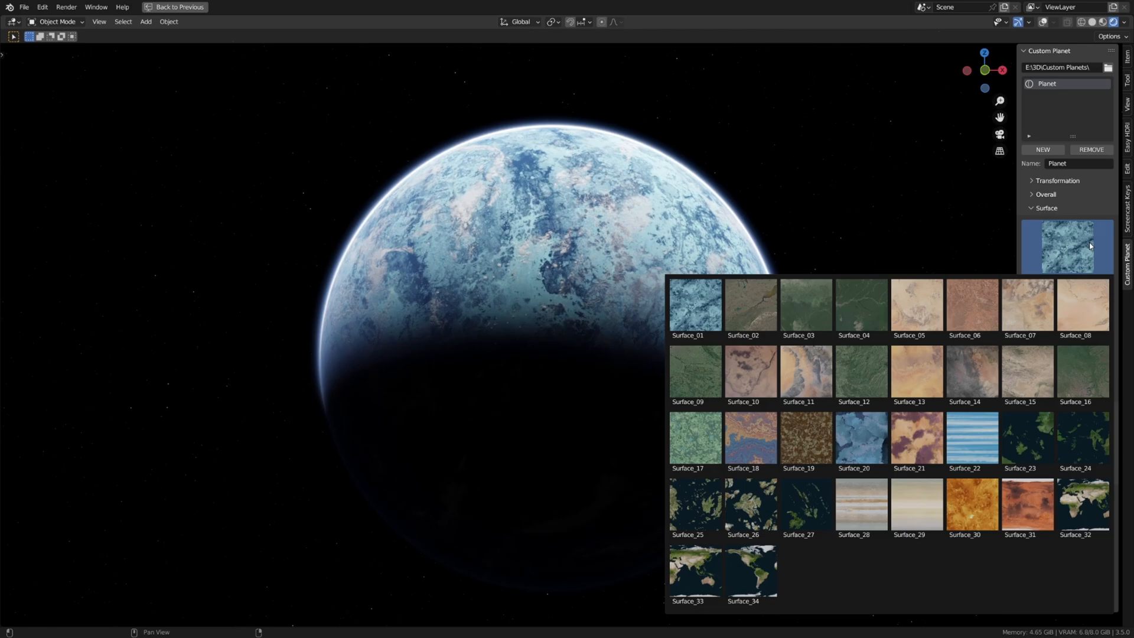
click(693, 304)
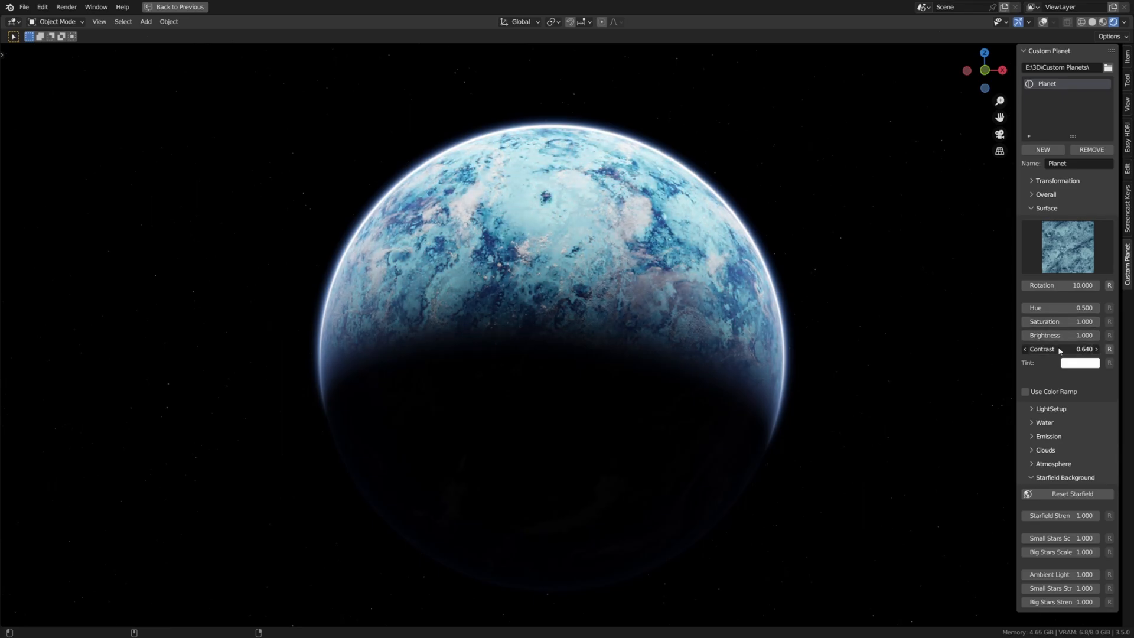
click(1078, 363)
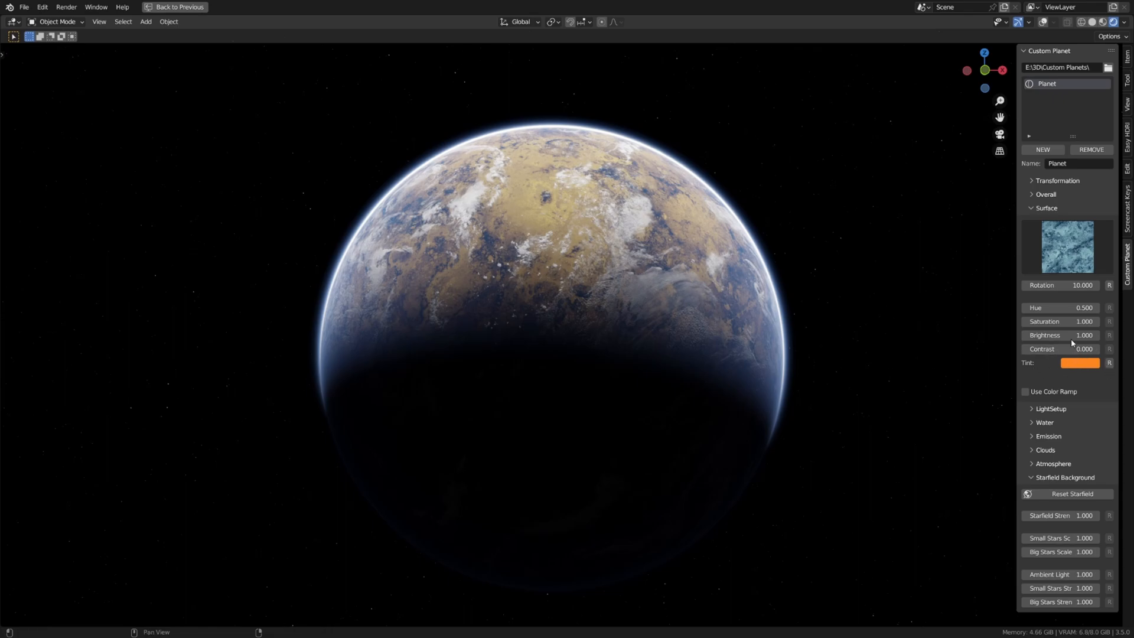
Step: Tweak the surface saturation and set the Tint colour to white for icy-blue colouring
double_click(1060, 321)
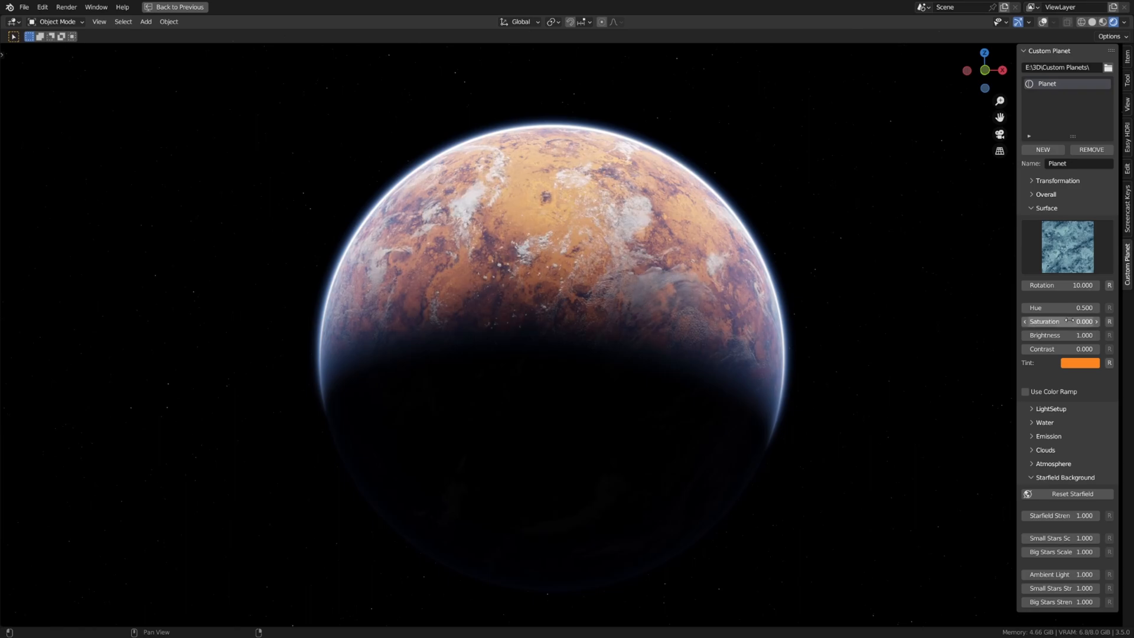
click(1080, 362)
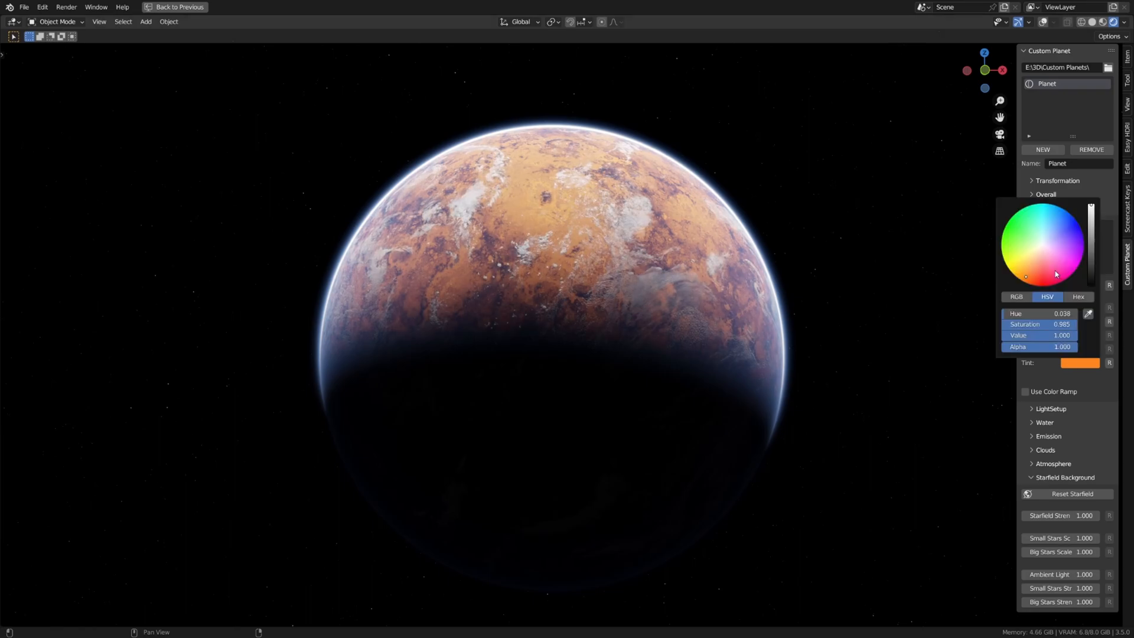
click(1043, 273)
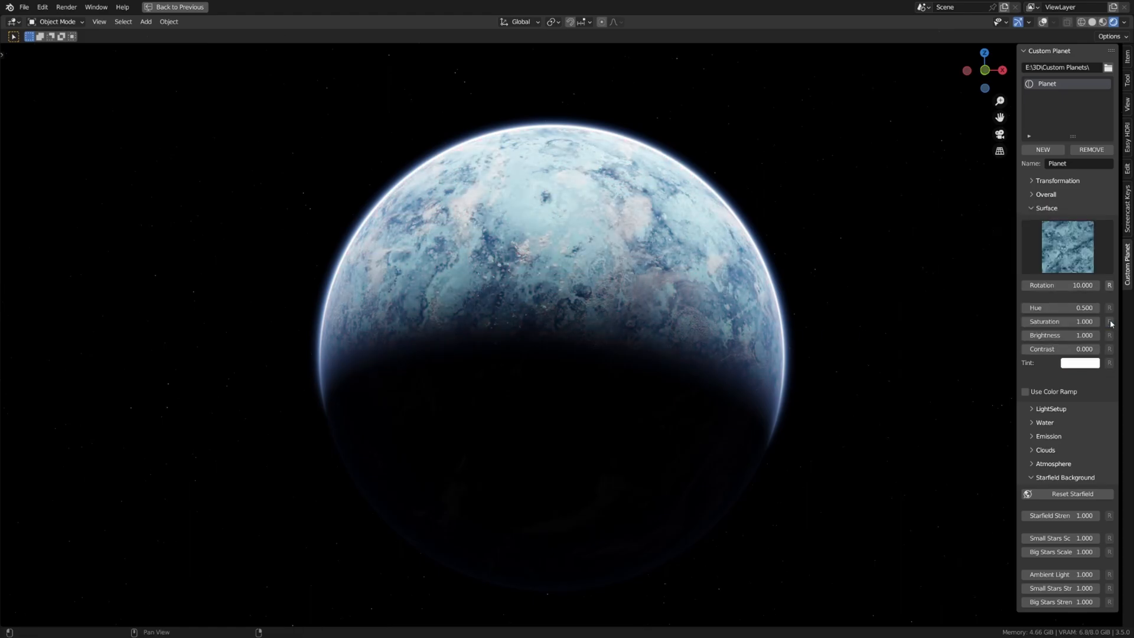
Step: Enable Use Color Ramp on the surface and inspect White Point and the bright ramp stop
click(1025, 391)
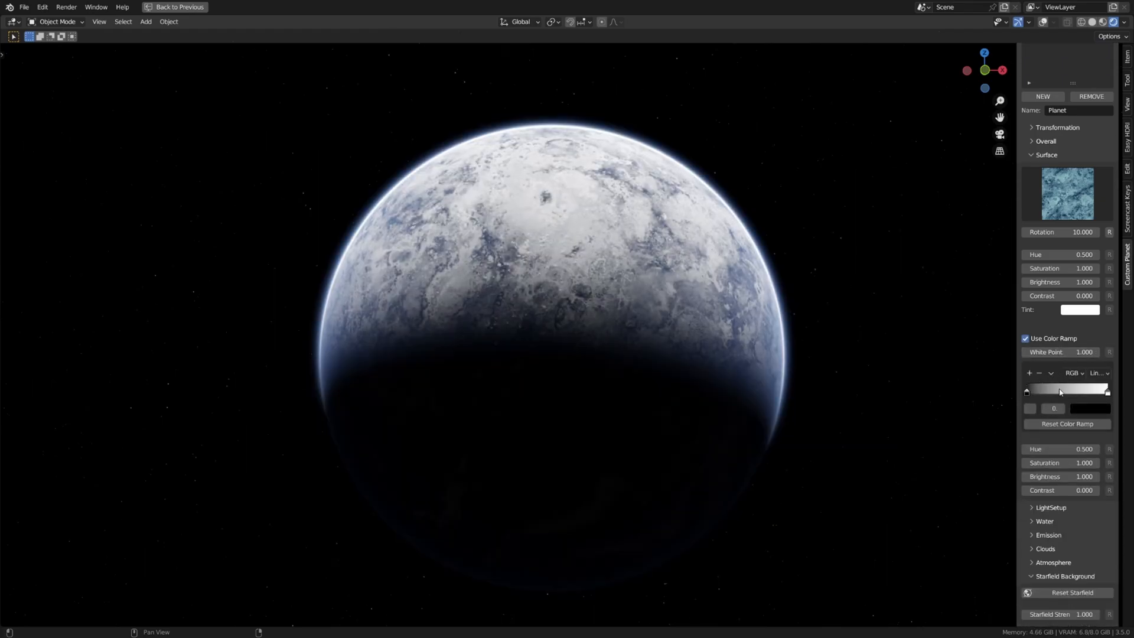
scroll(down, 3)
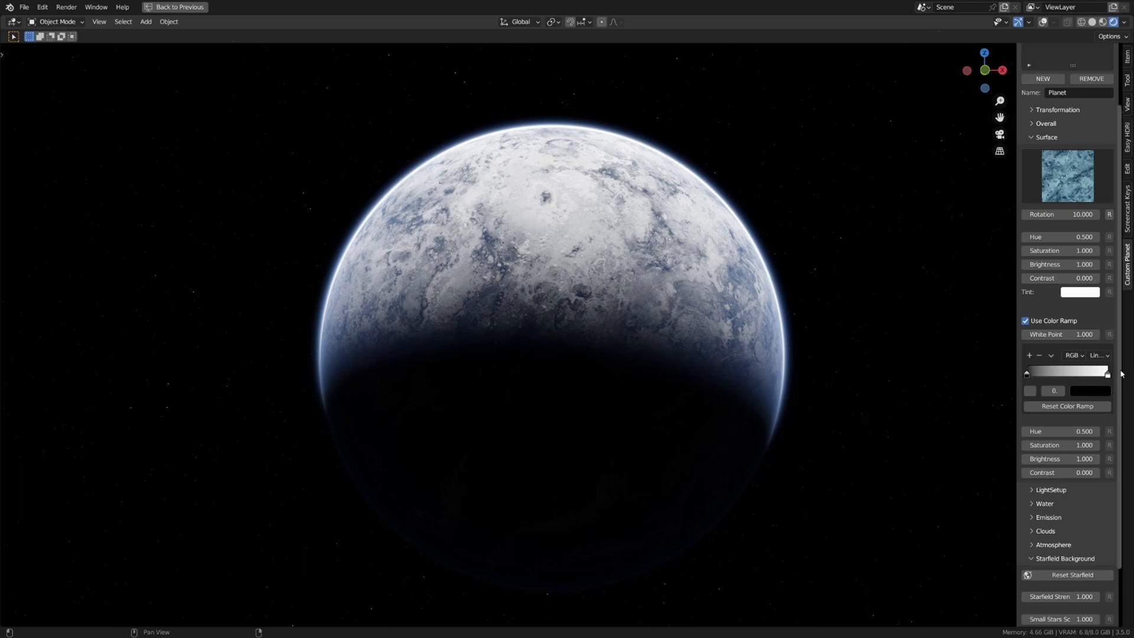
mouse_move(1110, 350)
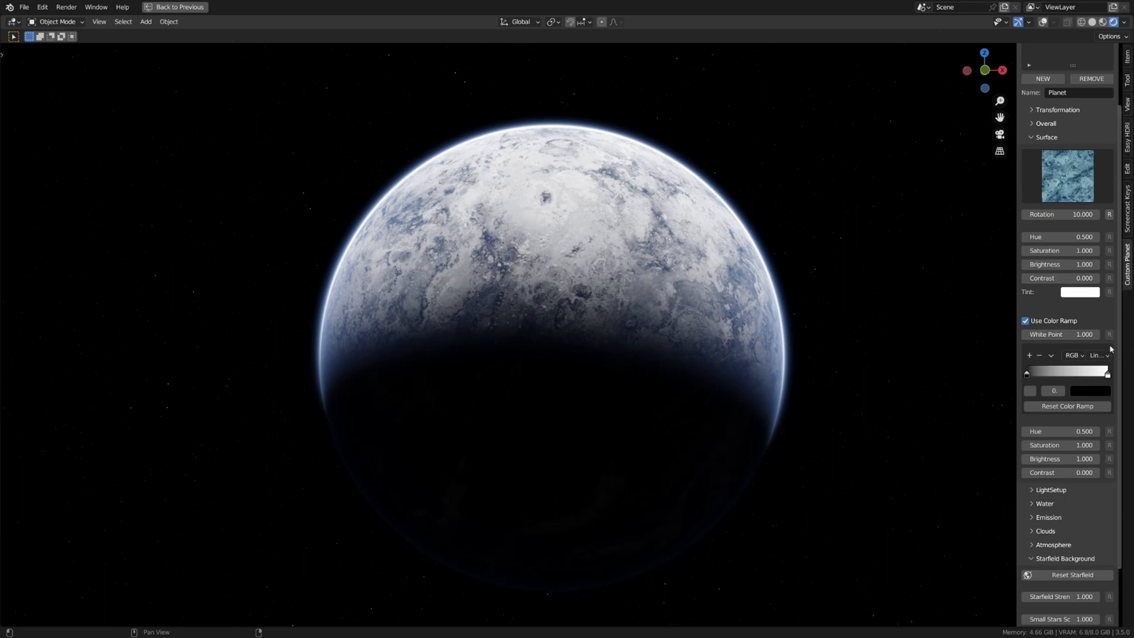
click(1061, 335)
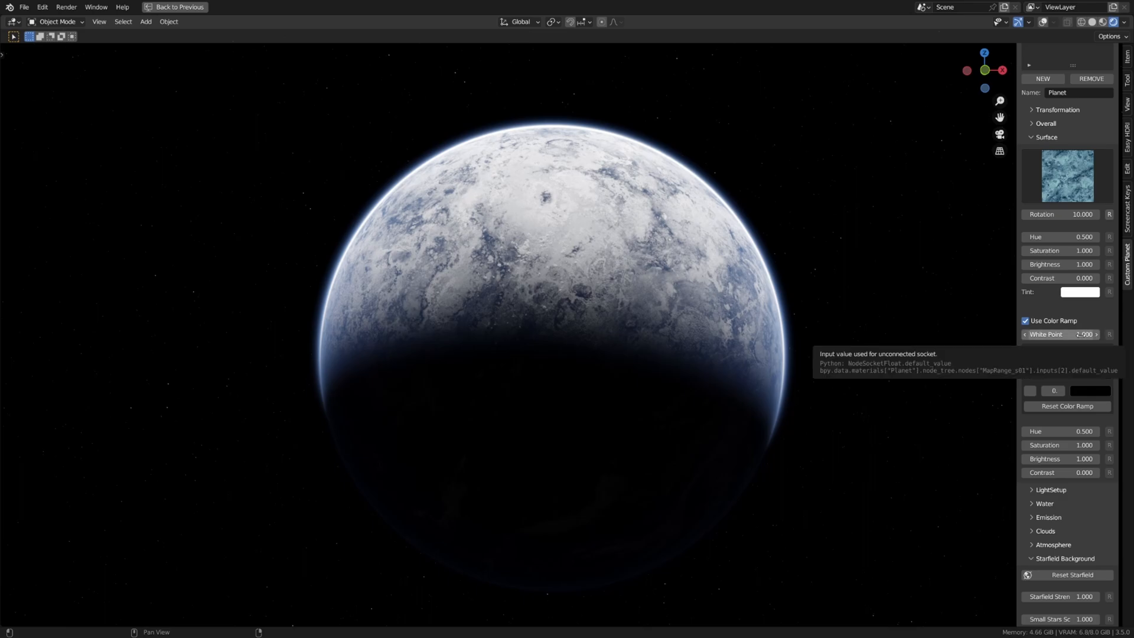
click(1060, 334)
text(1.000)
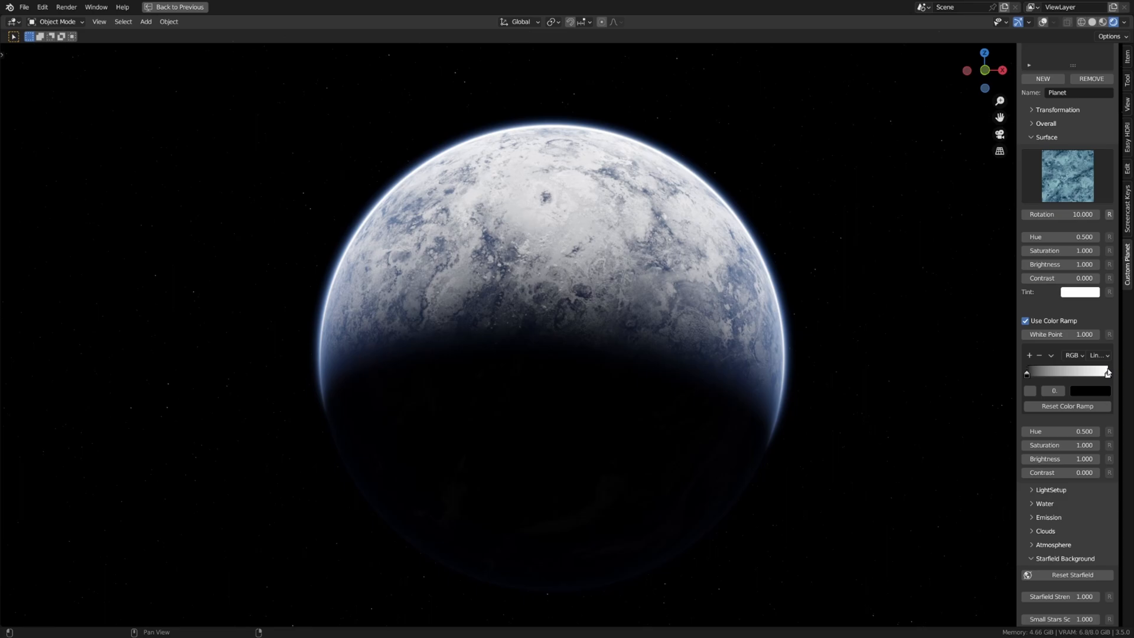
mouse_move(517, 245)
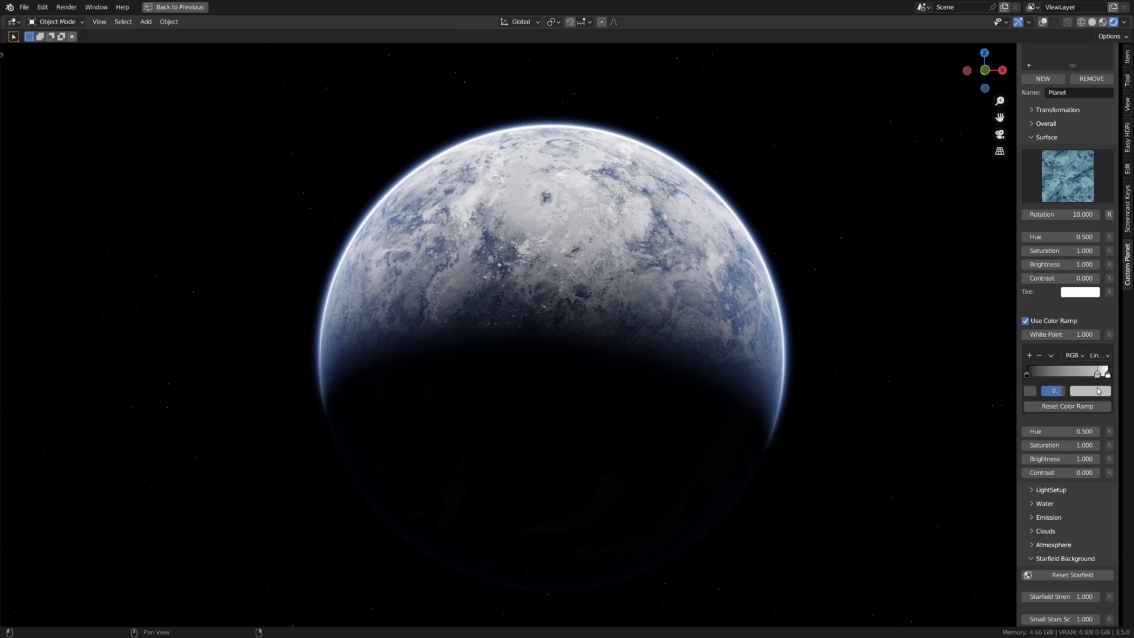
Step: Colour the ramp stops in reds and lower White Point to 0.680
click(1088, 391)
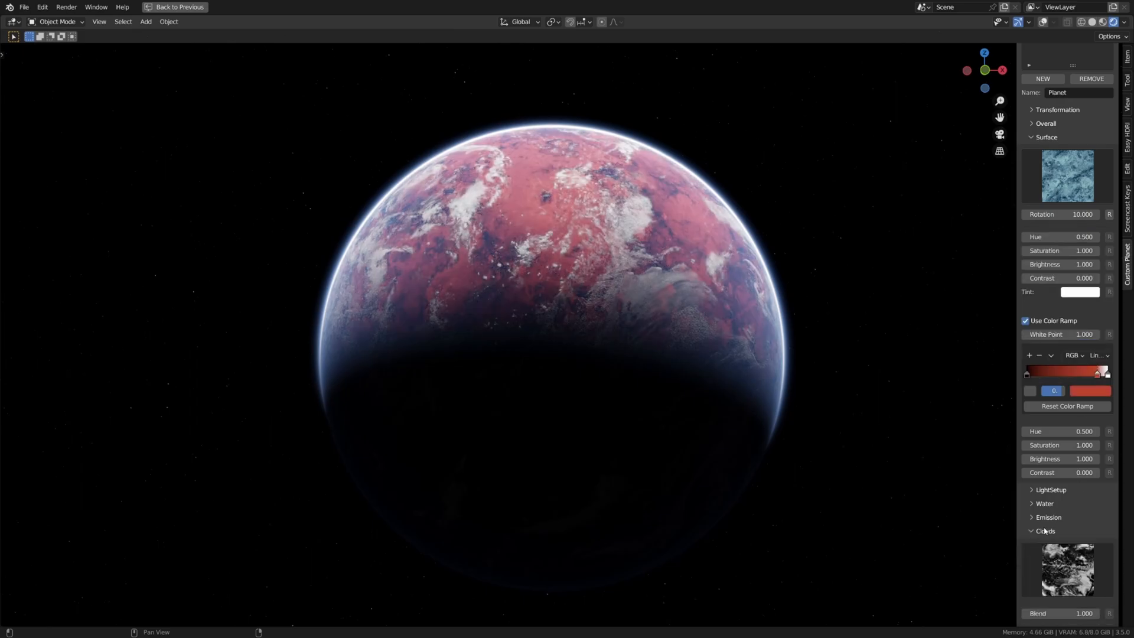
click(1044, 530)
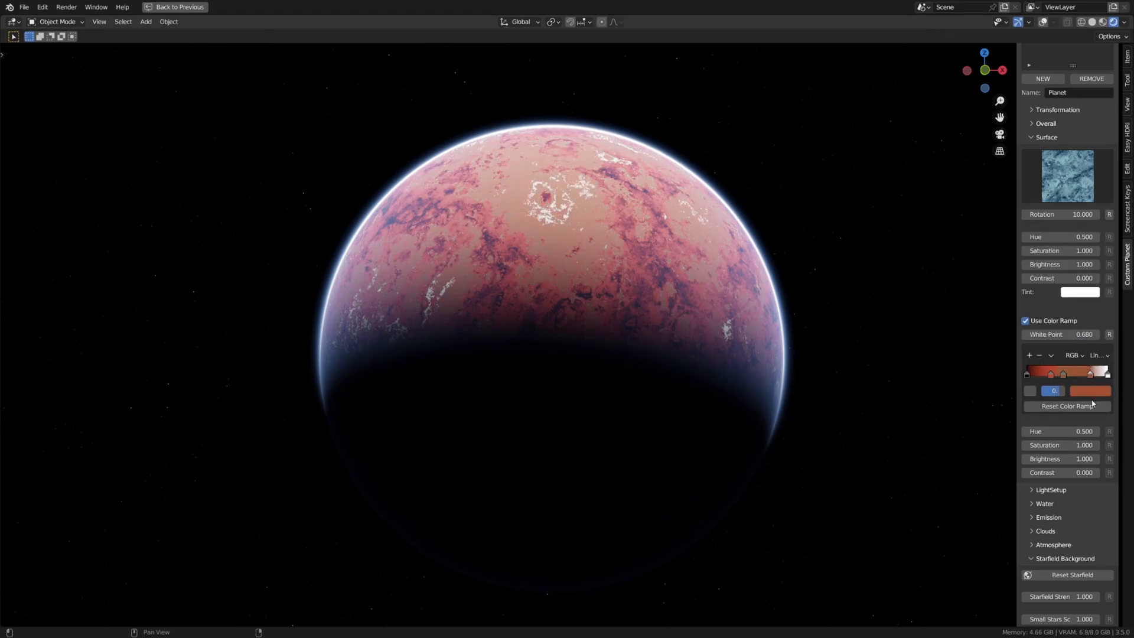
Step: Change the lightest color ramp stop from white to a pale orange
click(1087, 391)
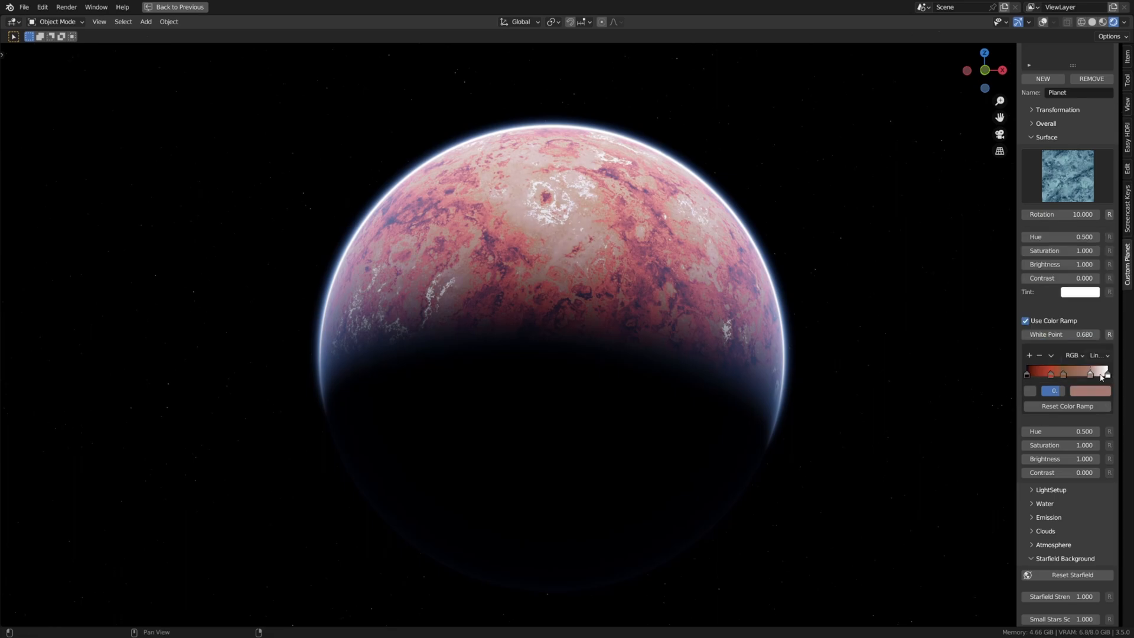
click(1087, 391)
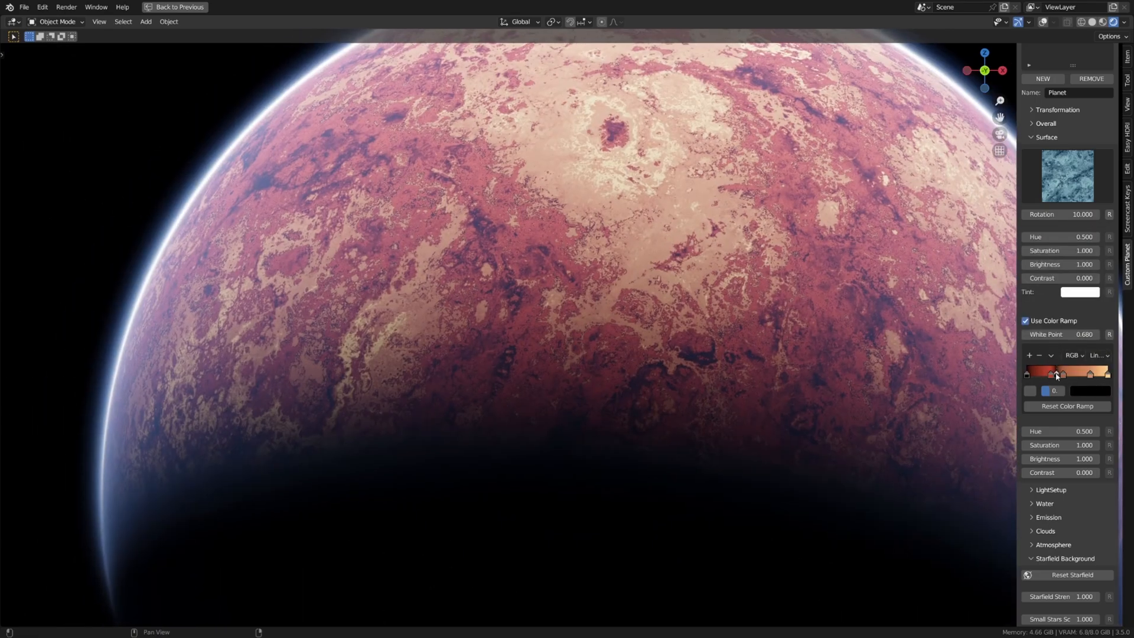
Step: Adjust a middle ramp stop and set the ramp Hue to 0.550 for a sandy yellow planet
click(1088, 390)
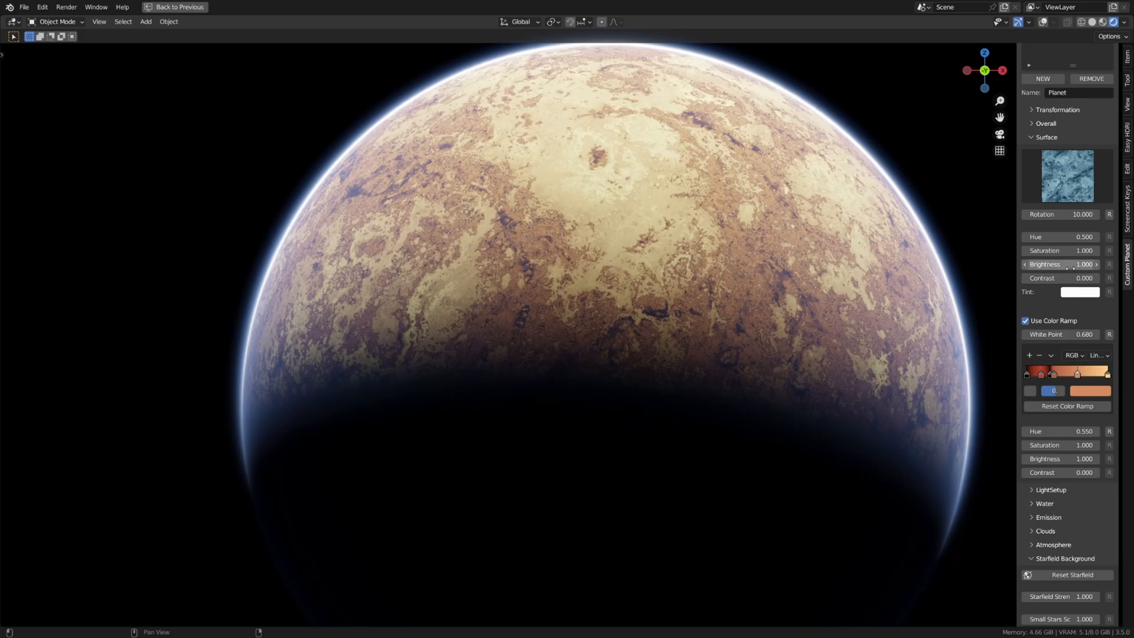
click(1065, 176)
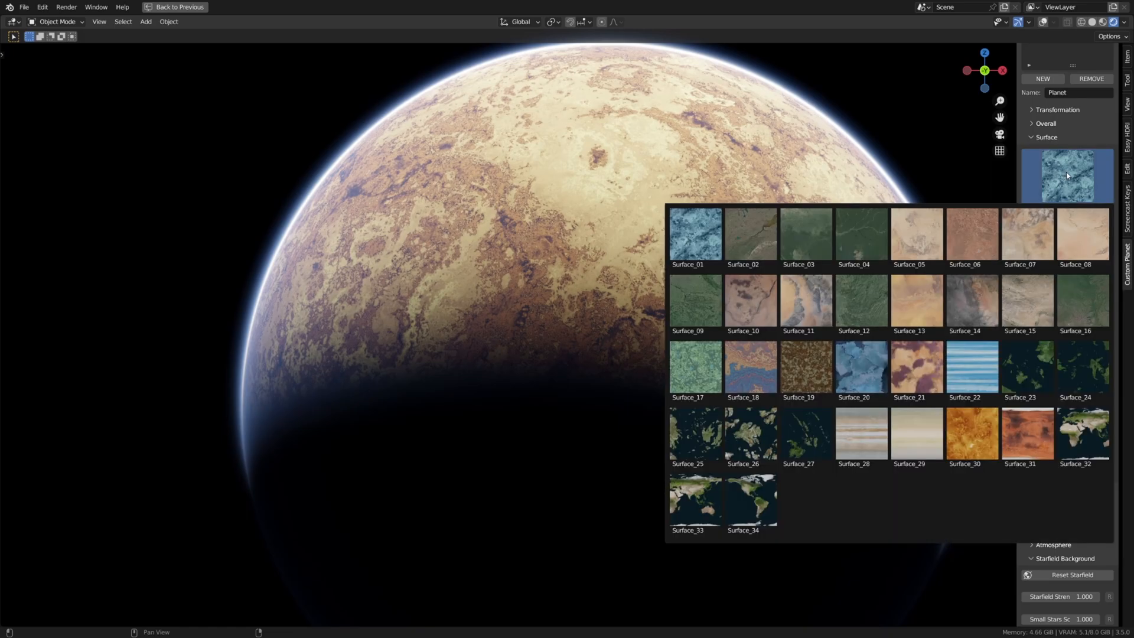
Step: Dismiss the texture gallery, then set surface Rotation 16.700 and White Point 0.960
click(804, 238)
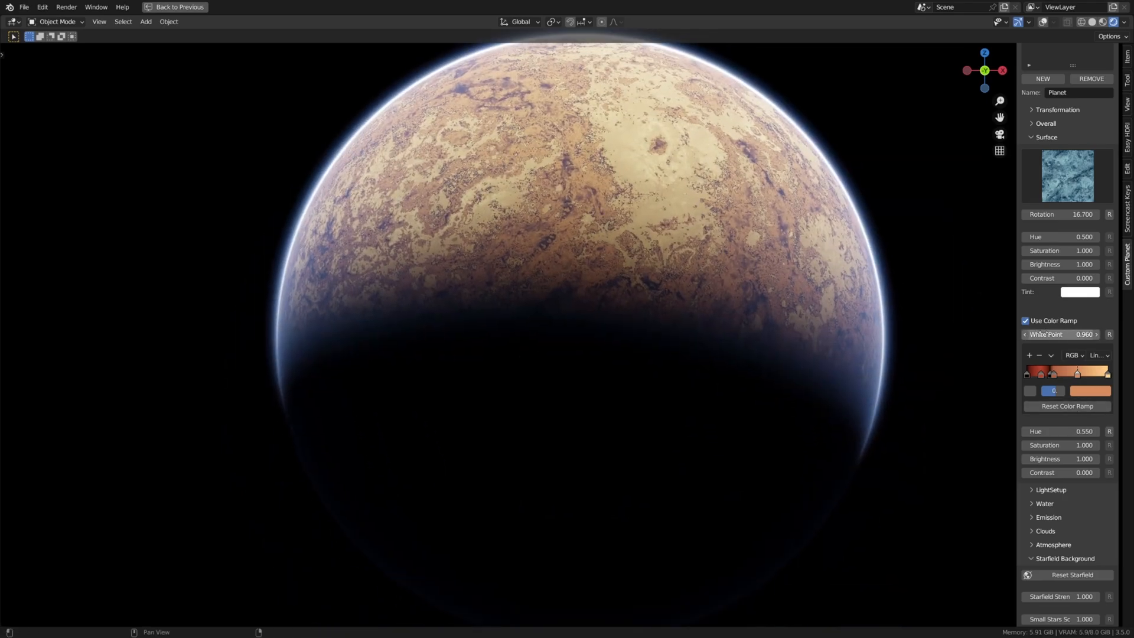
scroll(down, 3)
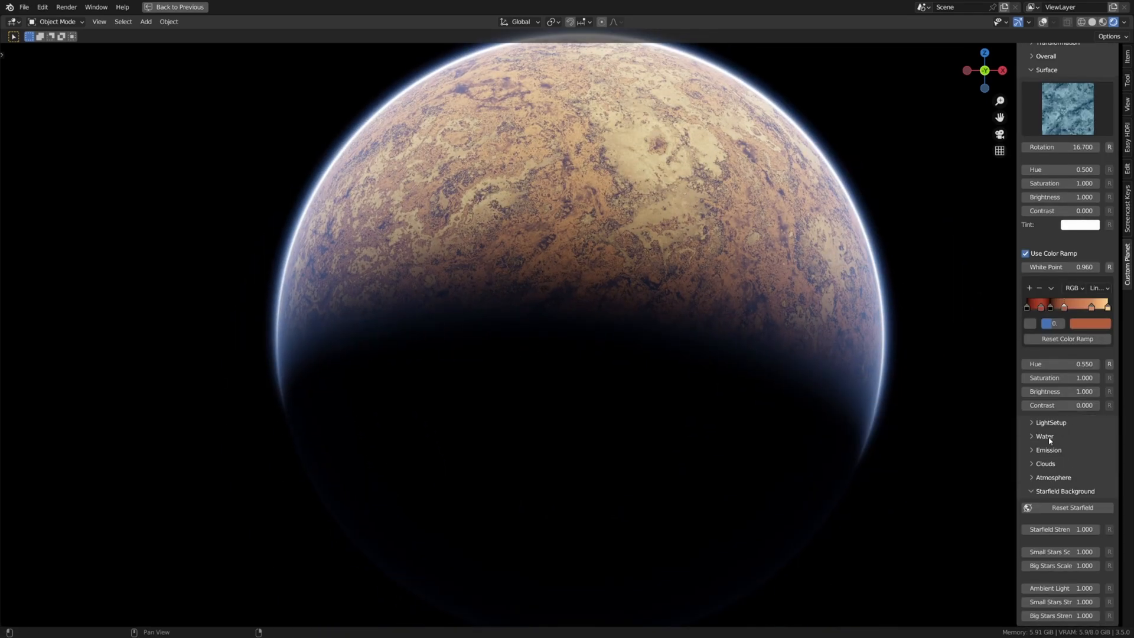
Step: Expand Water and apply a water map from the gallery, giving the planet rivers
click(1044, 436)
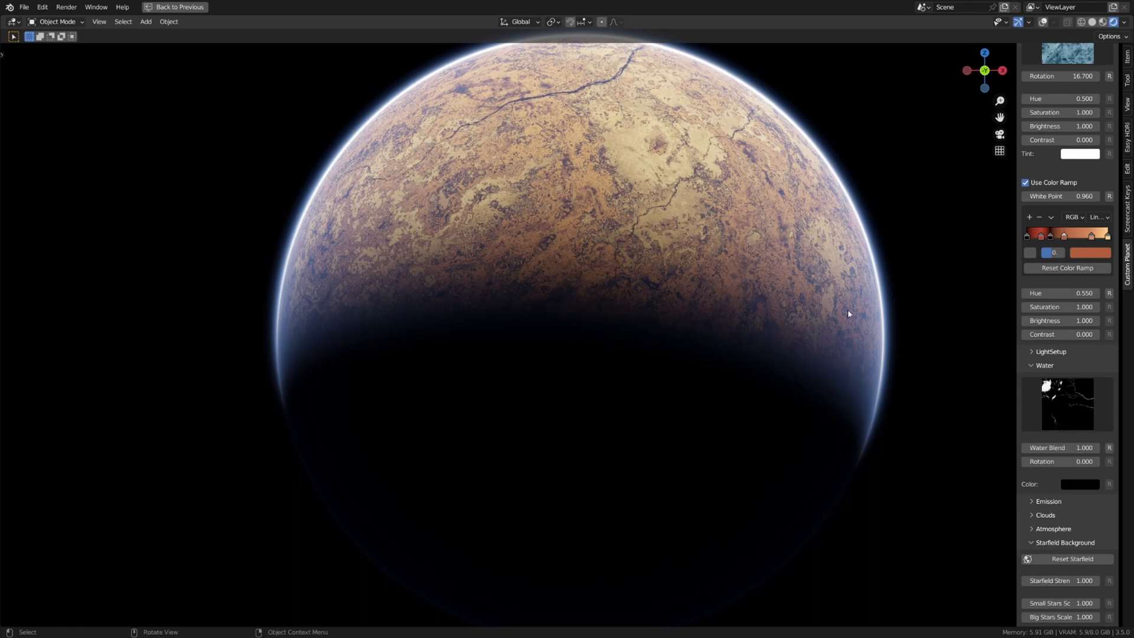
click(1066, 404)
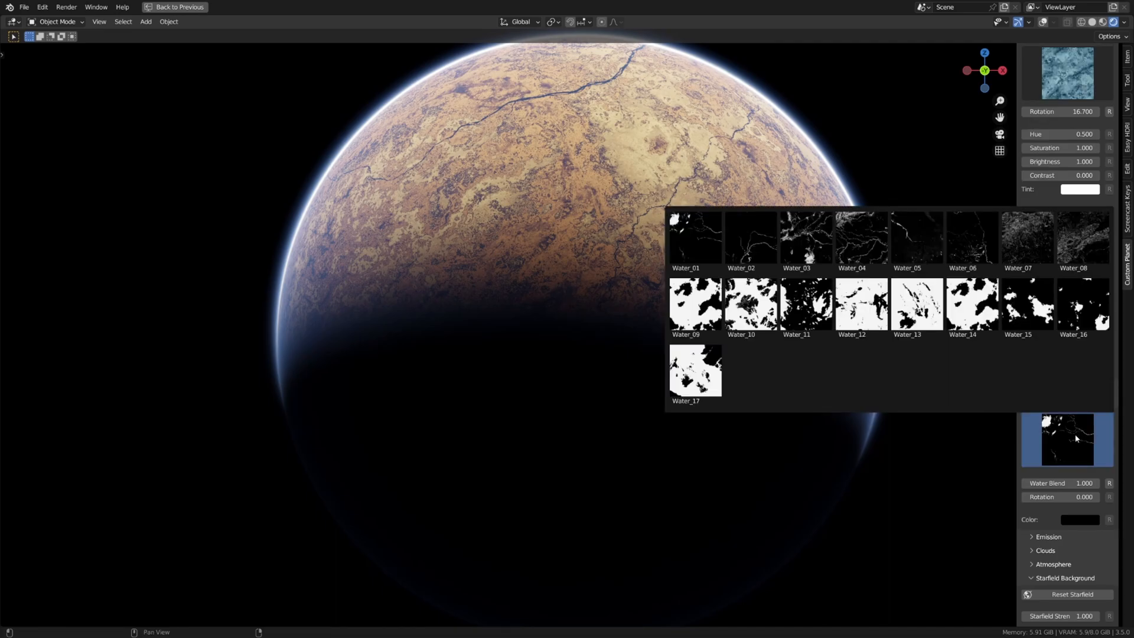
click(1026, 302)
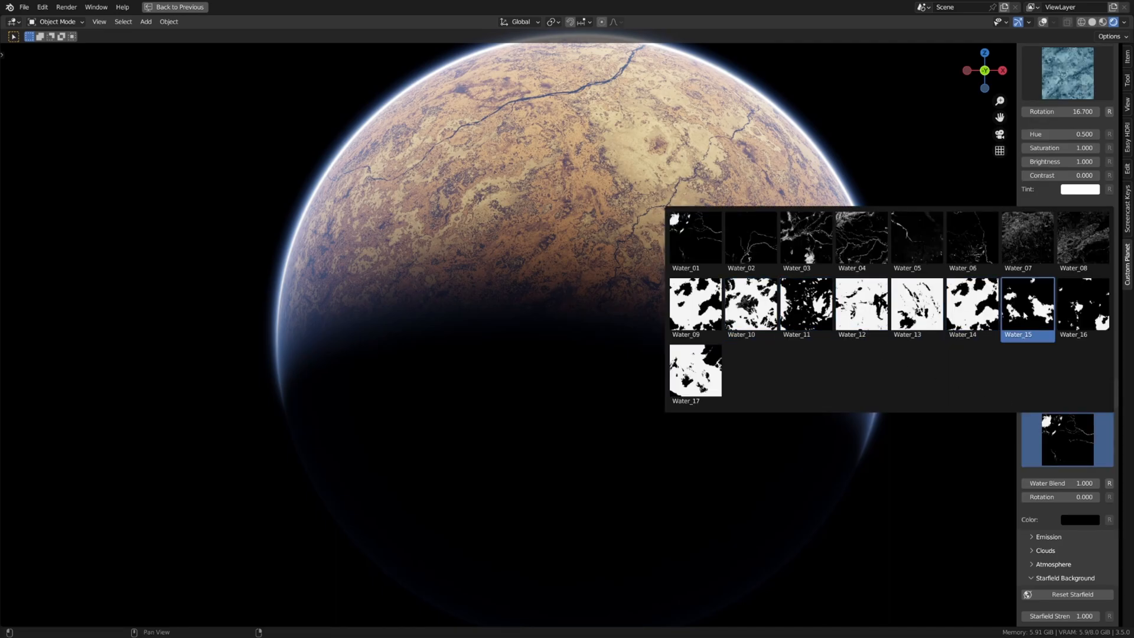
click(694, 369)
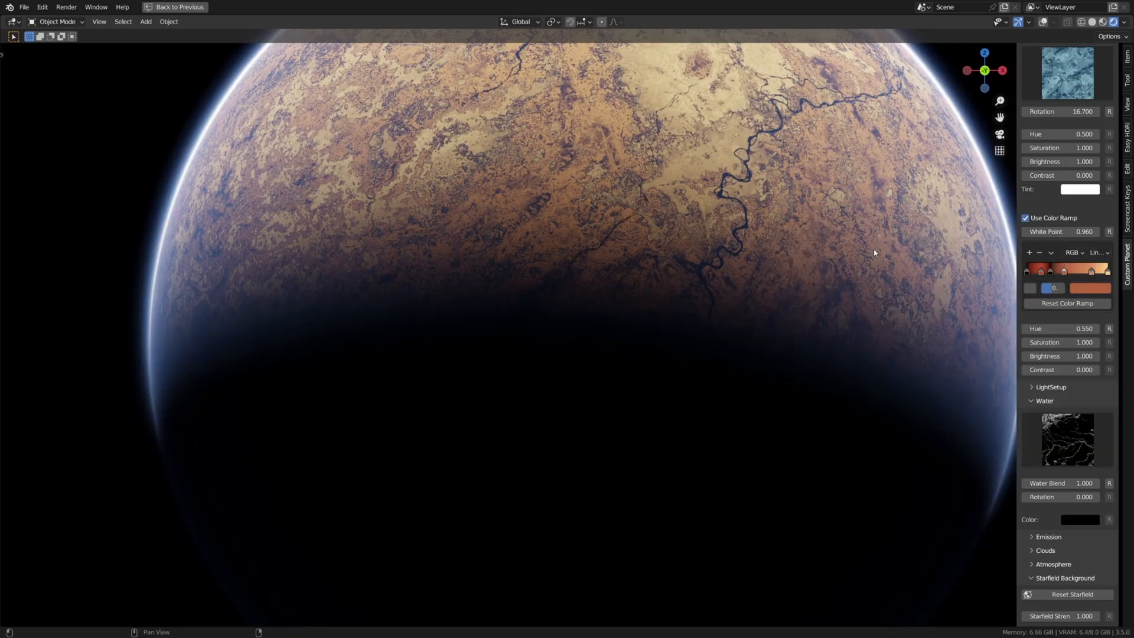
Step: Swap to a blotchy water map with blend 4.100 and rotation 8.800 for dark lakes
click(1065, 439)
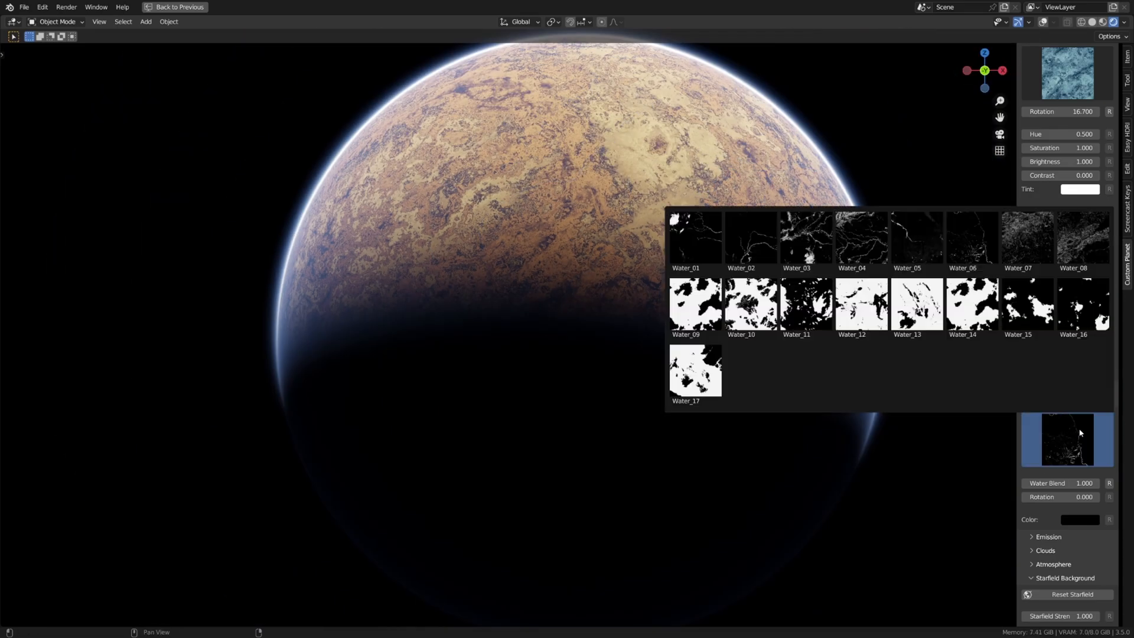
click(1026, 304)
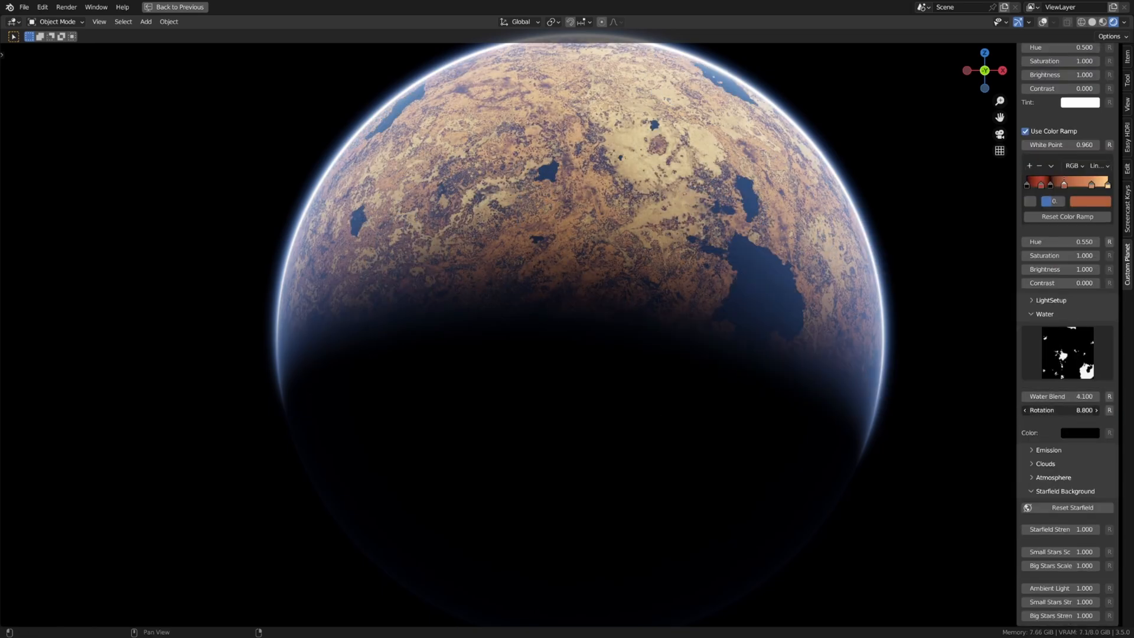
scroll(up, 3)
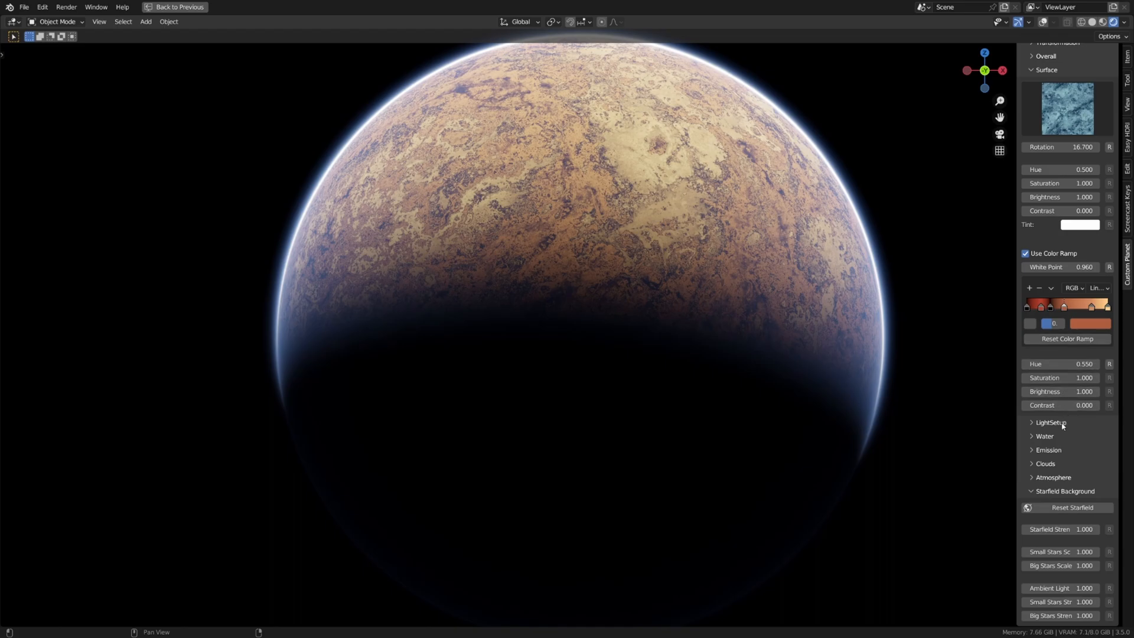
Step: Reset Emission Strength to 1.000 and raise emission Saturation to 1.560 for glowing lava cracks
click(1047, 450)
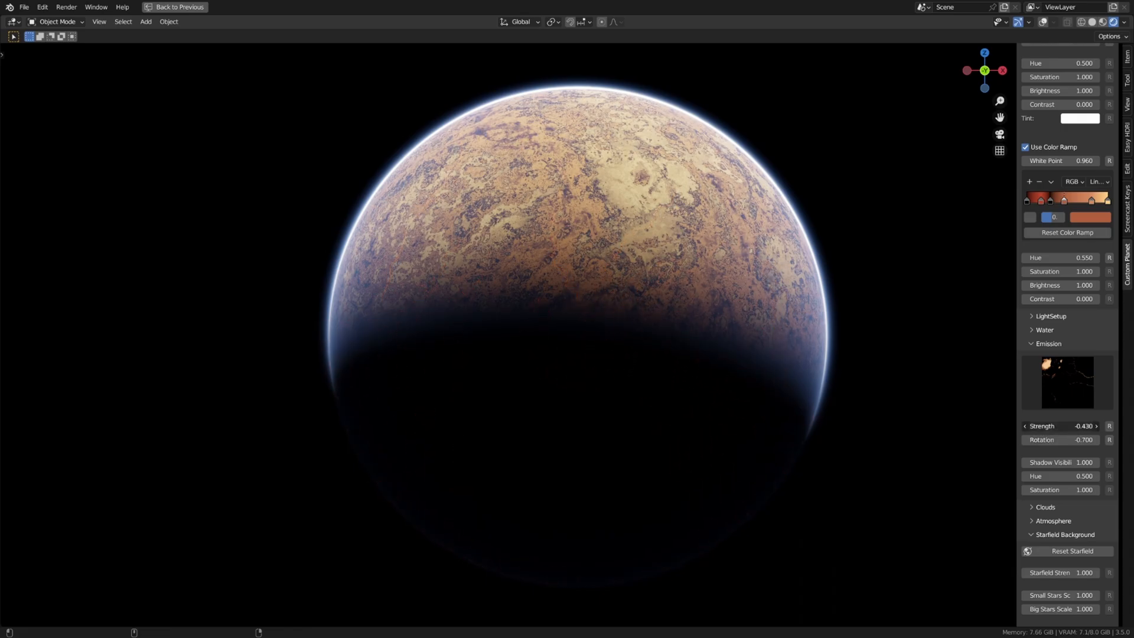
click(1061, 427)
text(1.000)
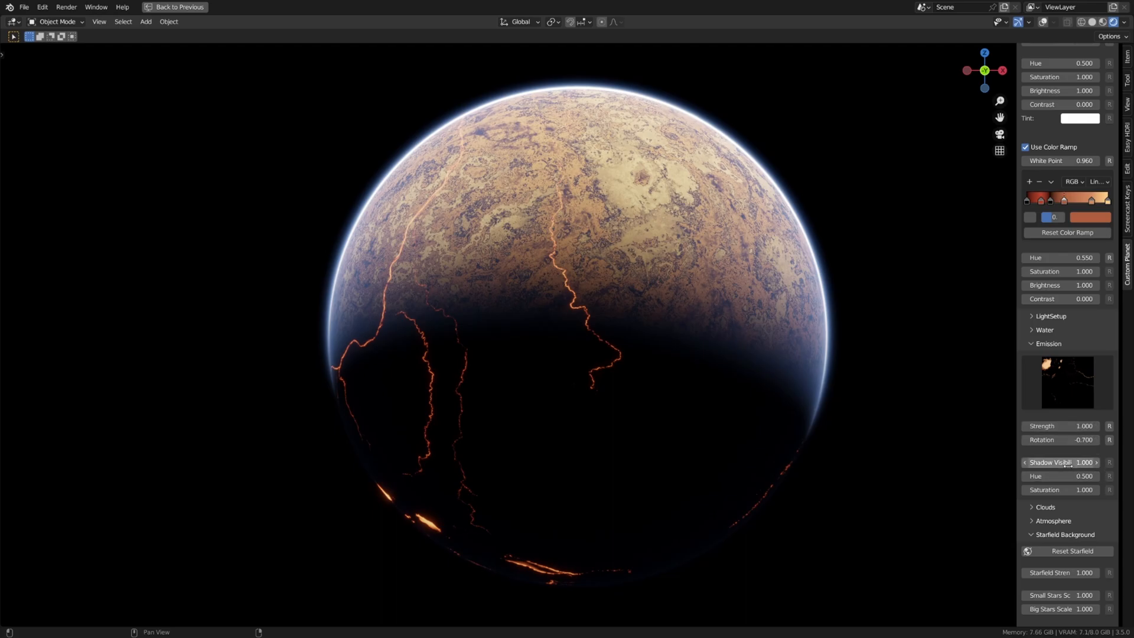
mouse_move(601, 236)
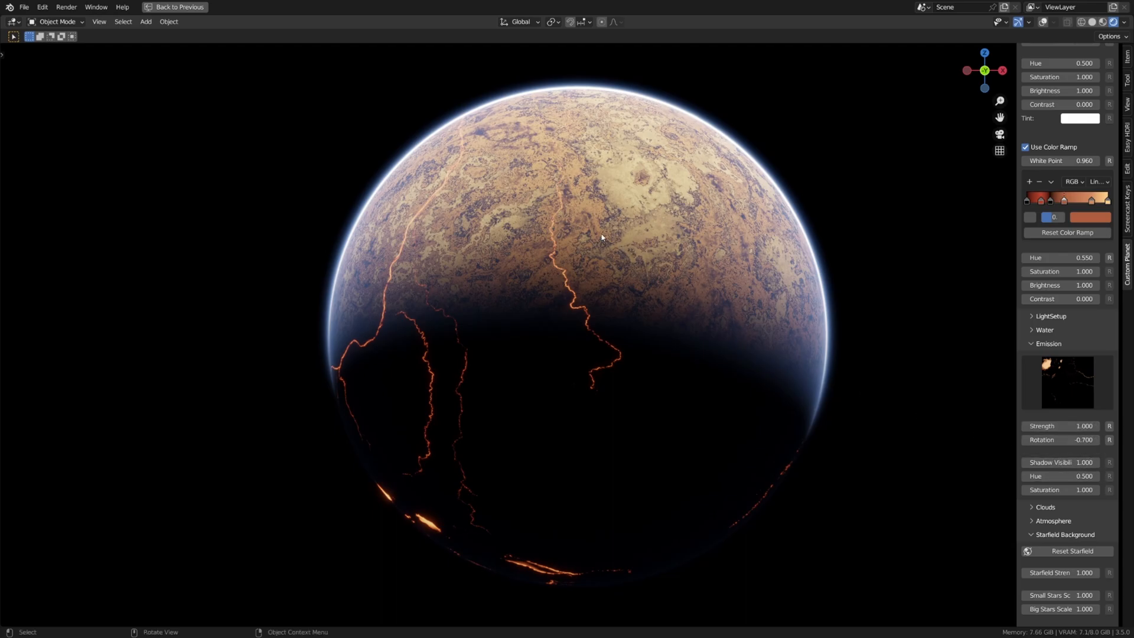
mouse_move(412, 285)
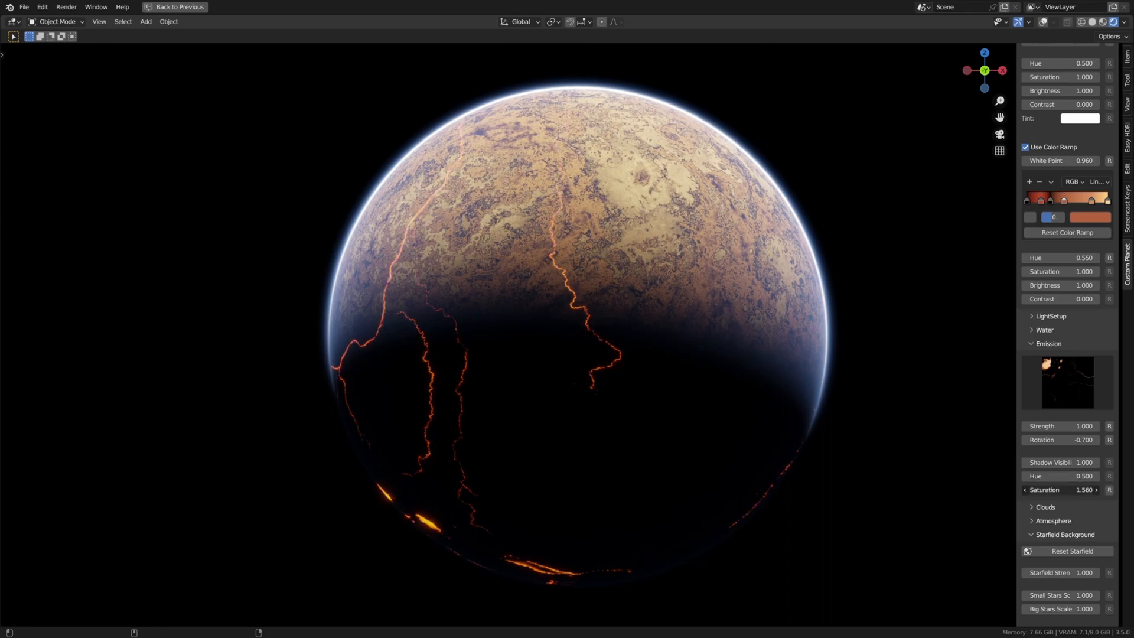
Step: Try emission textures Emission_09, Emission_16 and a city-lights pattern on the night side
click(1065, 382)
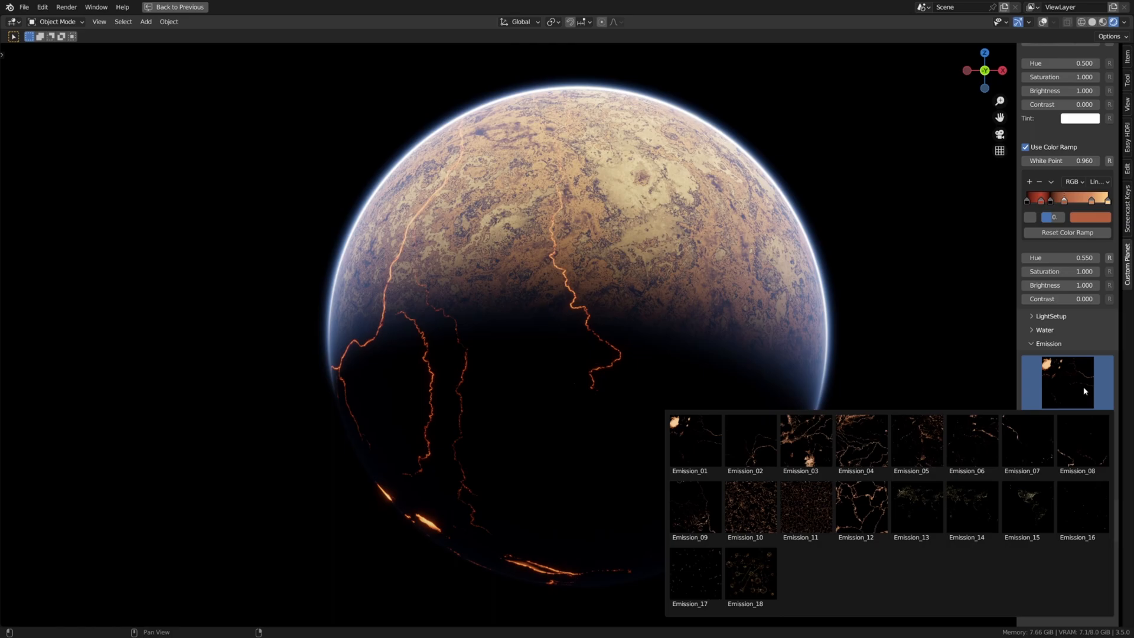
mouse_move(1059, 401)
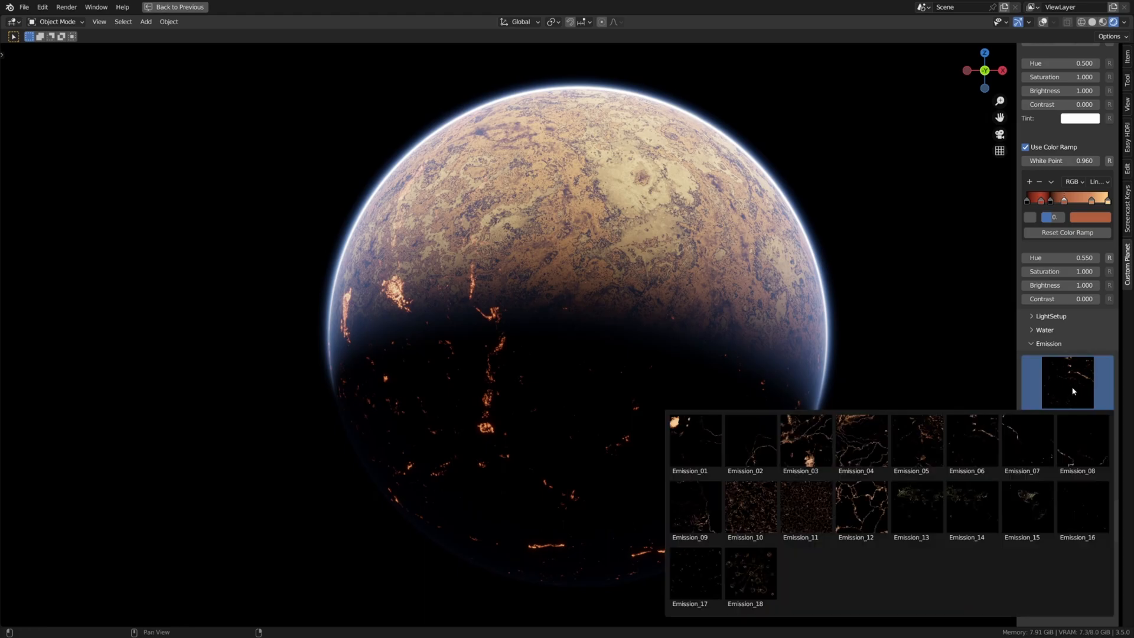
click(693, 508)
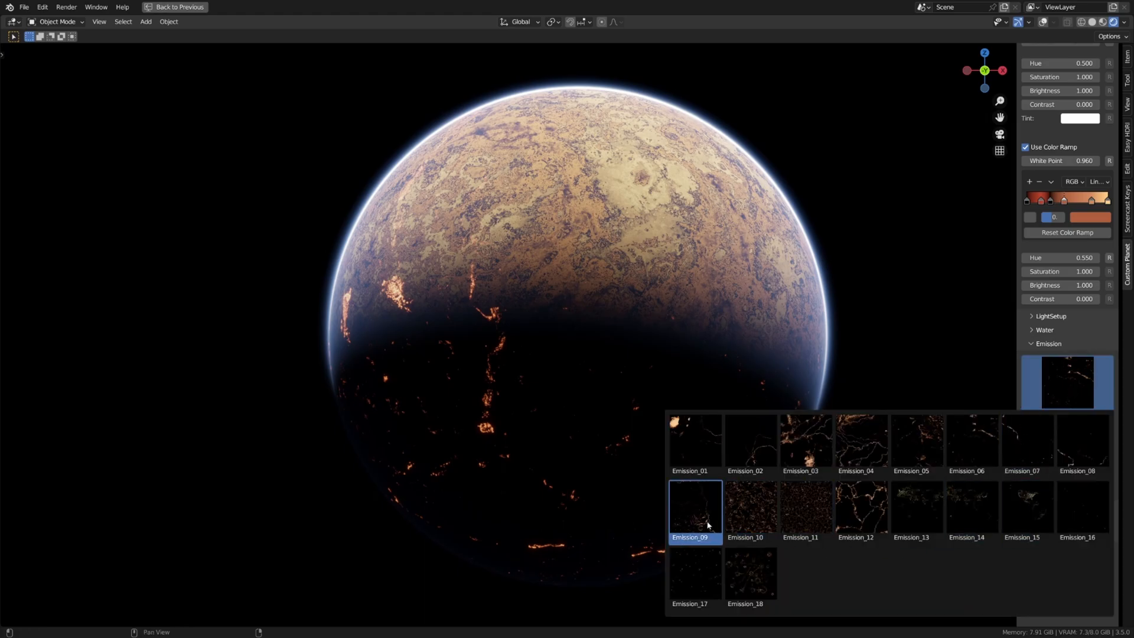
click(694, 507)
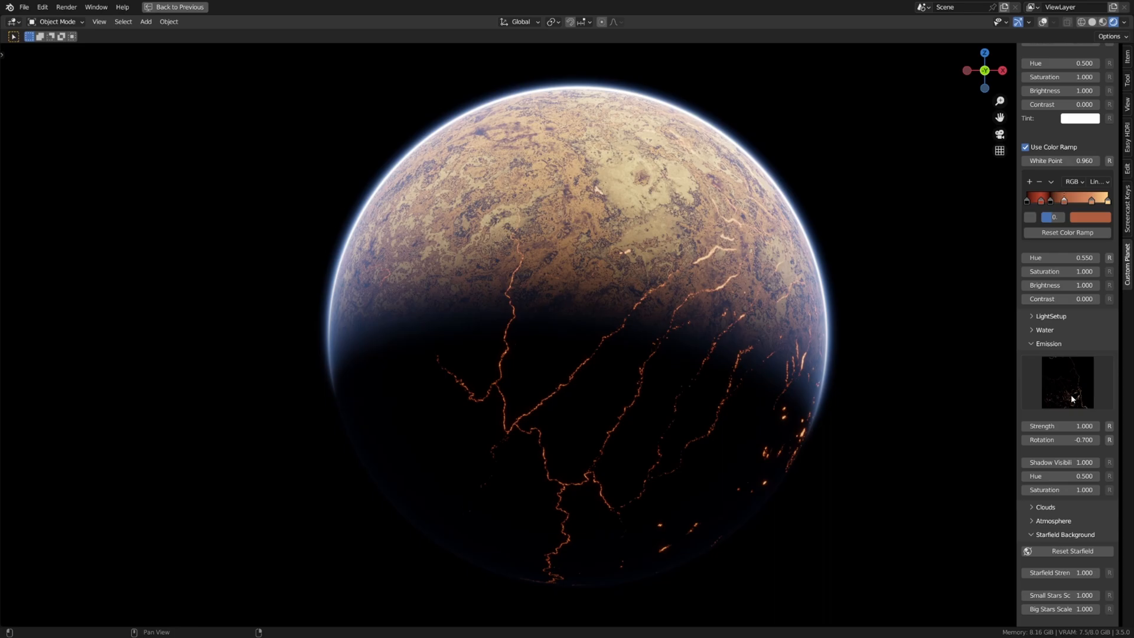
click(1065, 381)
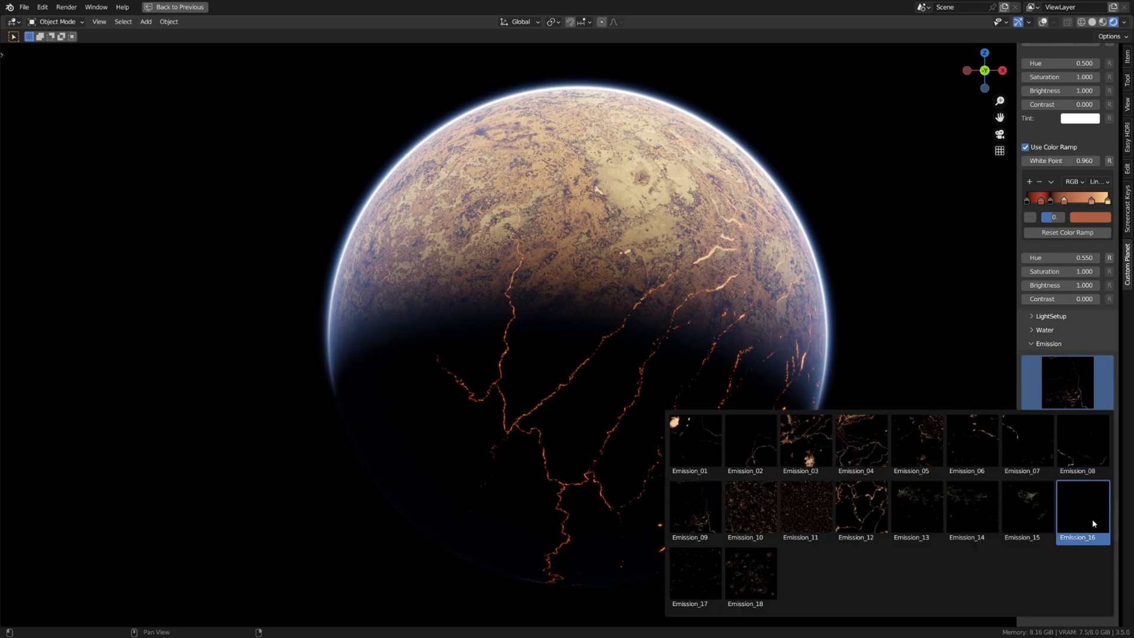
mouse_move(1078, 521)
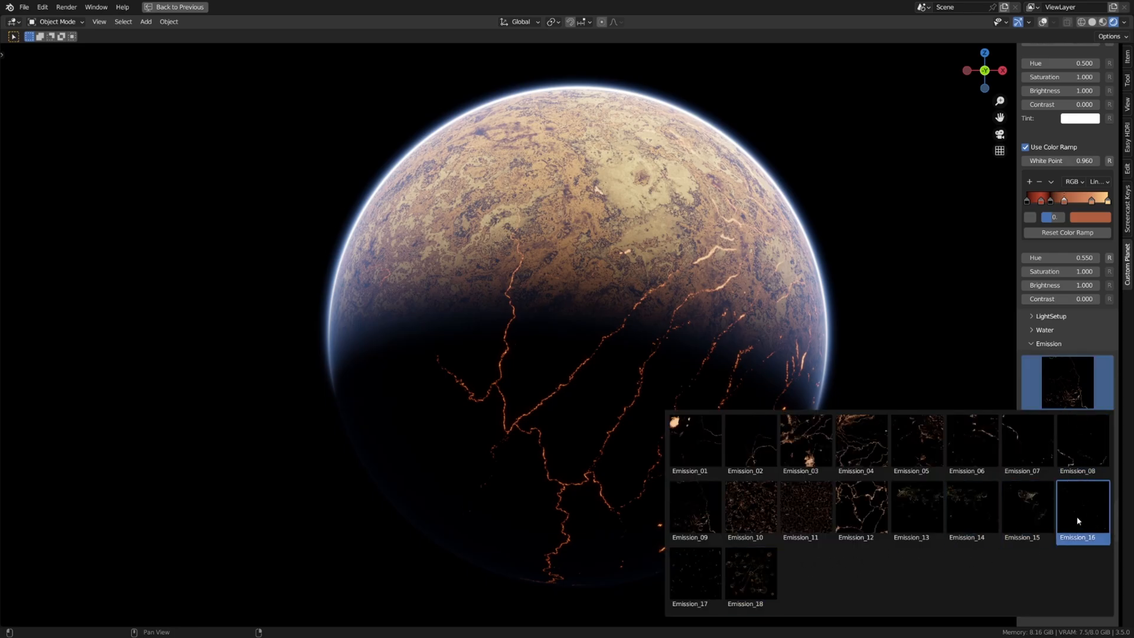
click(1081, 510)
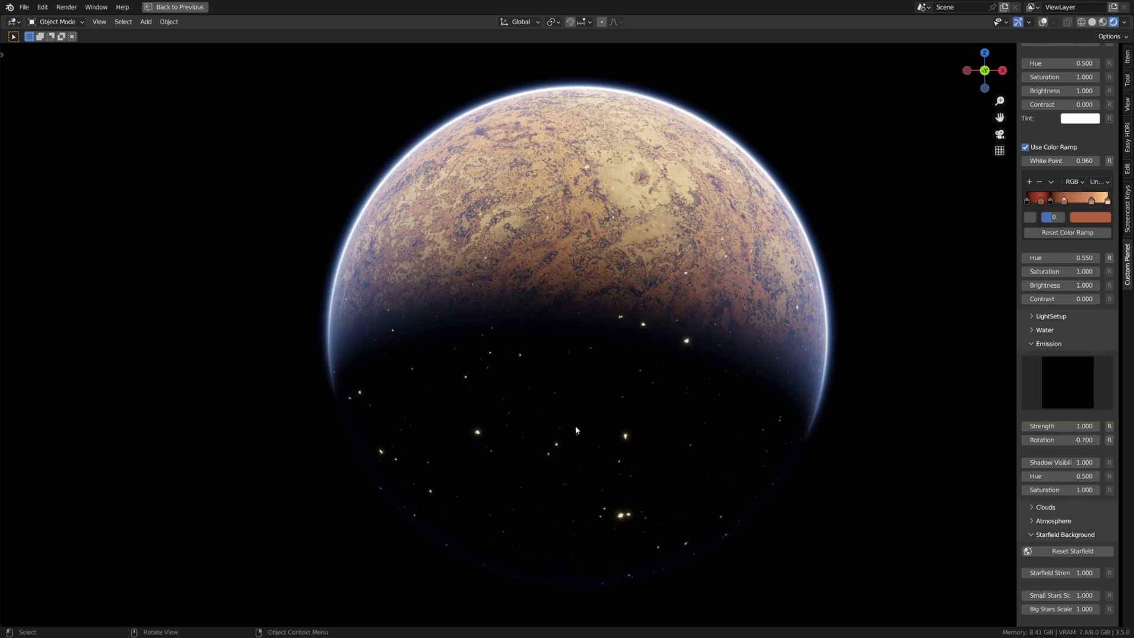
click(1064, 382)
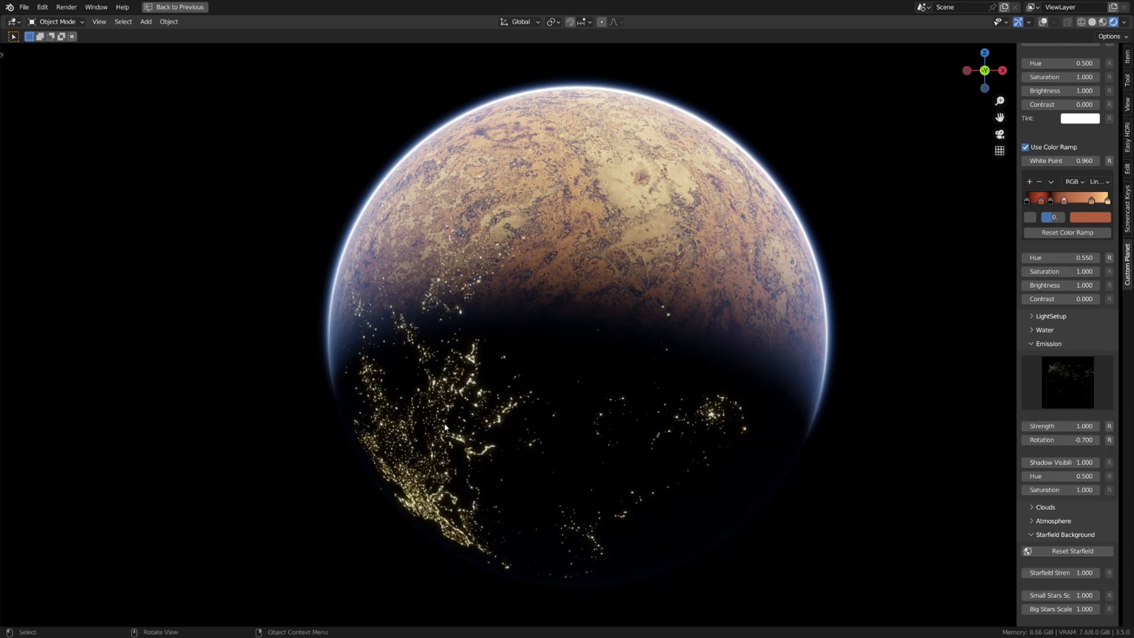
Step: Check the Surface gallery, then lower emission Strength to 0.130 for a faint ring glow
click(1065, 110)
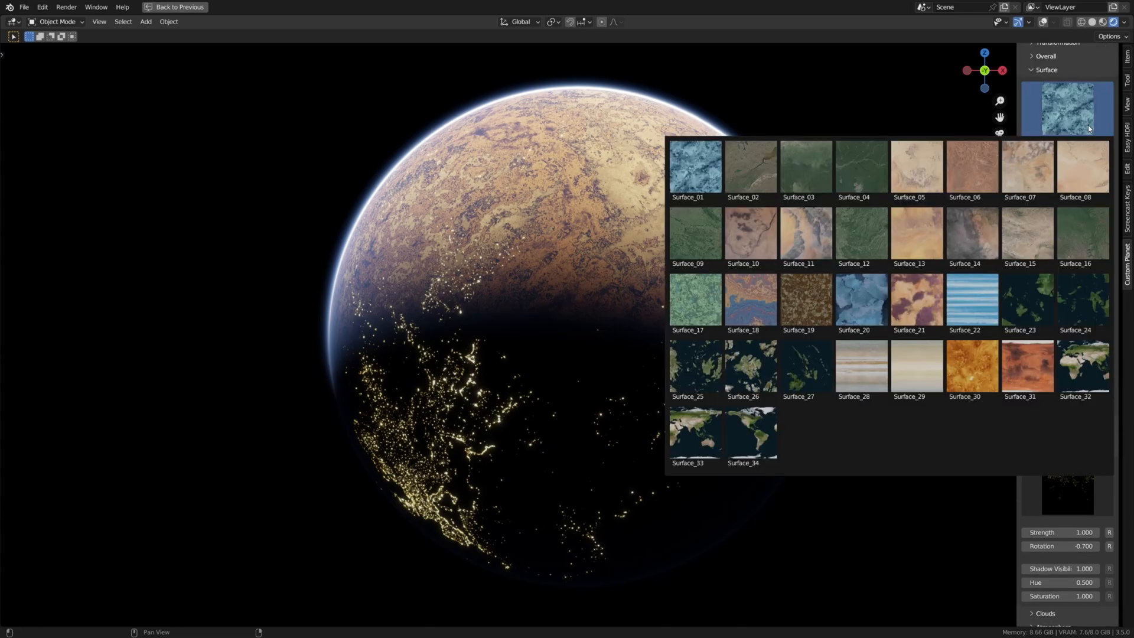
click(1026, 167)
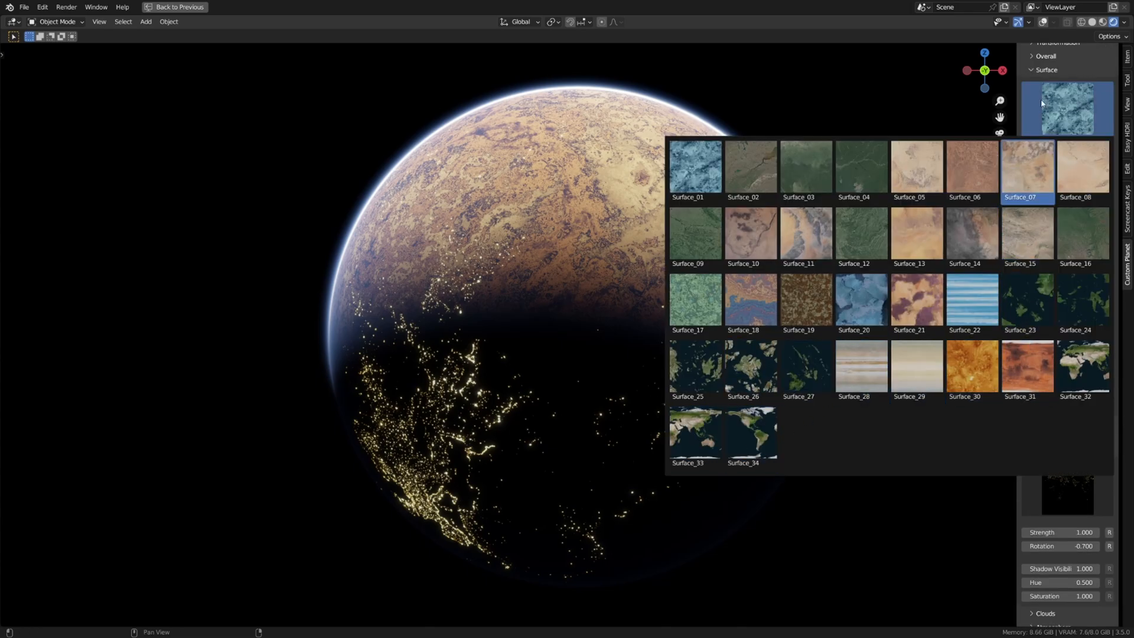
click(1065, 487)
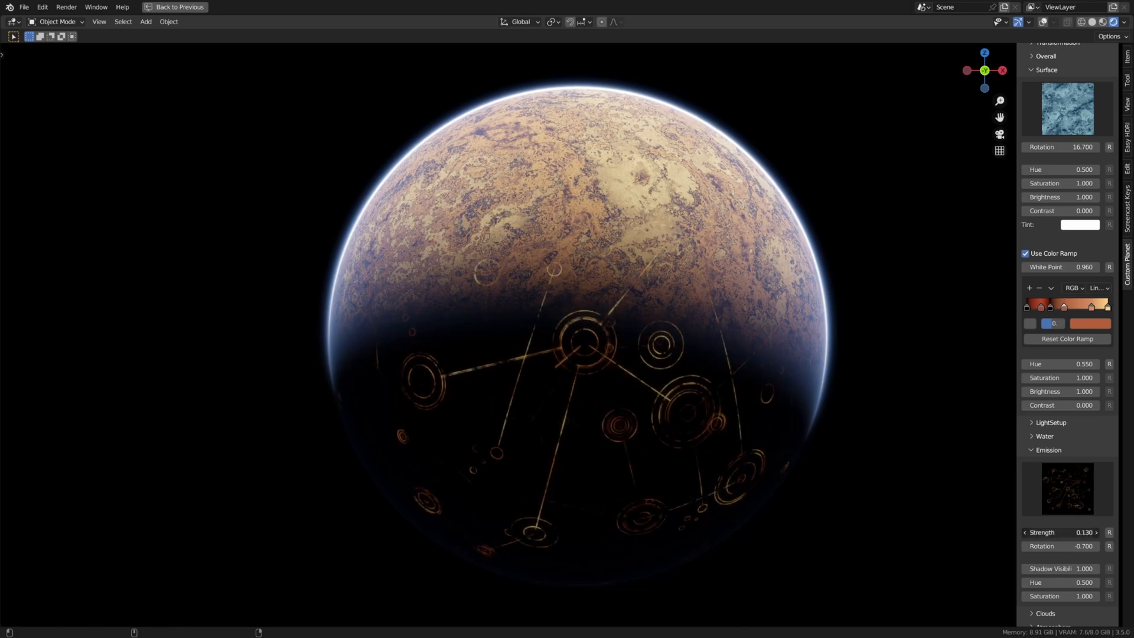
Step: Expand Clouds and switch to a denser cloud texture covering the planet's lit side
click(1047, 449)
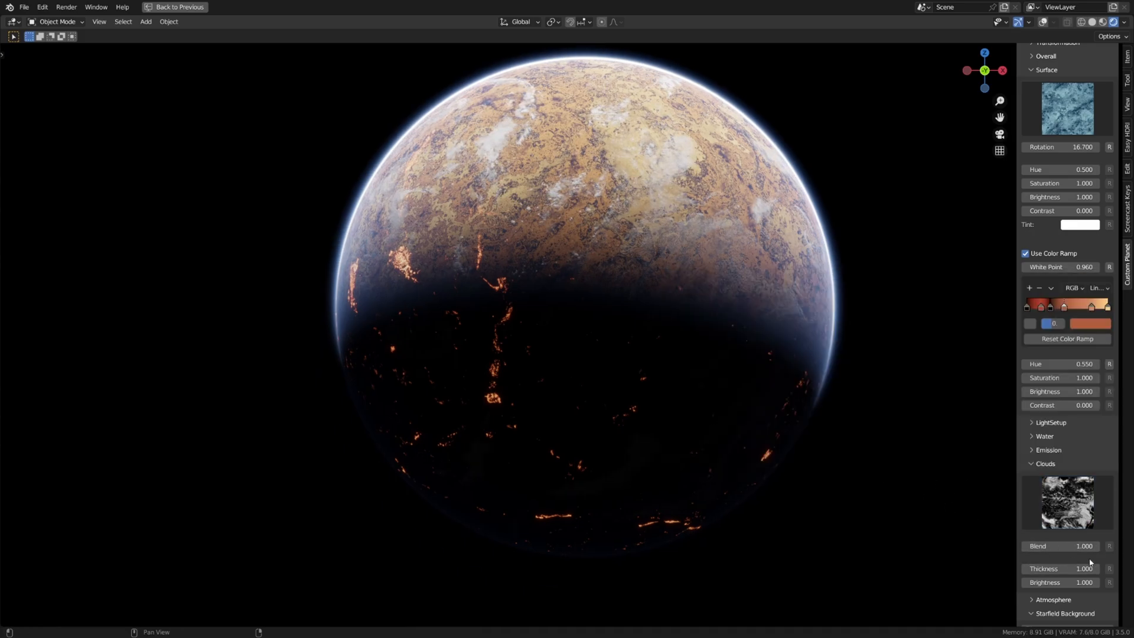
click(1065, 500)
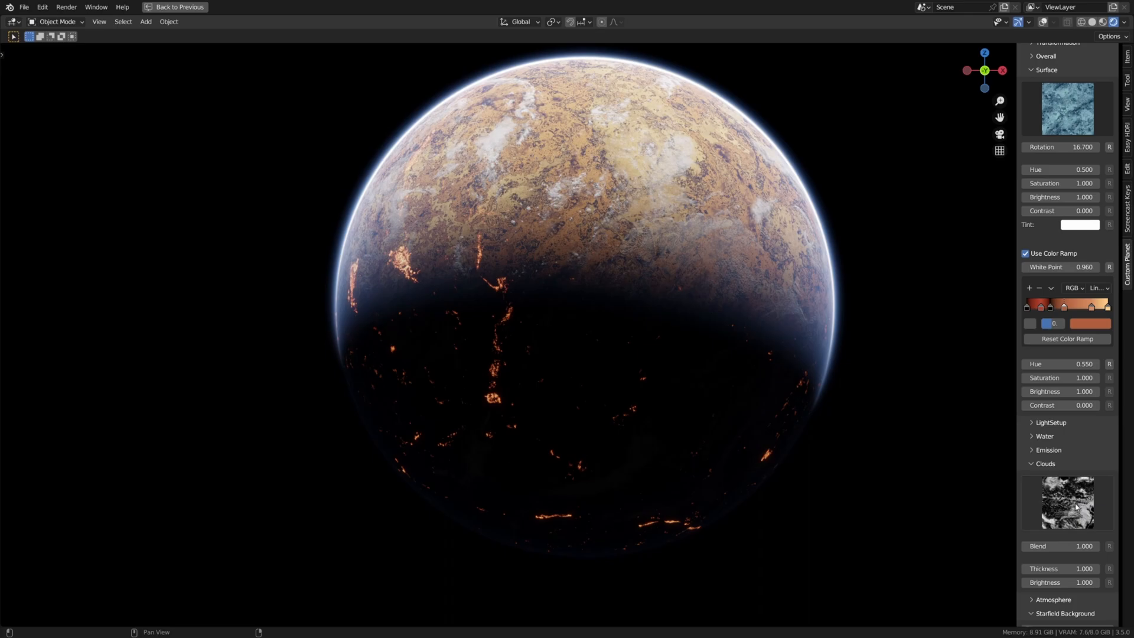
click(1065, 502)
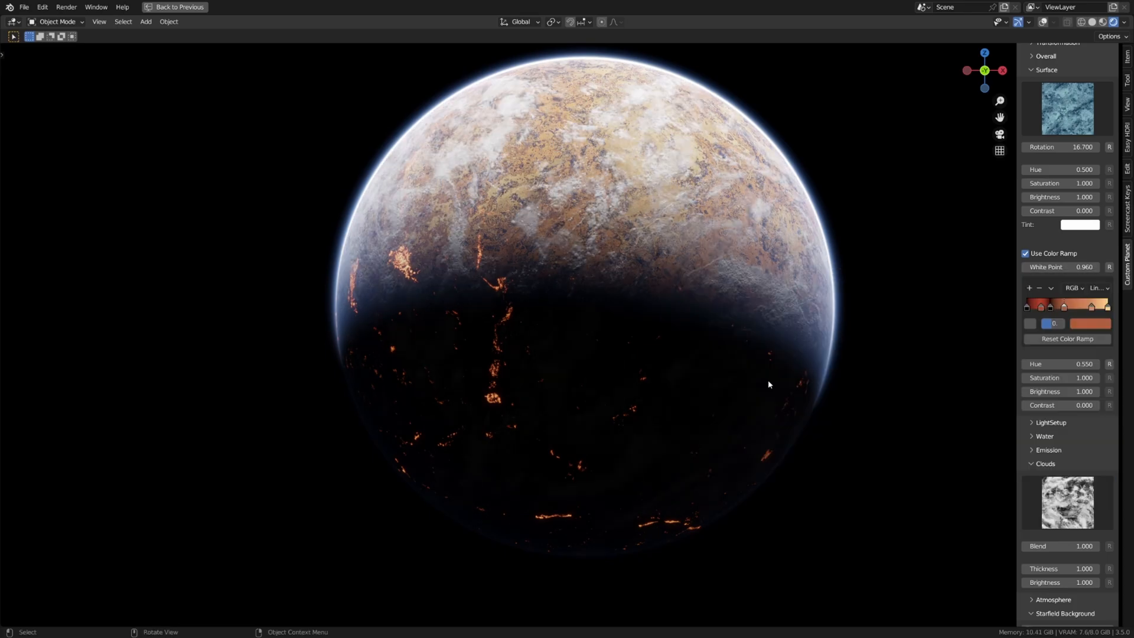
scroll(down, 3)
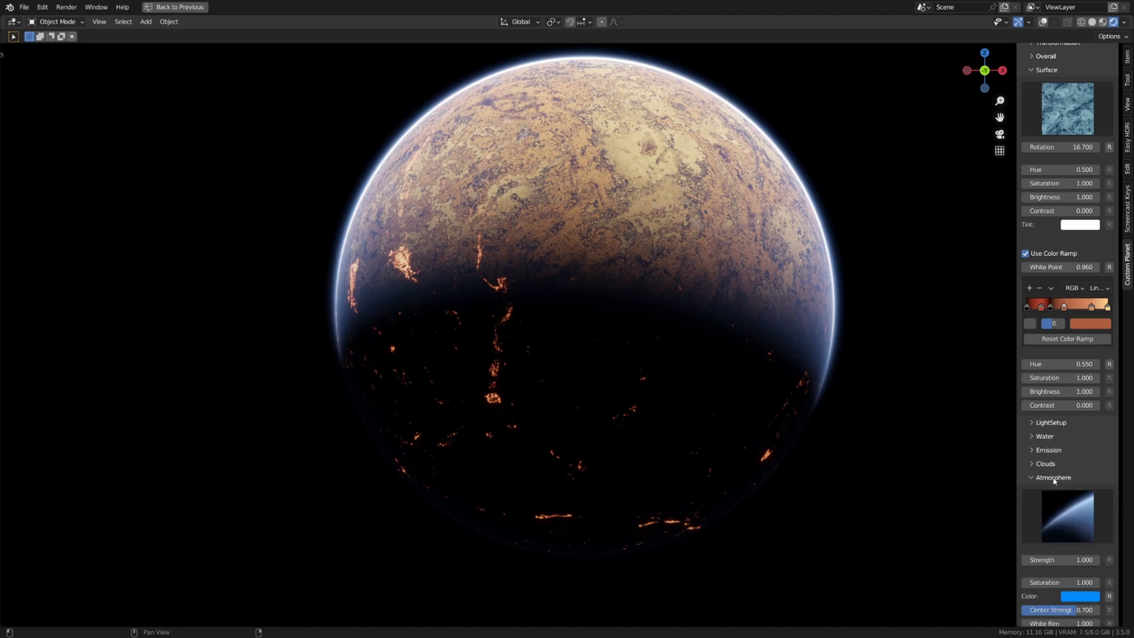
Step: Try Atmosphere_04 and Atmosphere_01 presets, then settle on Atmosphere_03 for a thin blue rim
scroll(down, 3)
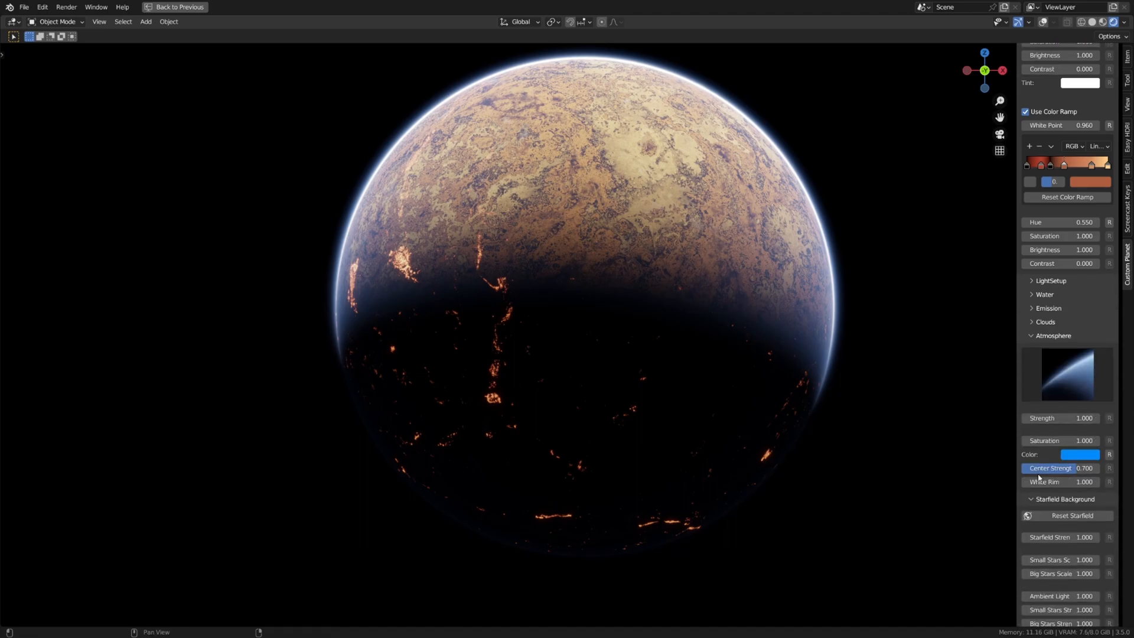
click(1066, 375)
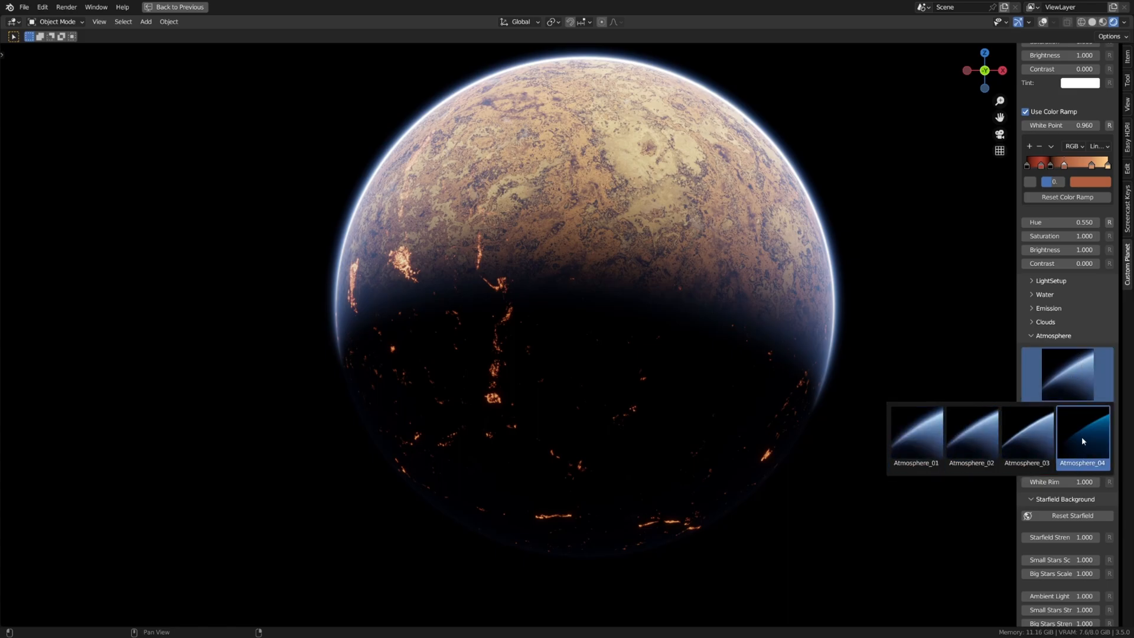
mouse_move(1083, 447)
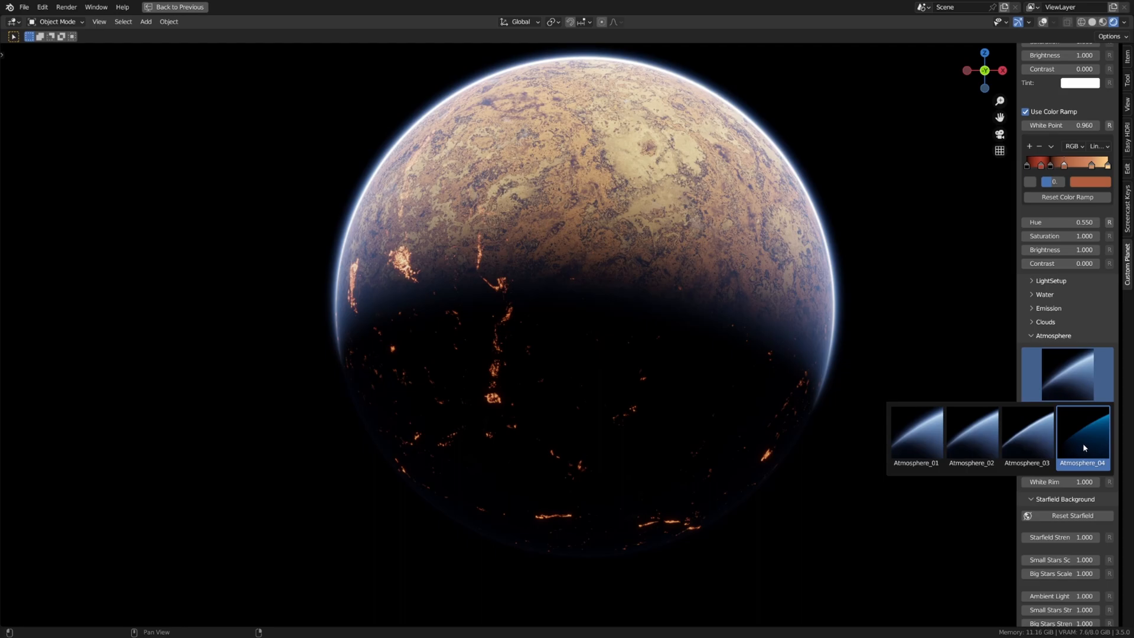
mouse_move(1100, 437)
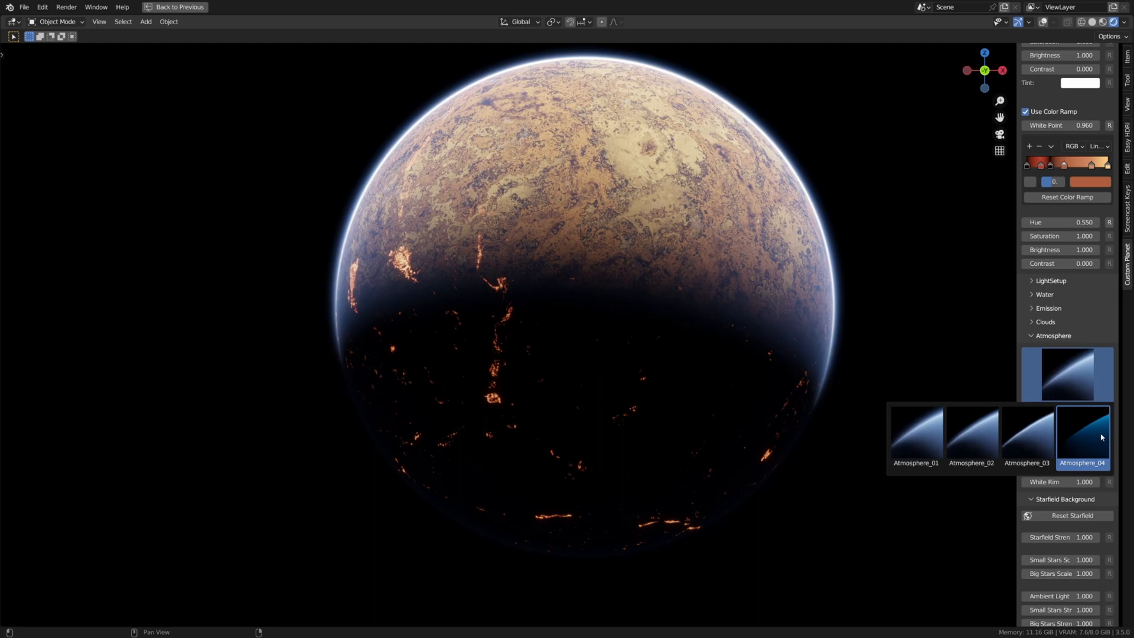
mouse_move(1087, 437)
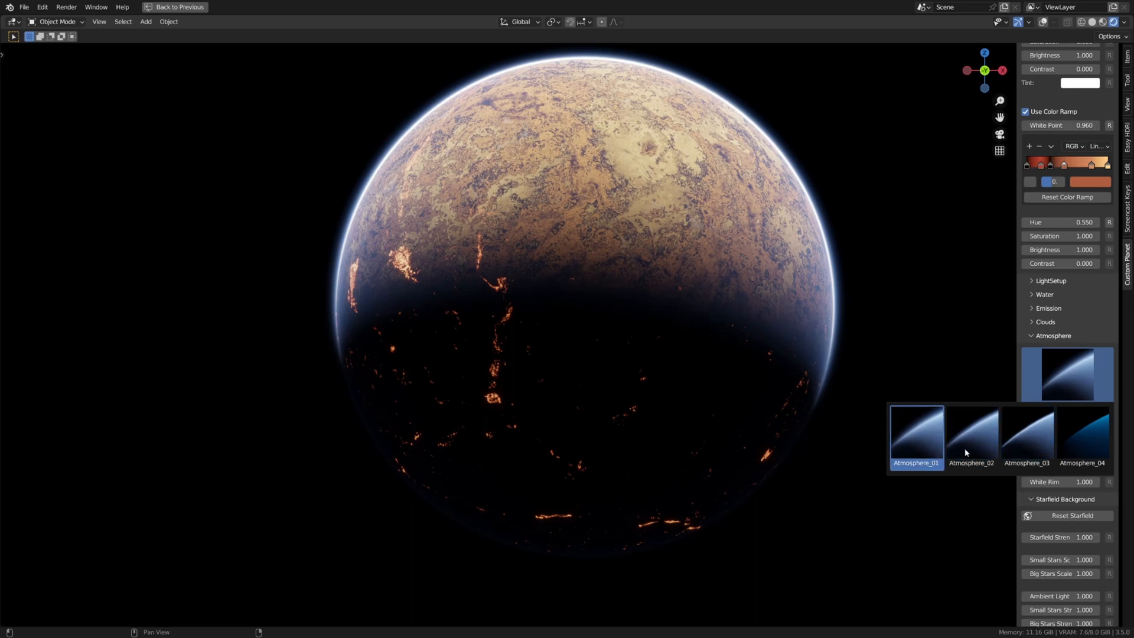
click(971, 437)
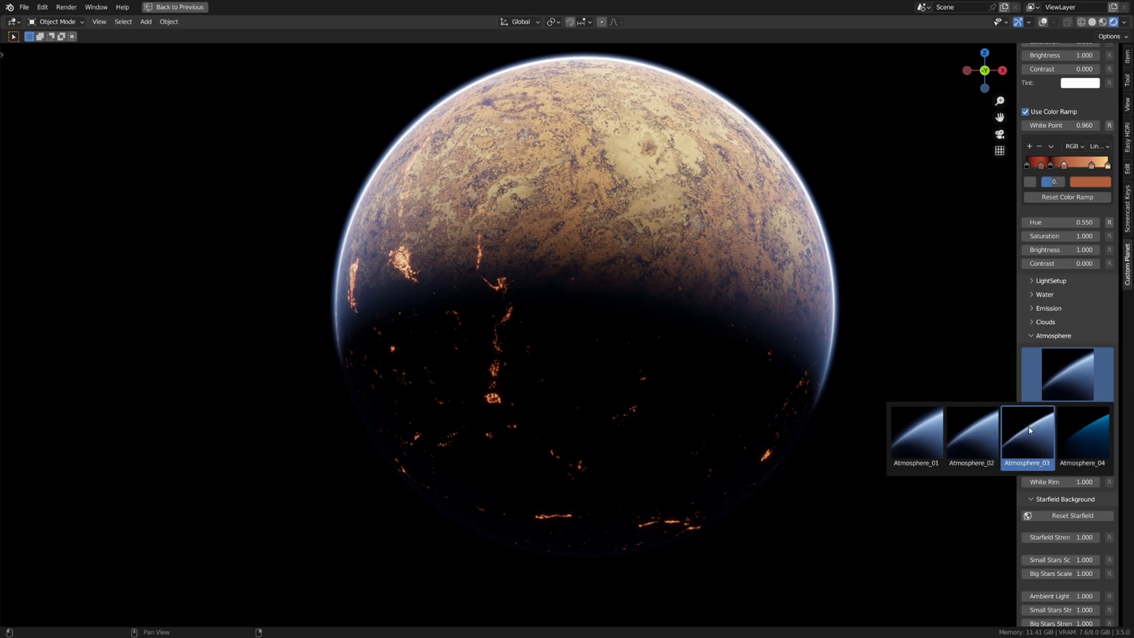
click(1026, 437)
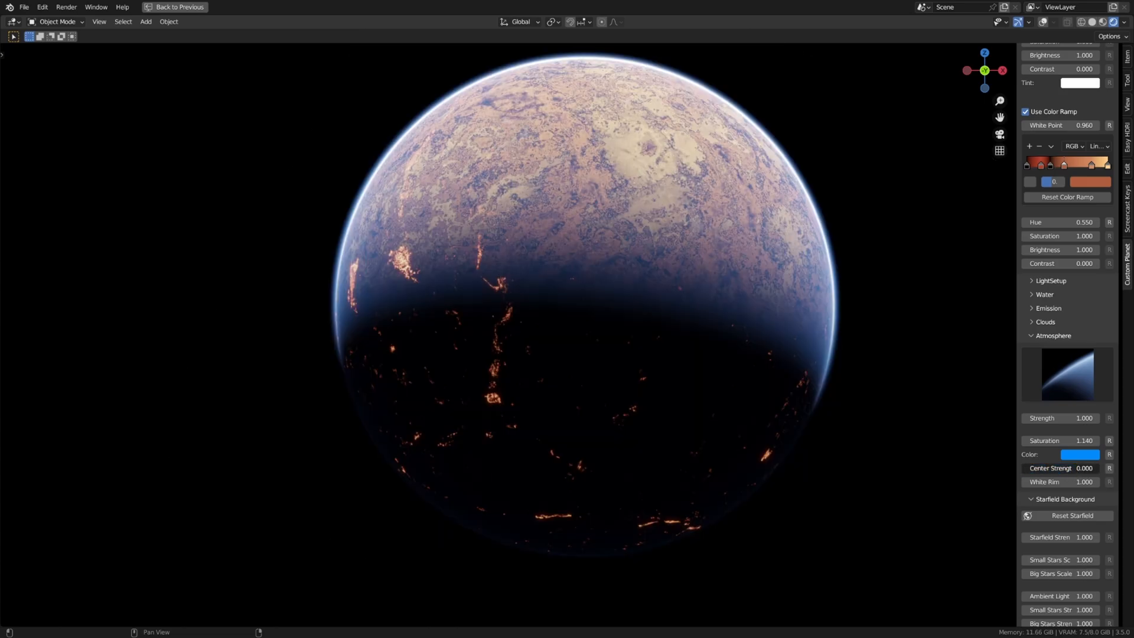
Step: Set atmosphere Center Strength to 0.700 and check the atmosphere colour picker
click(1078, 454)
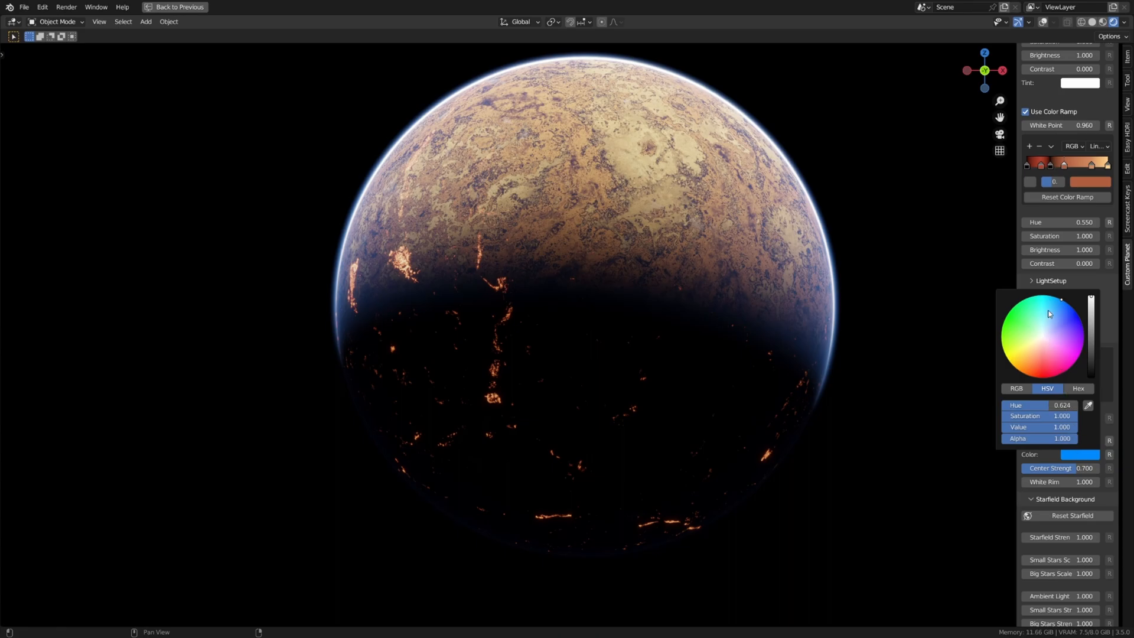
click(1028, 351)
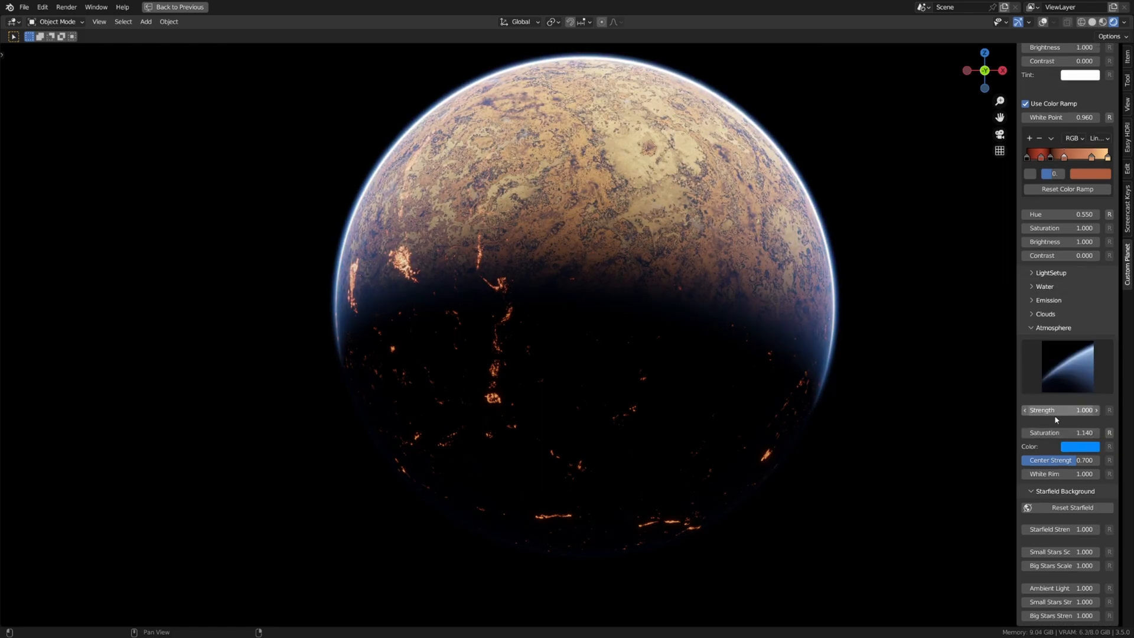
mouse_move(1060, 473)
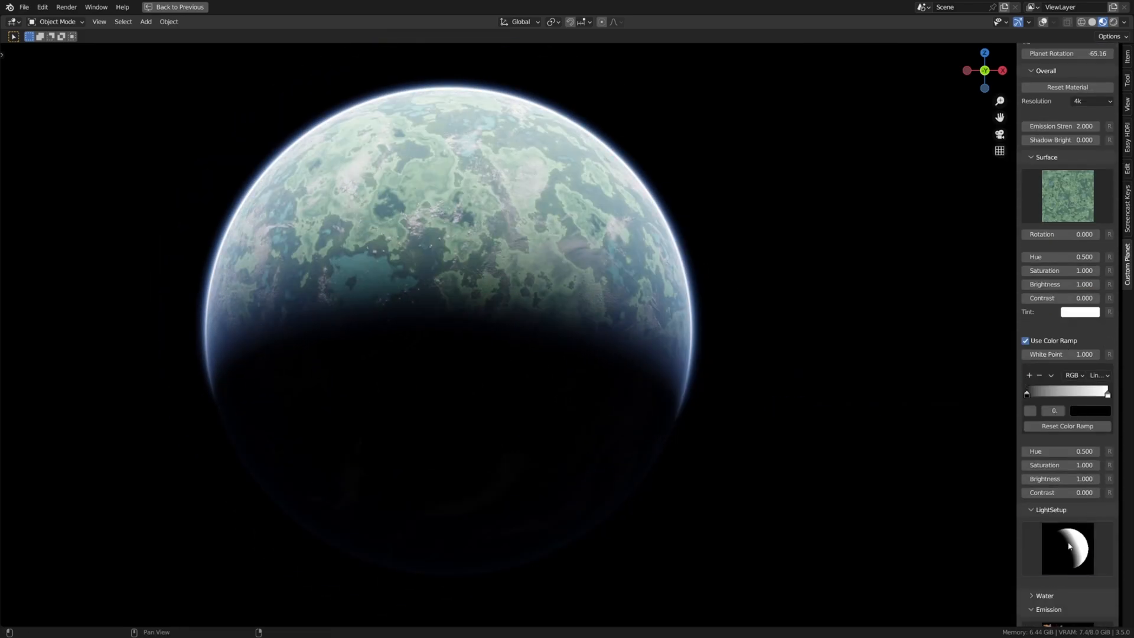
Step: Swap the surface texture and zero Emission Strength for a pink-orange marbled planet
click(1065, 547)
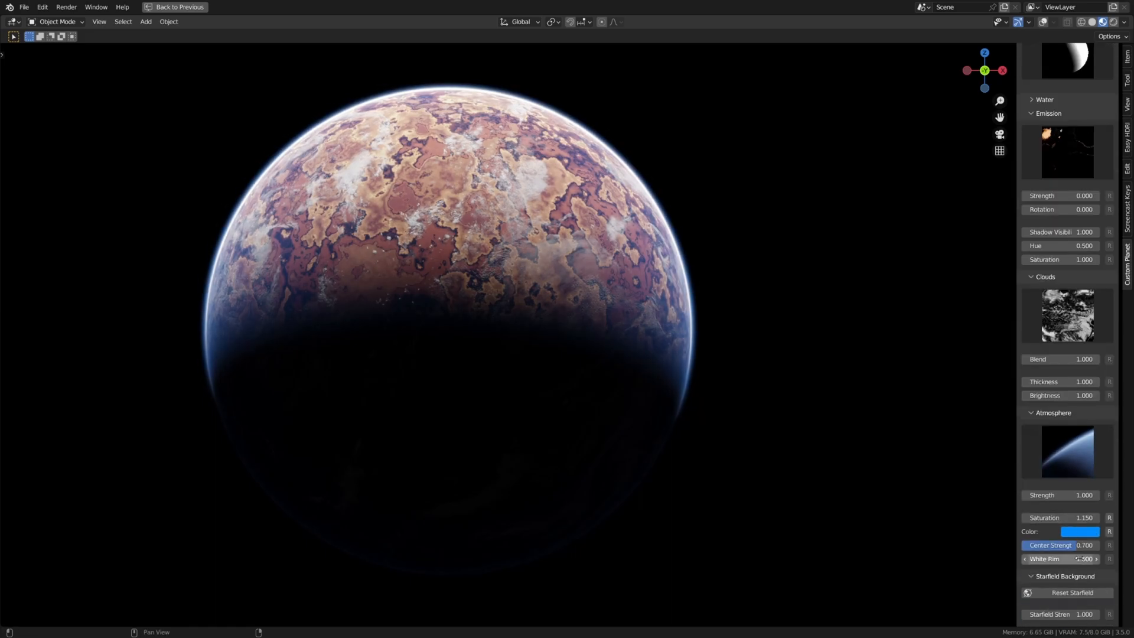
Step: Pick a new emission texture giving scattered orange fiery cracks on the night side
scroll(up, 3)
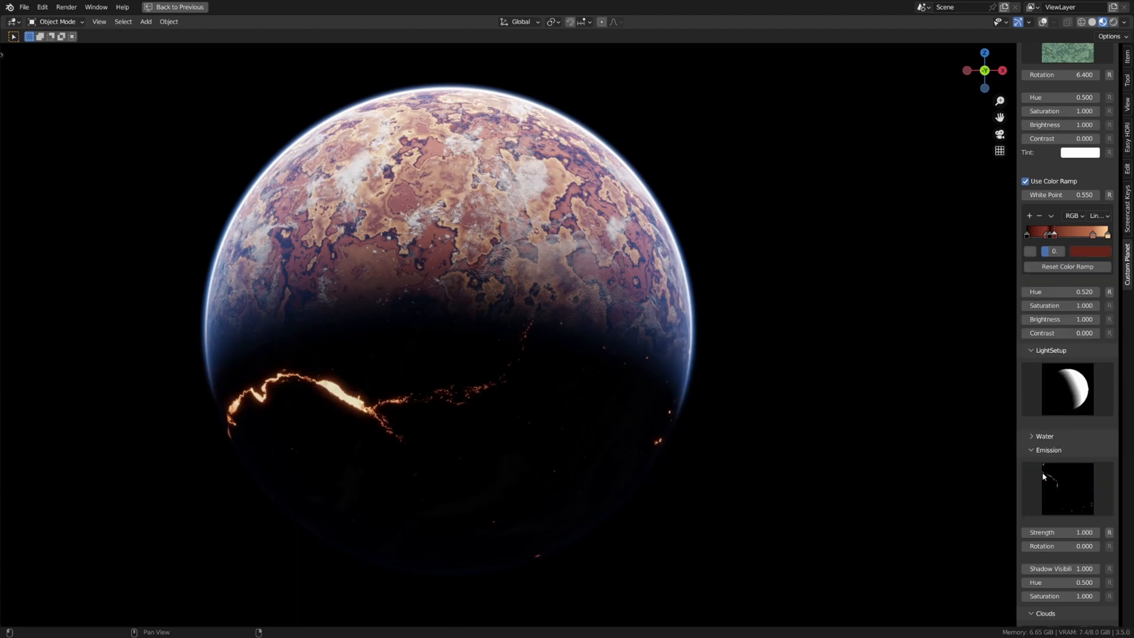
click(1066, 488)
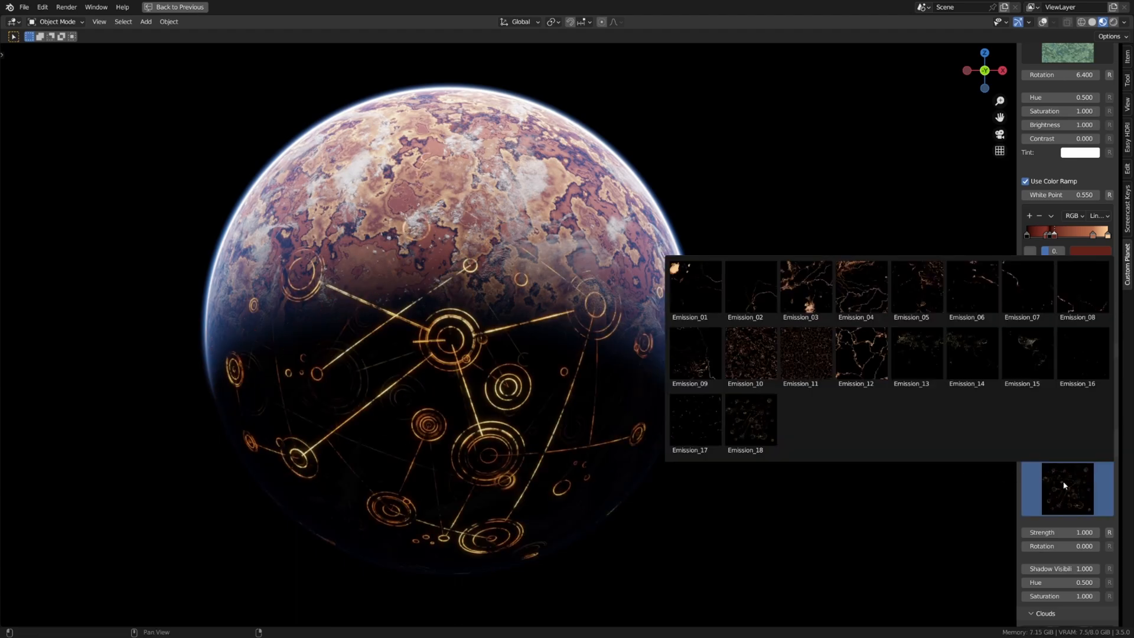
click(805, 354)
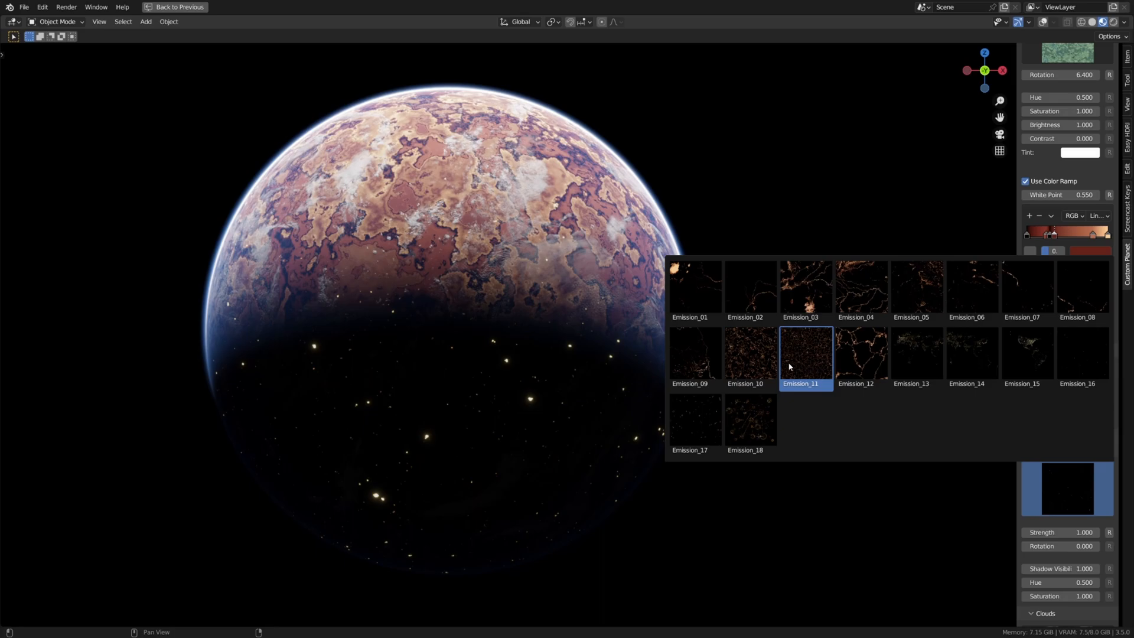
click(804, 353)
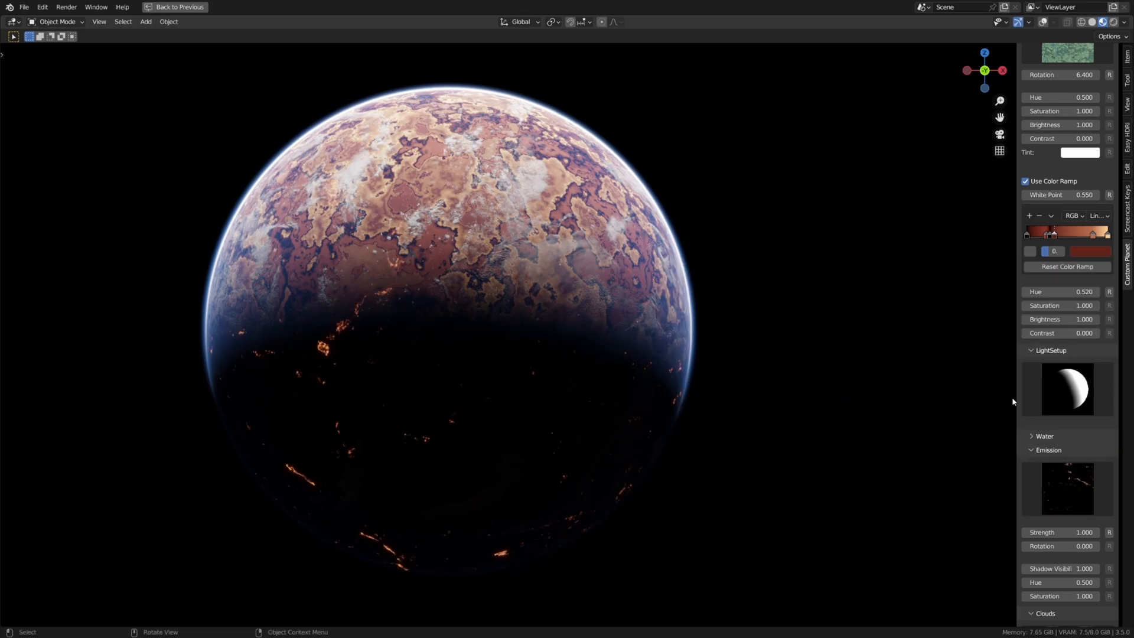
scroll(down, 3)
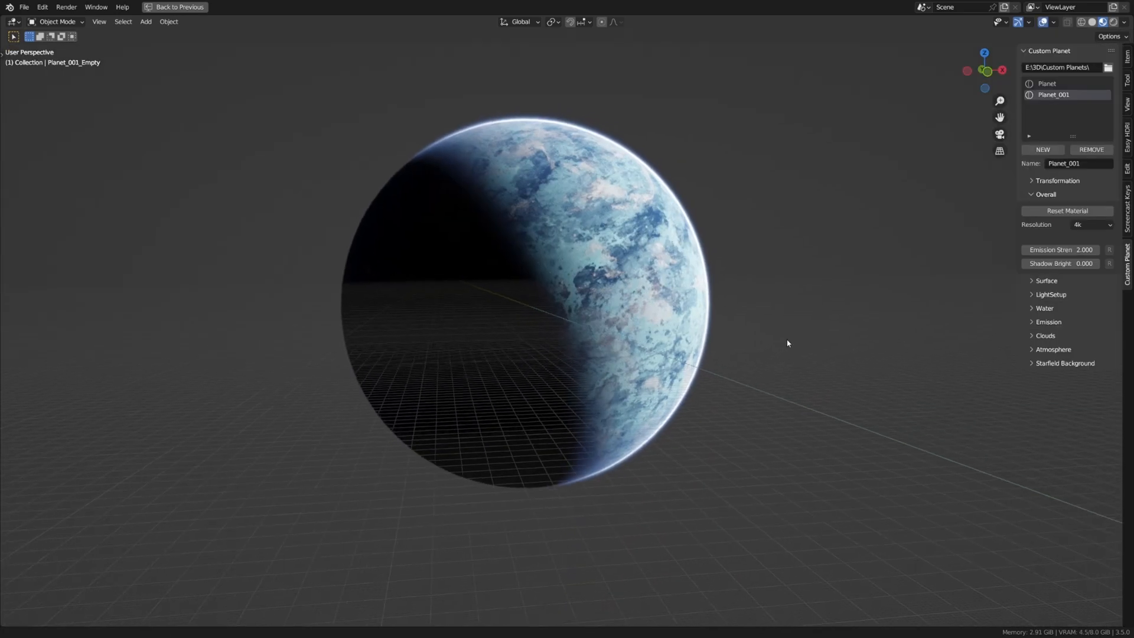
Step: Toggle viewport overlays off and back on around Planet_001
click(1045, 21)
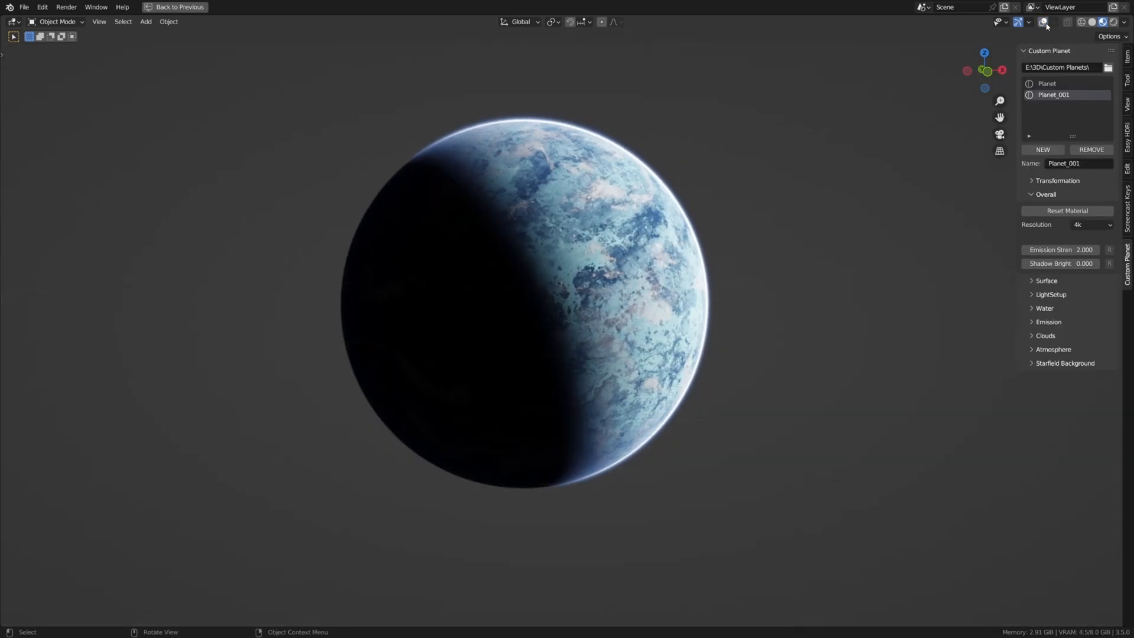
click(1043, 21)
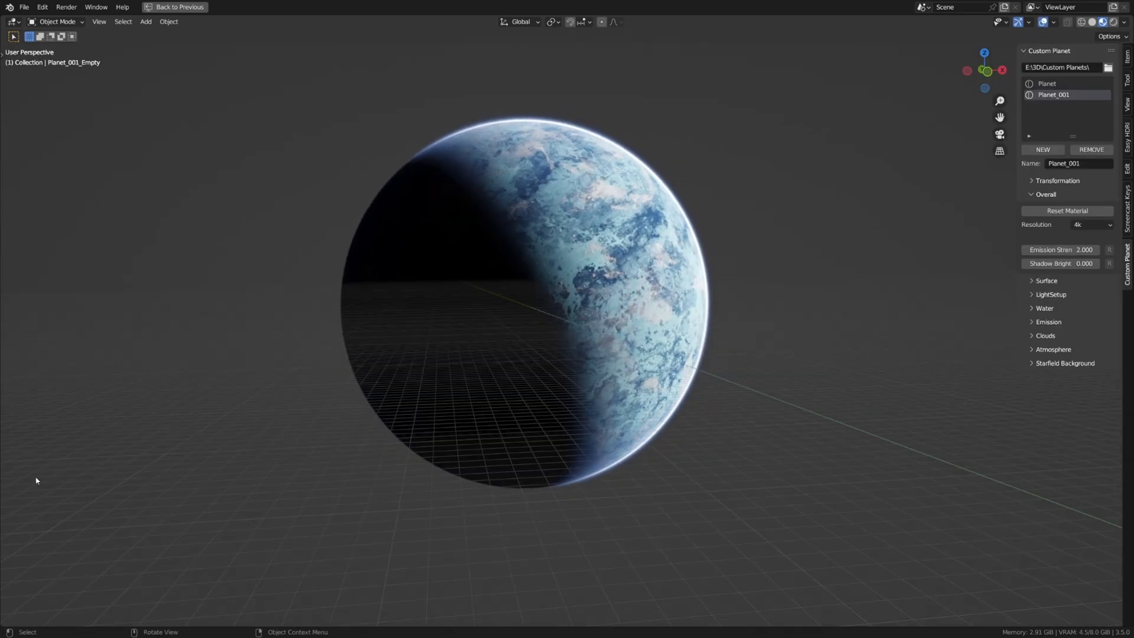
scroll(down, 3)
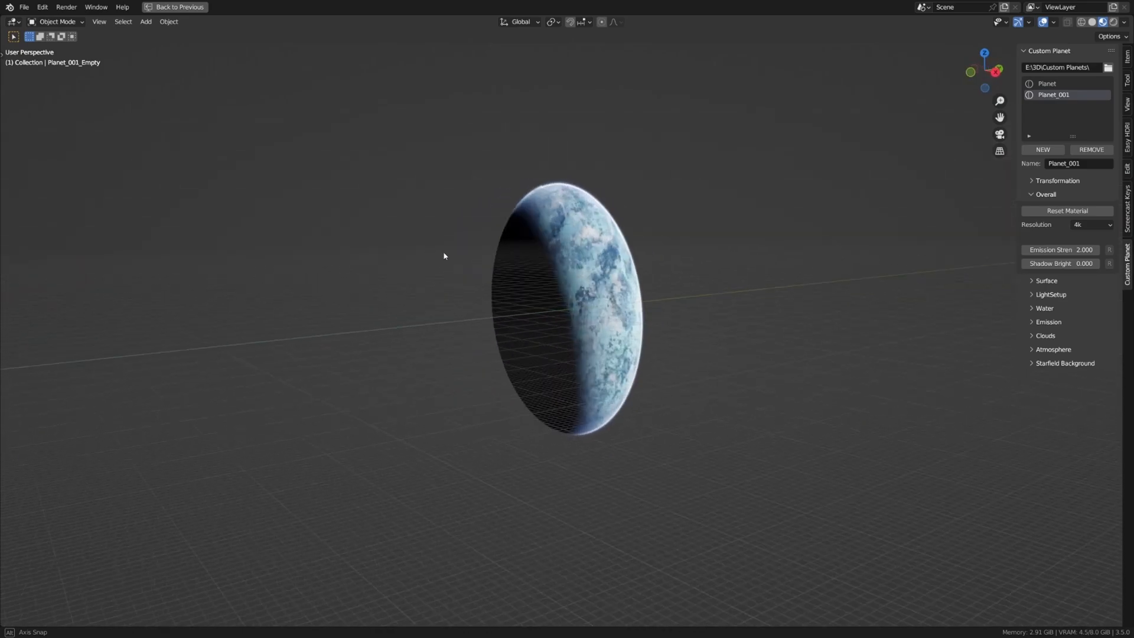
Step: Apply a different LightSetup preset leaving more of Planet_001's icy surface lit
click(1050, 294)
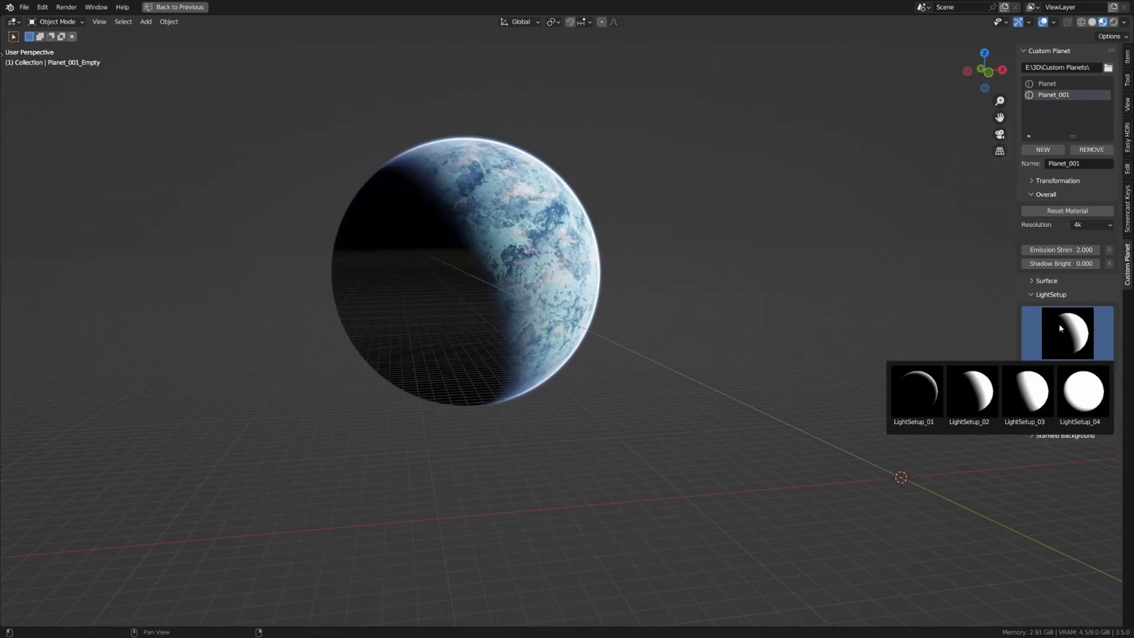
click(1025, 391)
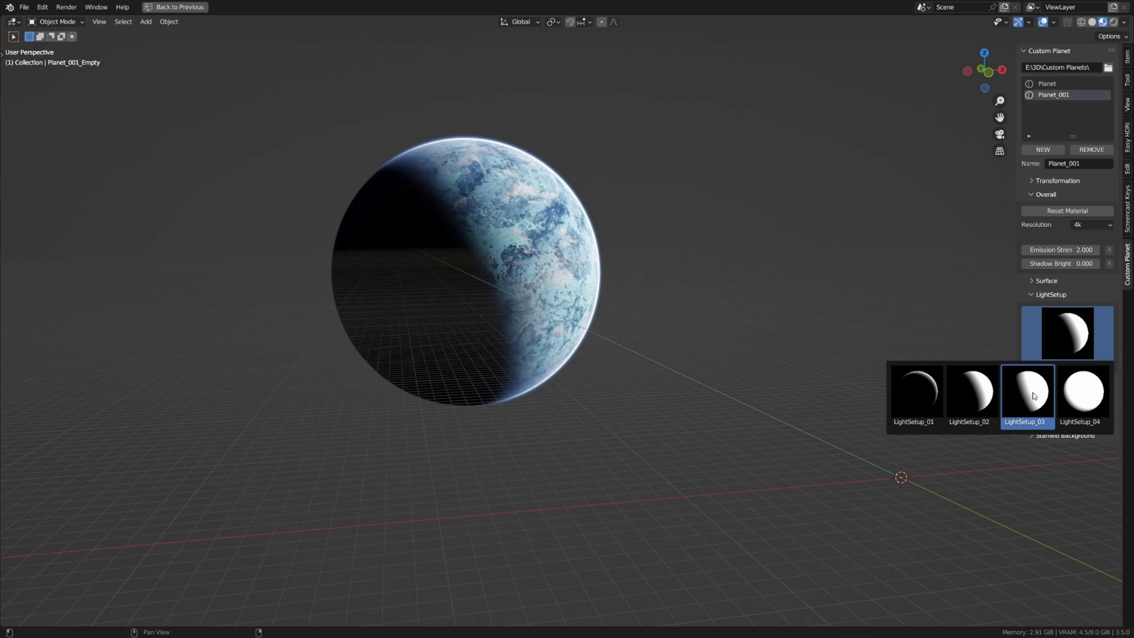
click(915, 391)
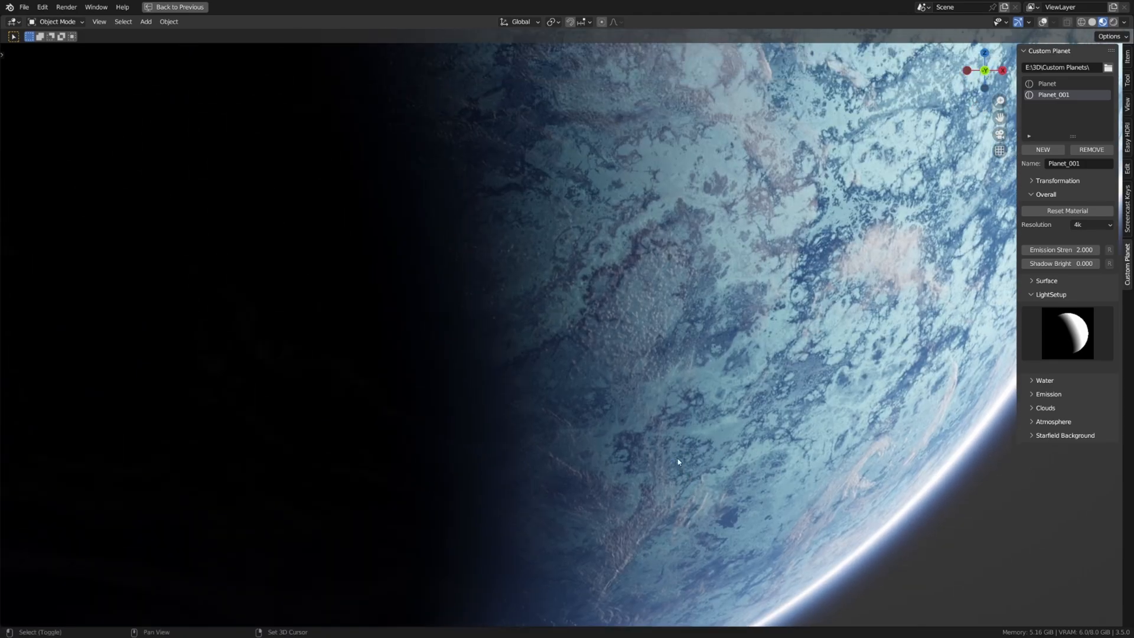
Step: Remove Planet_001 from the Custom Planet list, leaving only Planet
click(1046, 83)
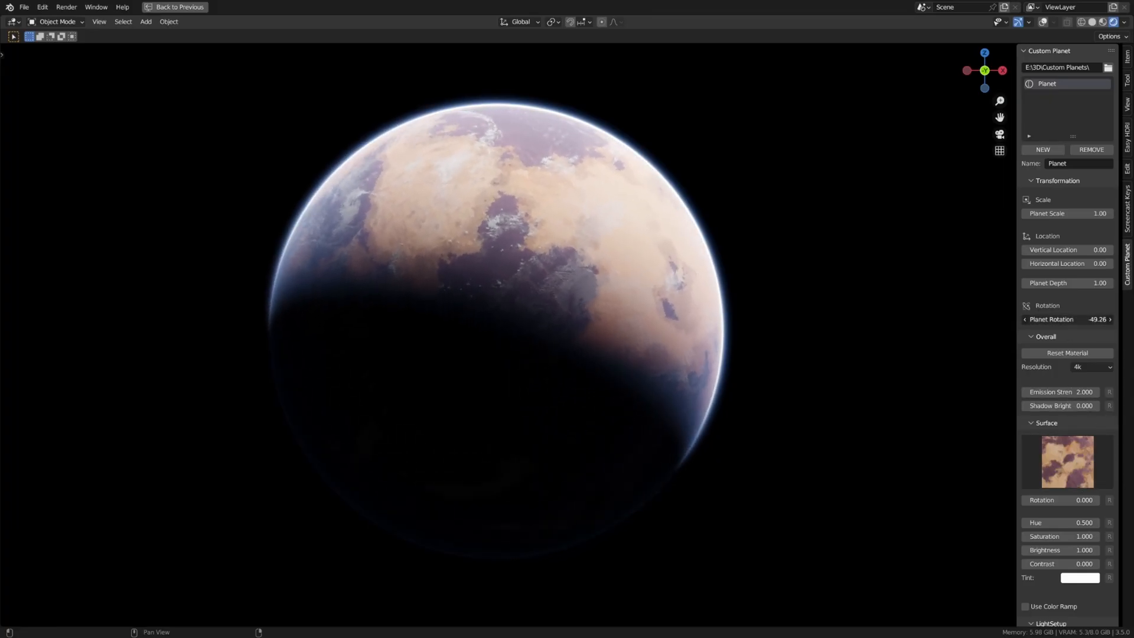
Step: Try surface textures from the gallery, adjust the Tint colour, and settle on an ocean-and-islands surface
click(1065, 462)
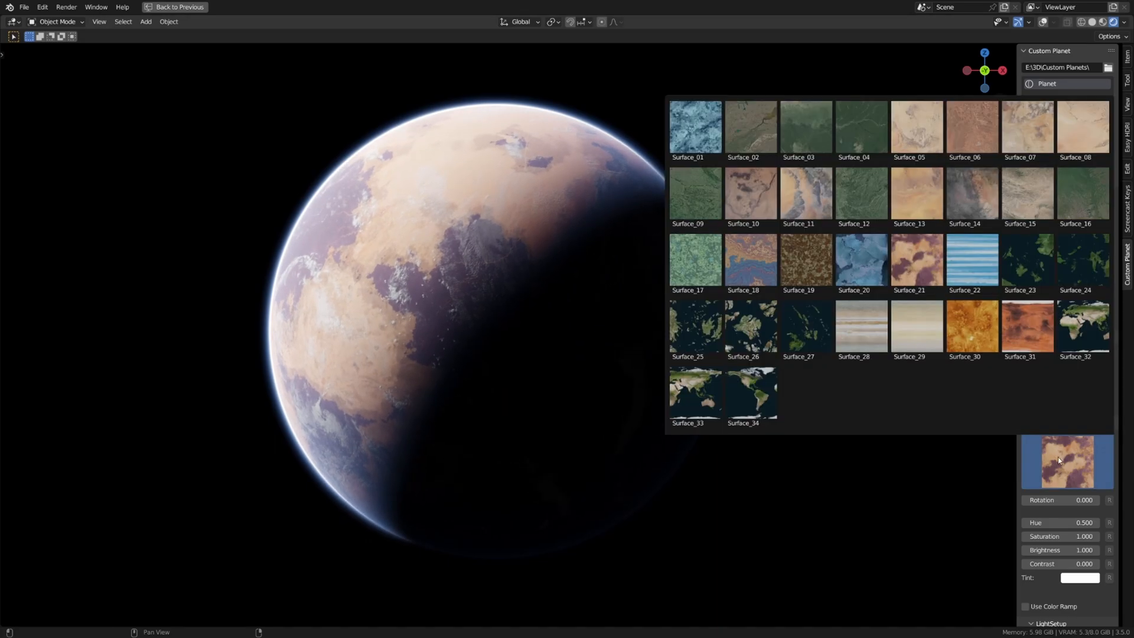
click(971, 260)
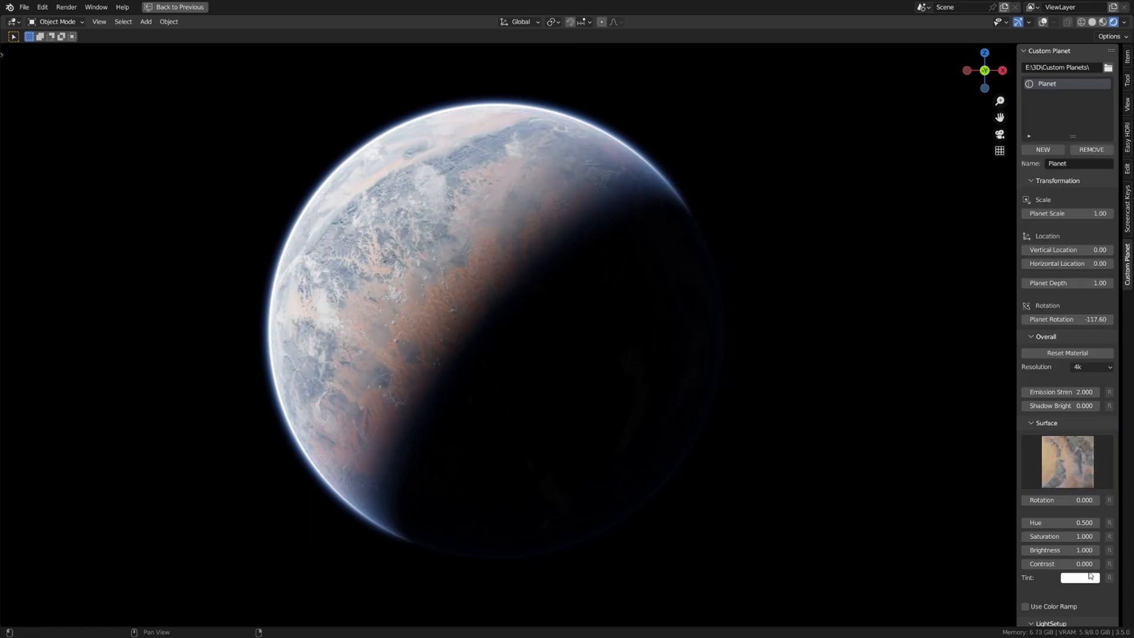
click(1078, 578)
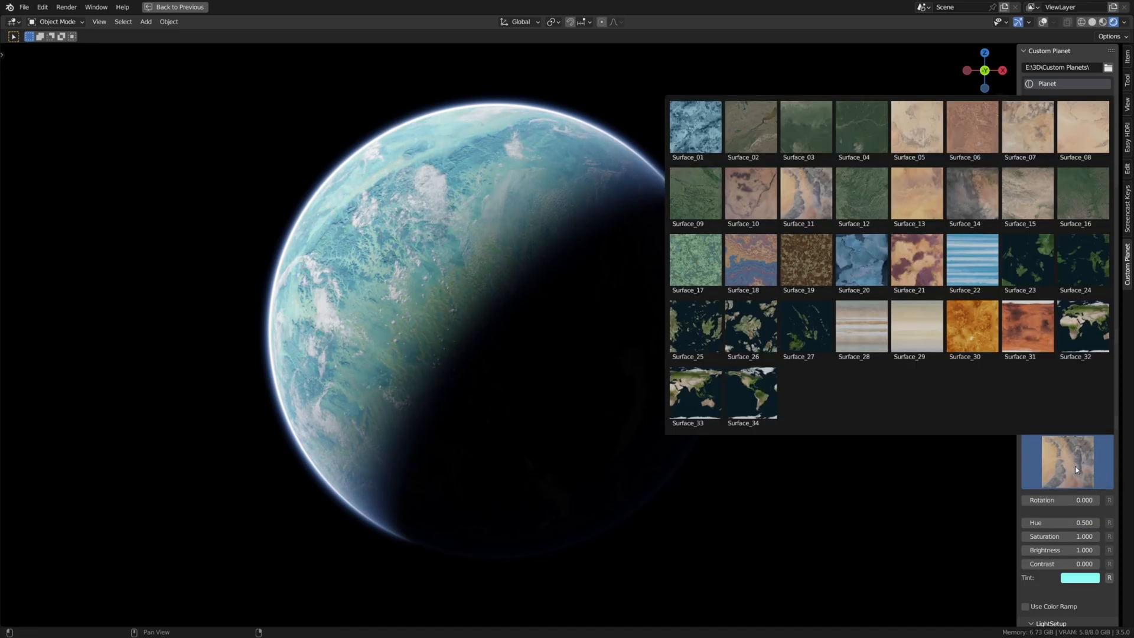
click(1078, 577)
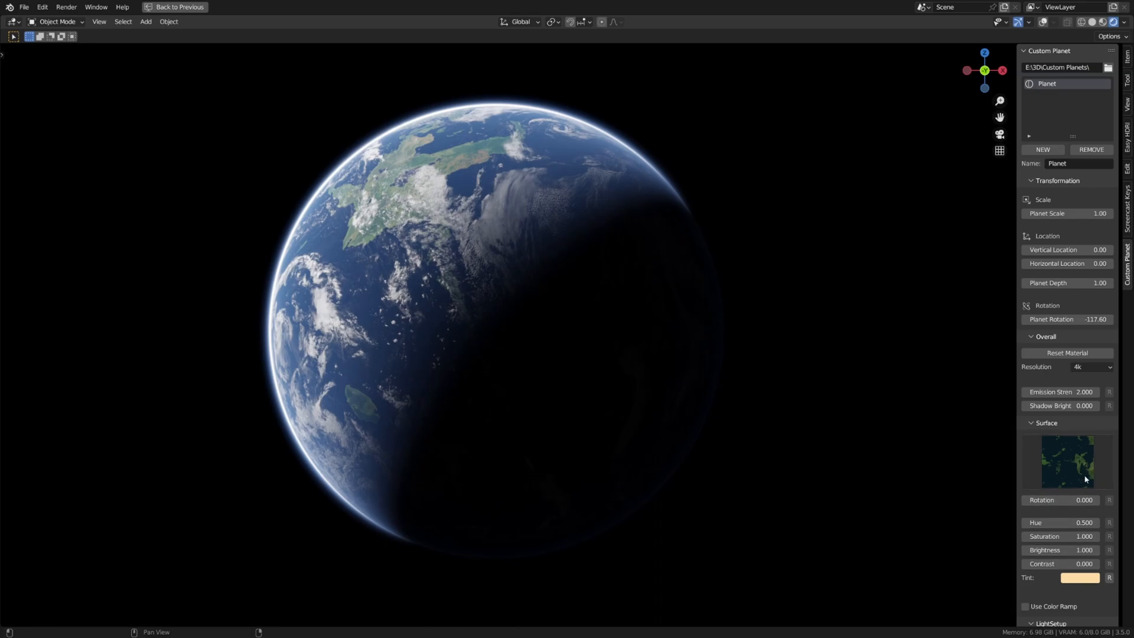
Step: Swap the surface for a different scattered-island texture from the Surface gallery
scroll(down, 3)
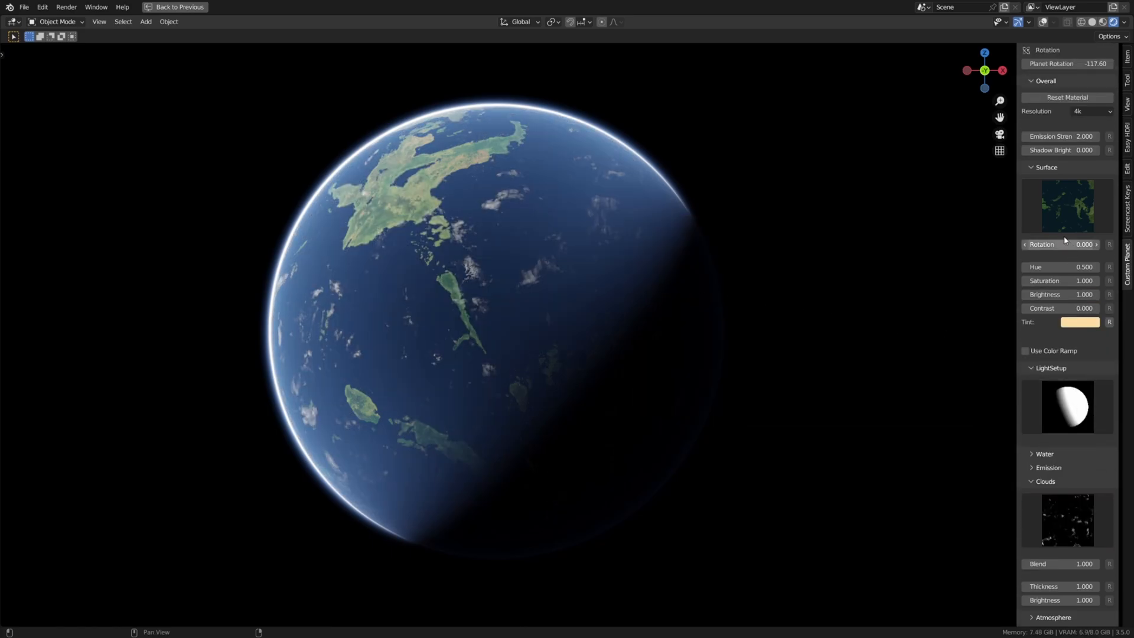
click(1065, 205)
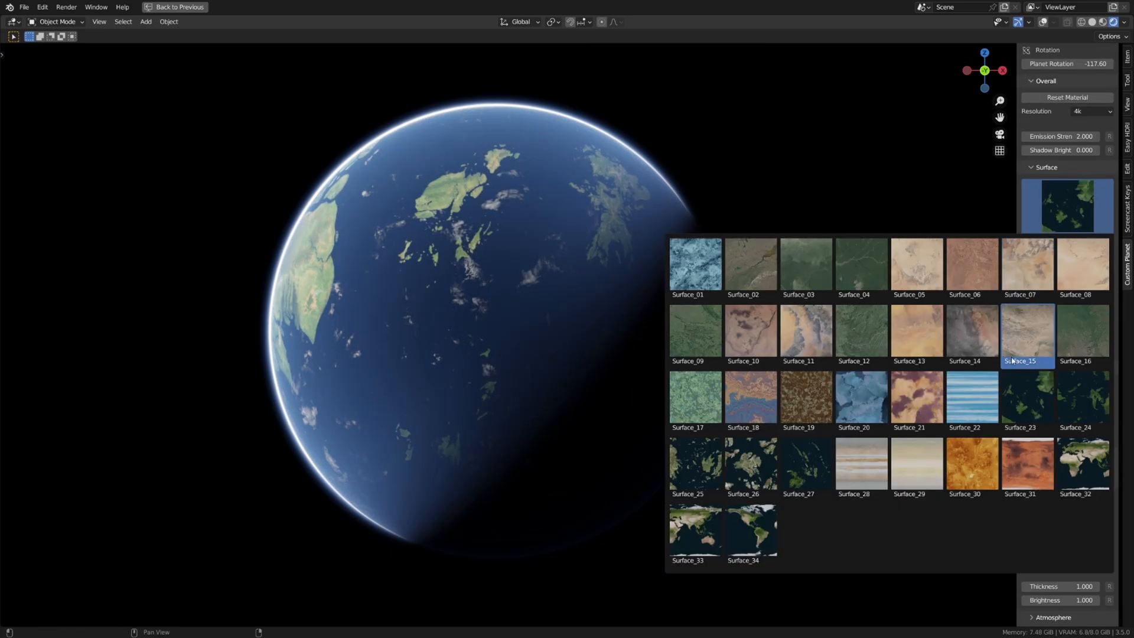
click(972, 263)
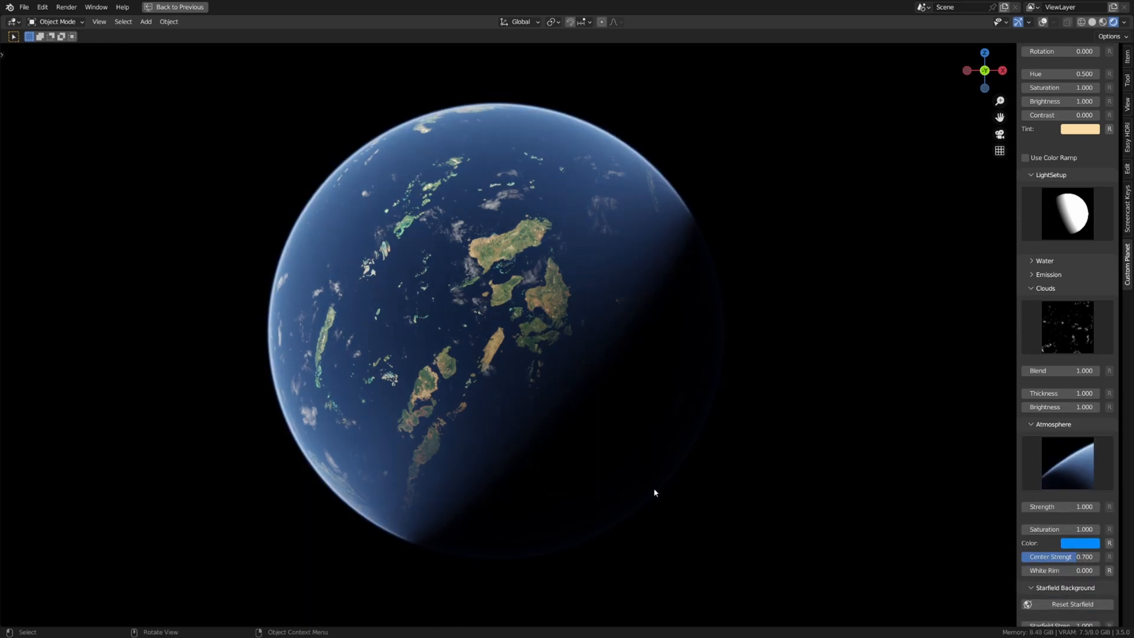
scroll(up, 3)
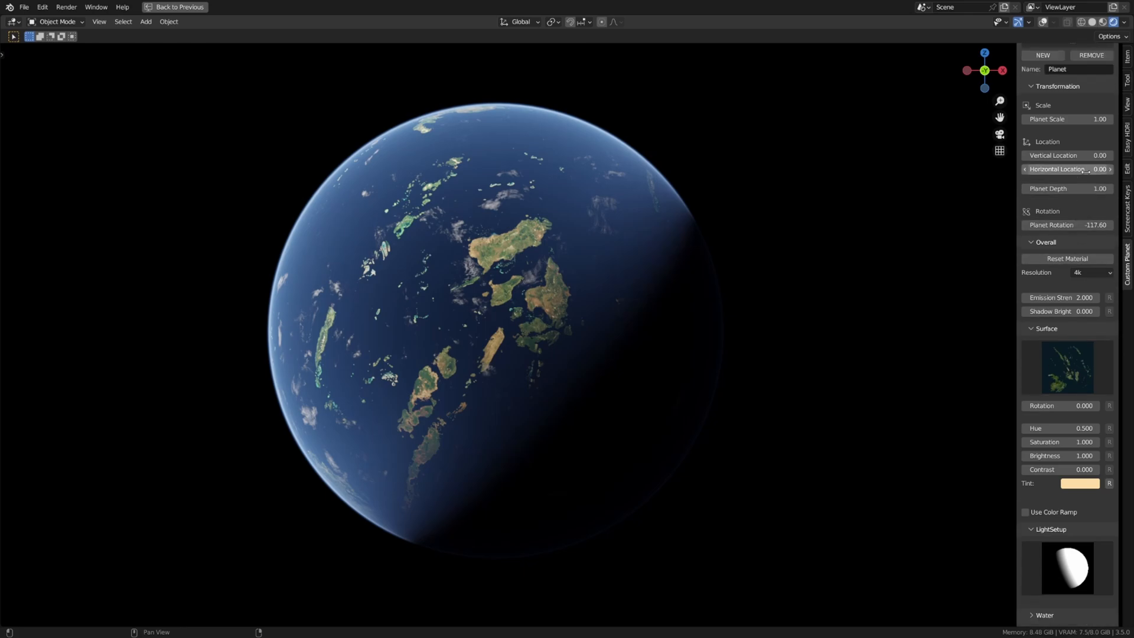